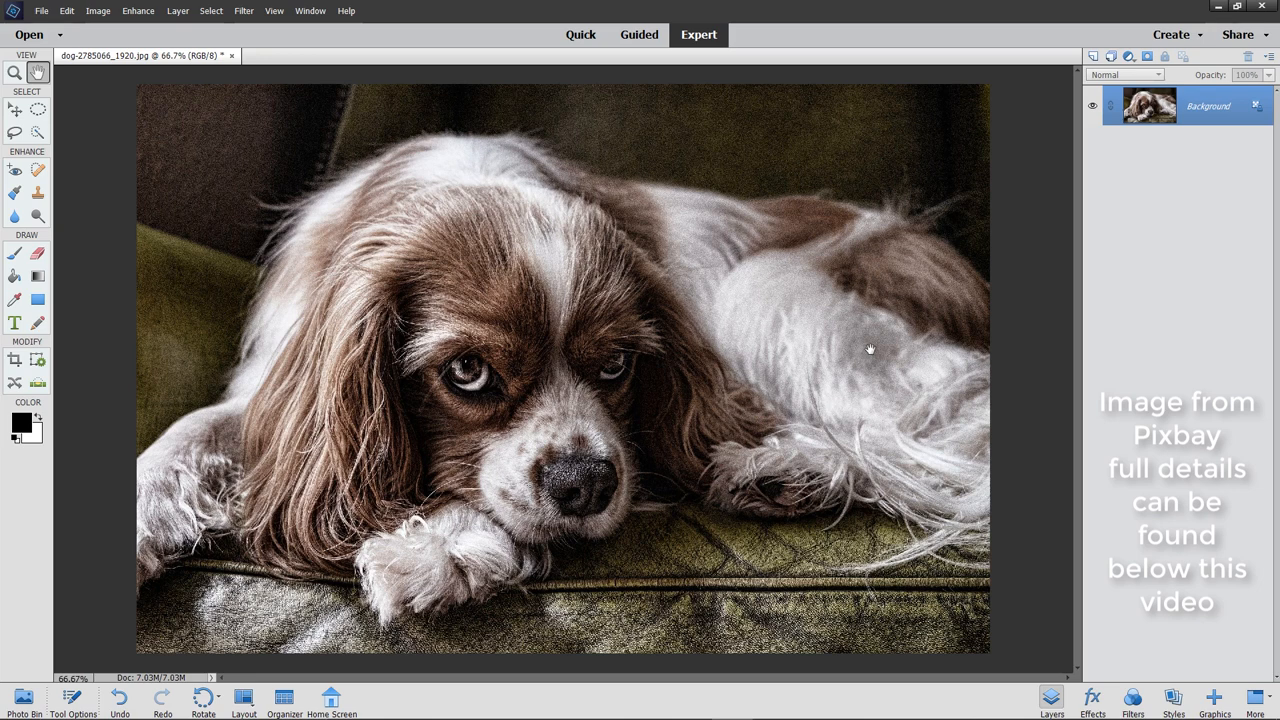
{"action": "mouse_move", "coordinate": [887, 343]}
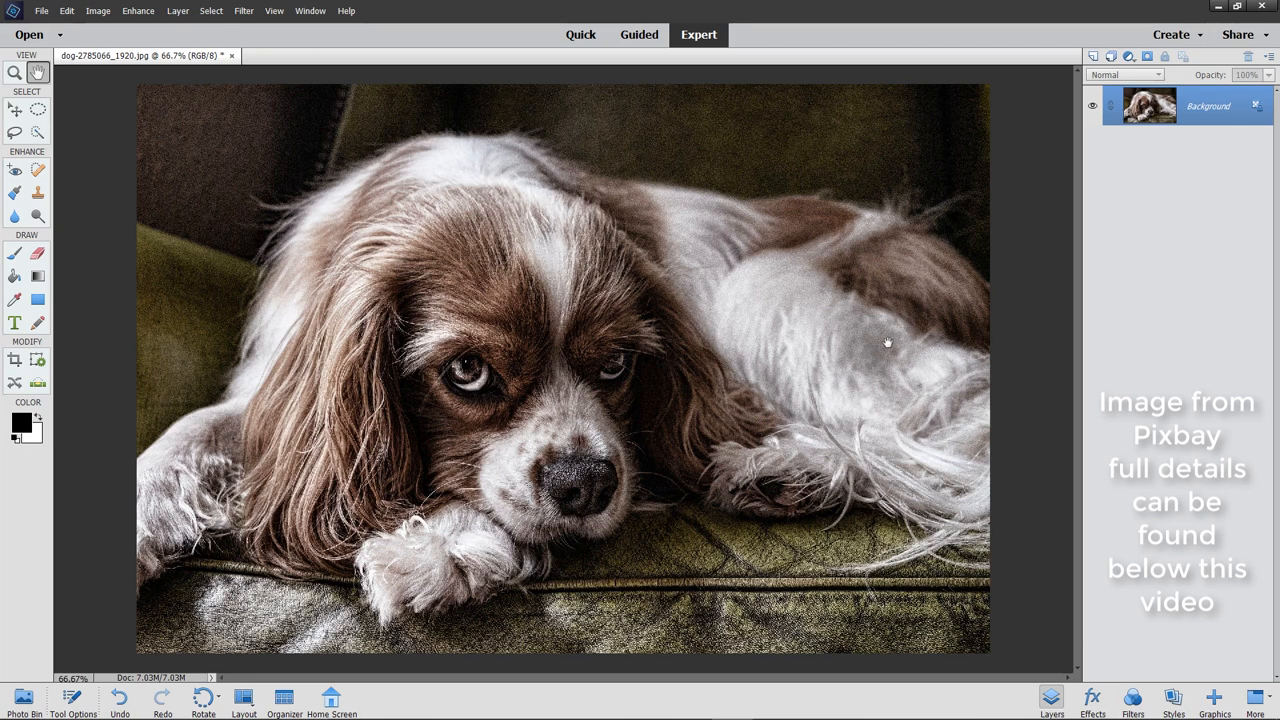
{"action": "mouse_move", "coordinate": [463, 360]}
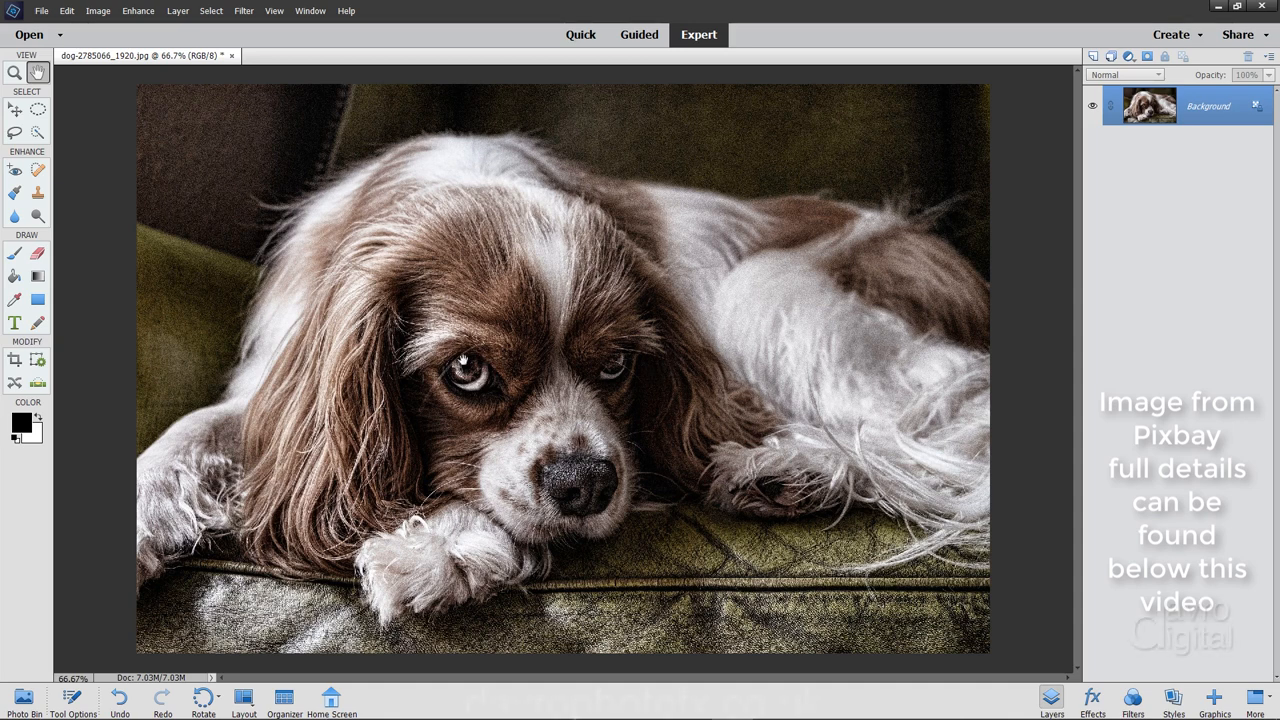
{"action": "mouse_move", "coordinate": [481, 440]}
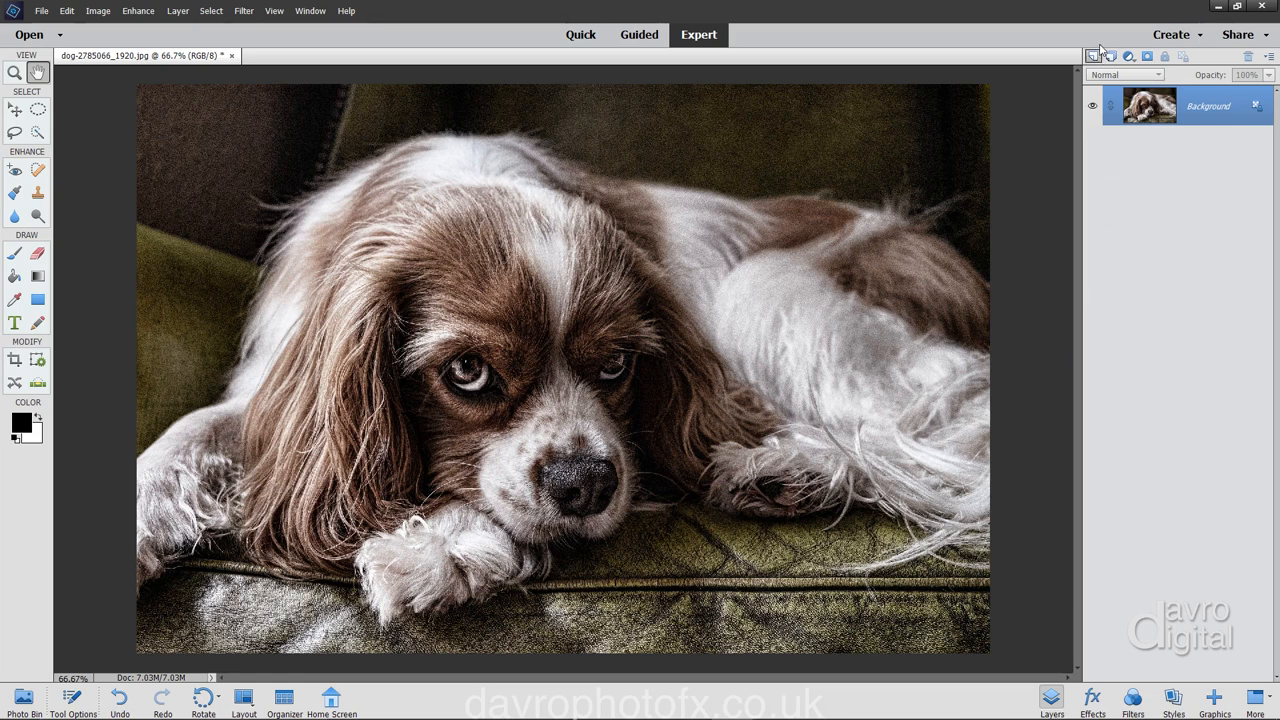
Add an empty Layer 1 and clone fur onto it with Clone Stamp sampling all layers.
{"action": "left_click", "coordinate": [1093, 55]}
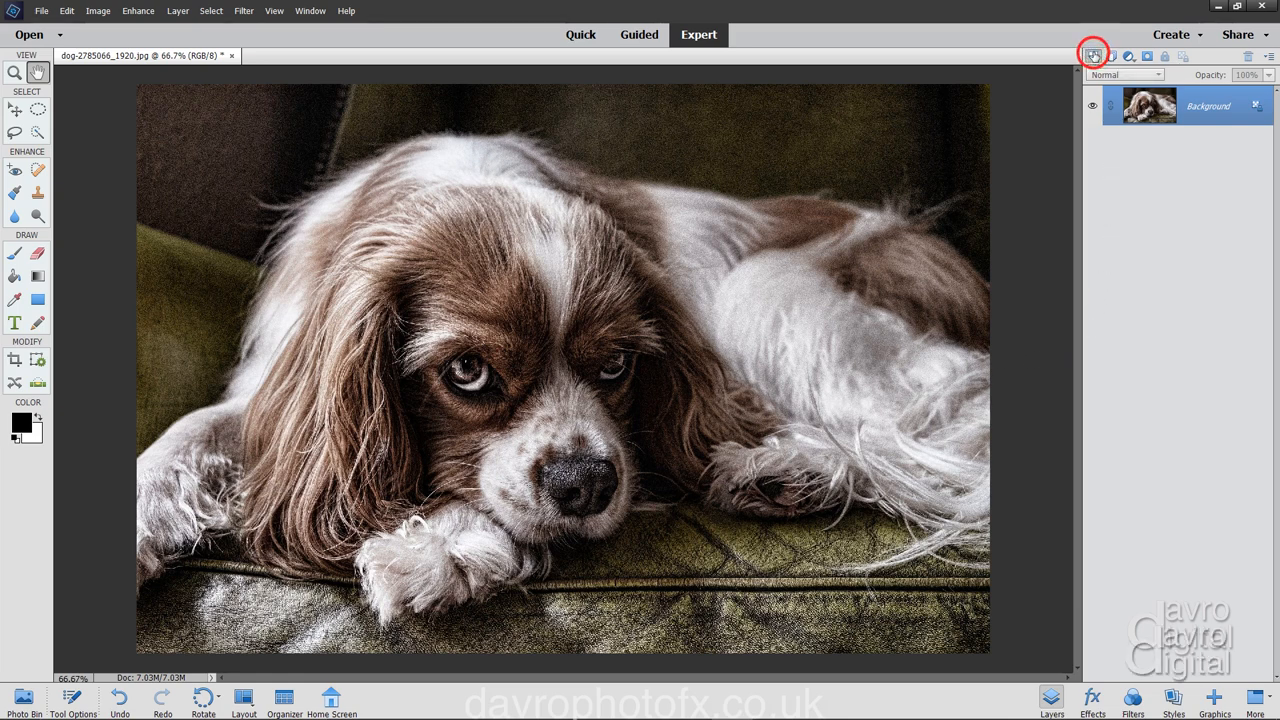
{"action": "left_click", "coordinate": [1093, 55]}
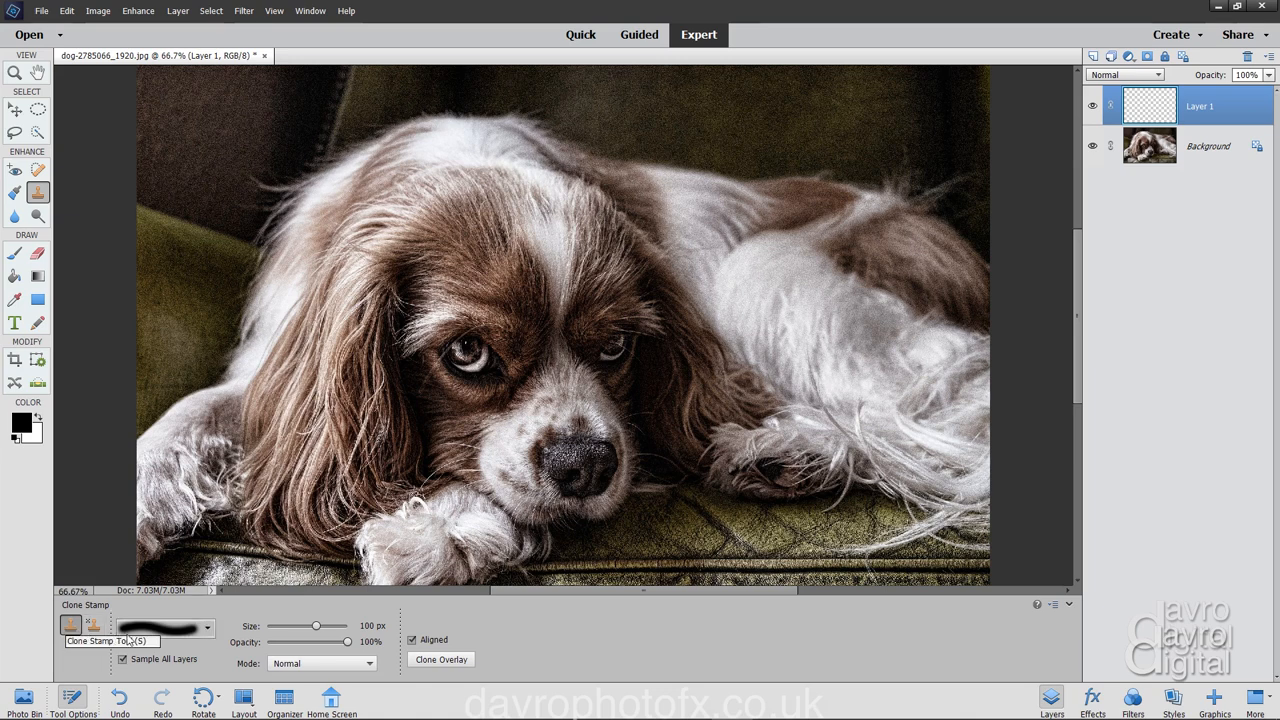
{"action": "mouse_move", "coordinate": [318, 627]}
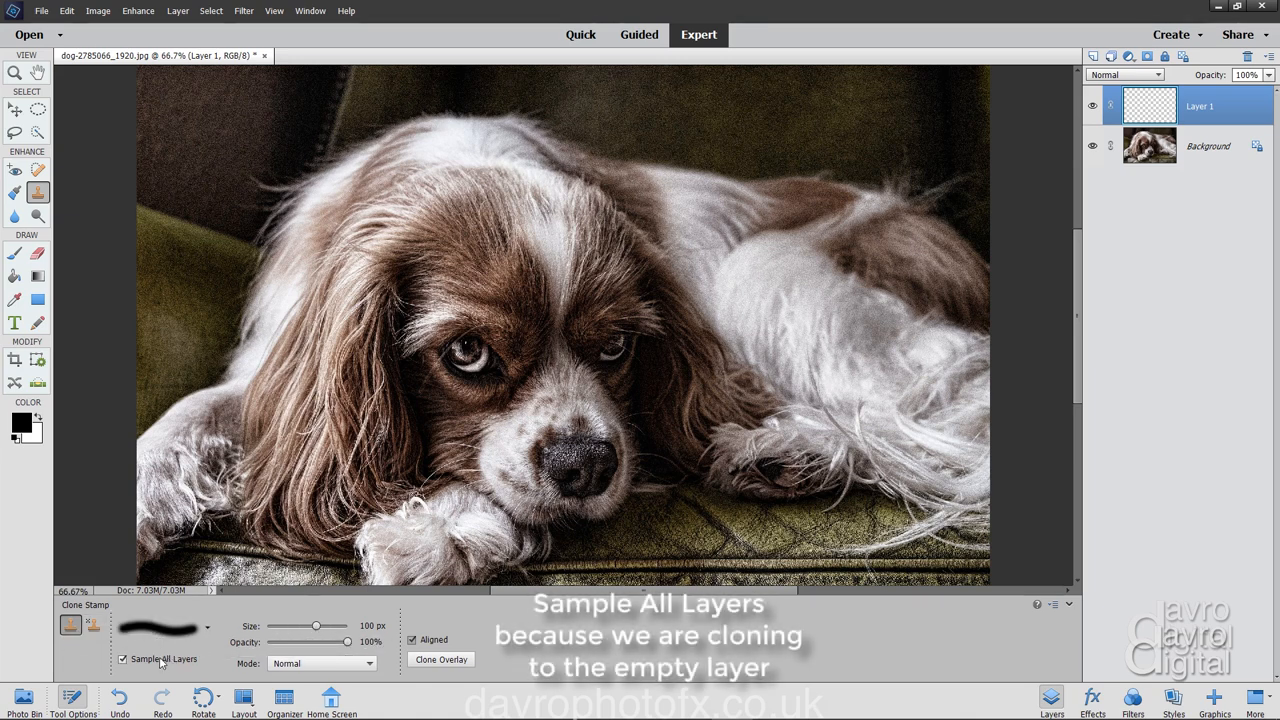
{"action": "mouse_move", "coordinate": [123, 659]}
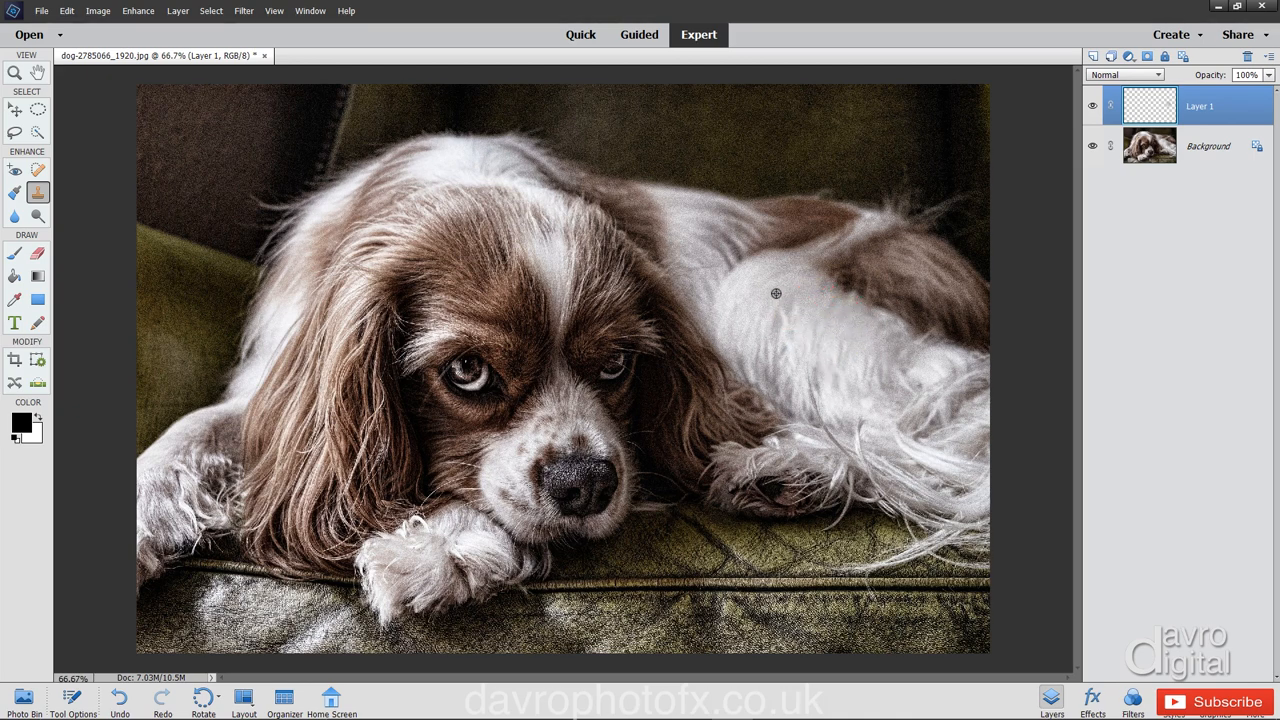
{"action": "left_click", "coordinate": [780, 302]}
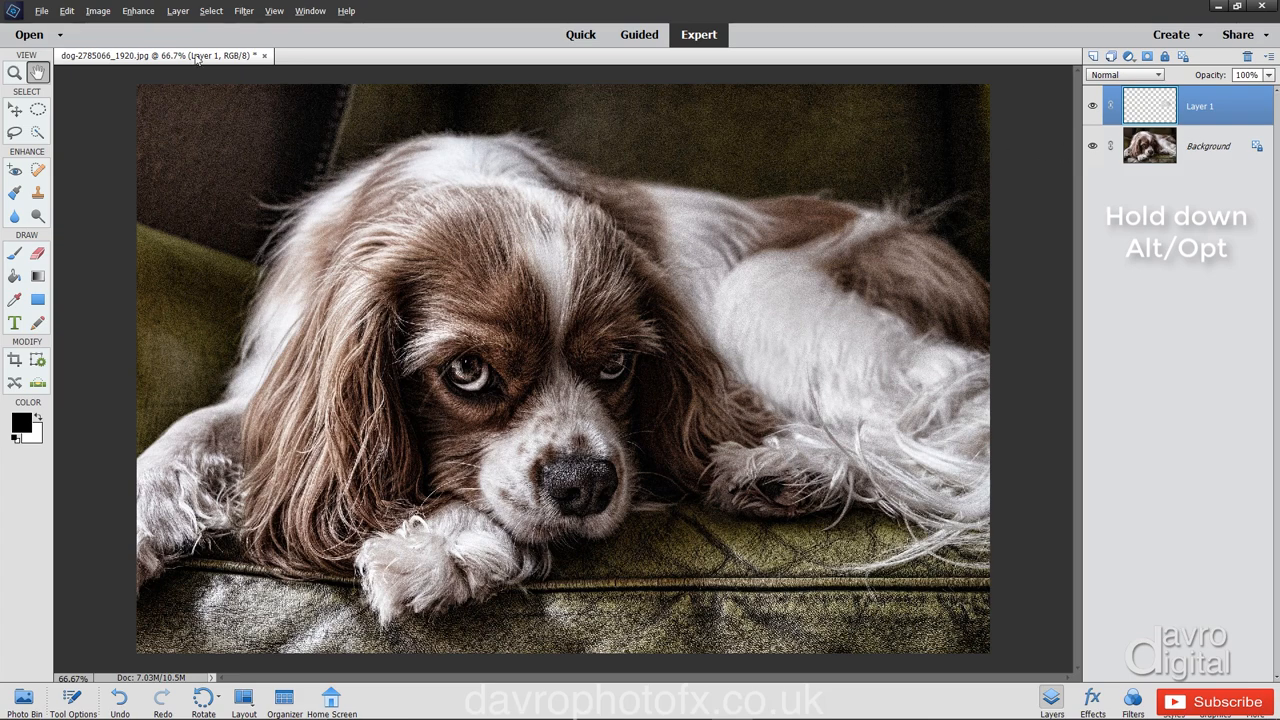
Stamp all visible layers into a new merged Layer 2 with Alt + Merge Visible.
{"action": "left_click", "coordinate": [177, 11]}
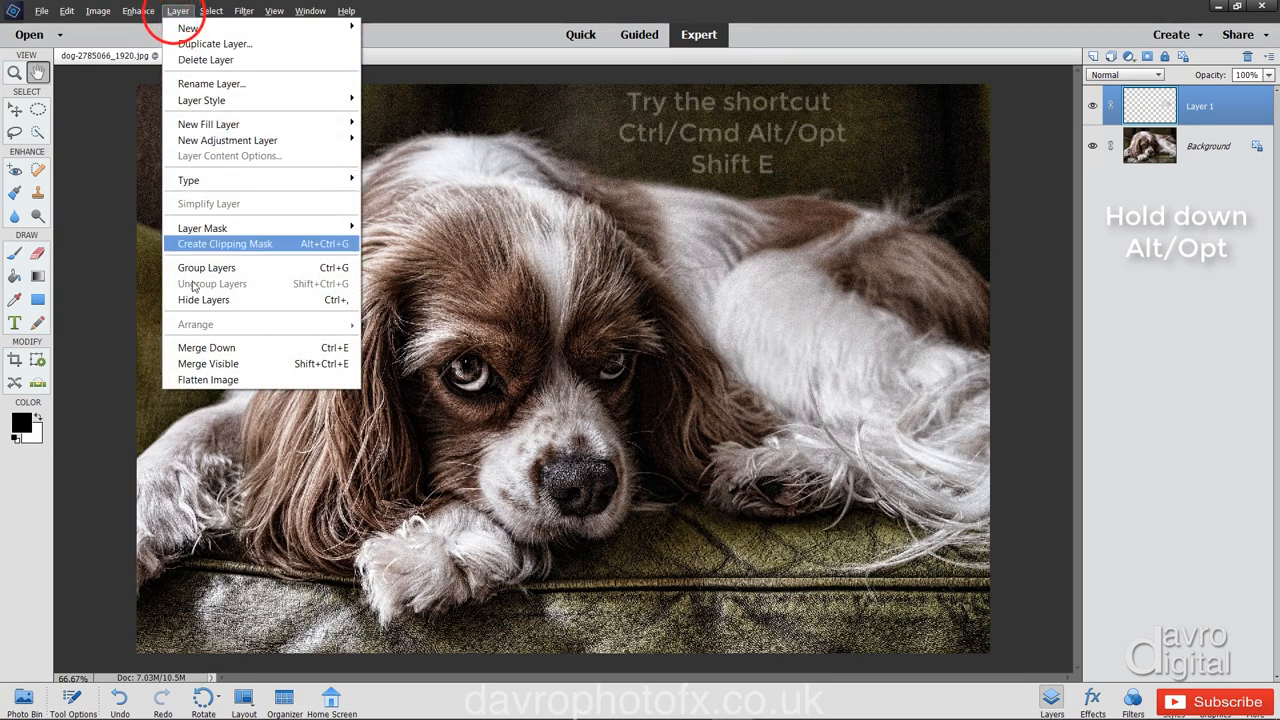
{"action": "mouse_move", "coordinate": [208, 363]}
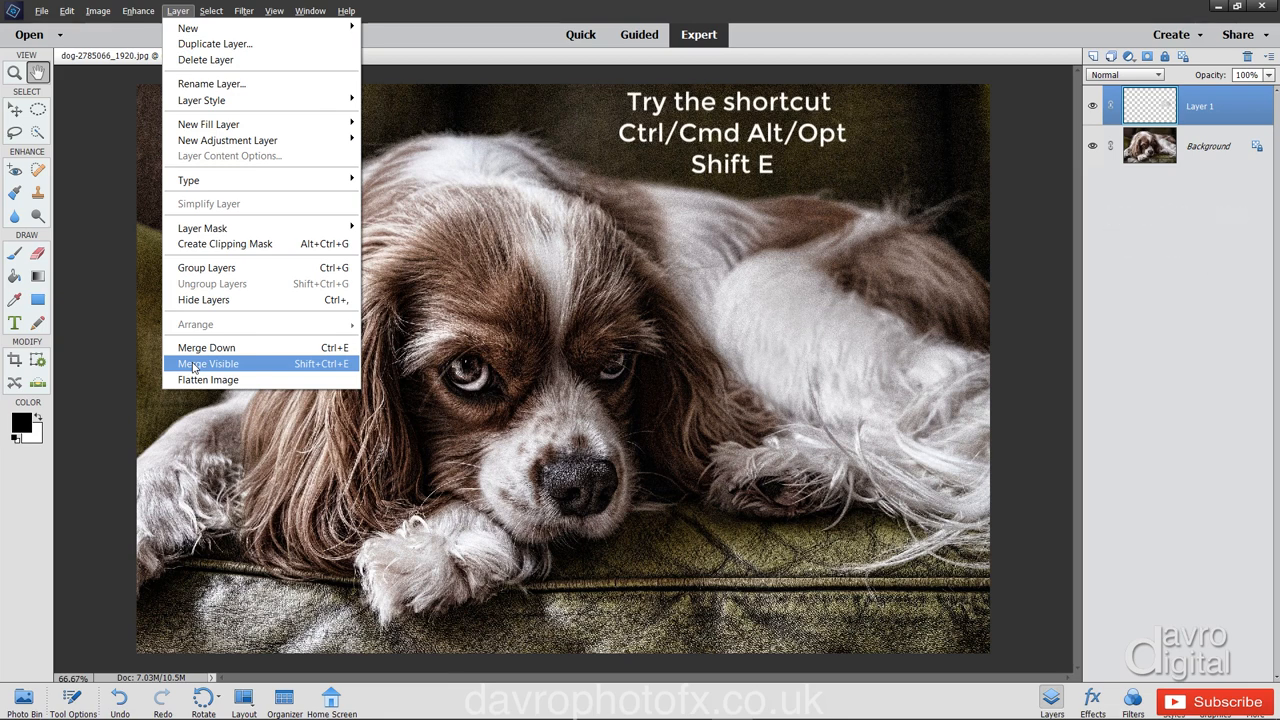
{"action": "left_click", "coordinate": [207, 363]}
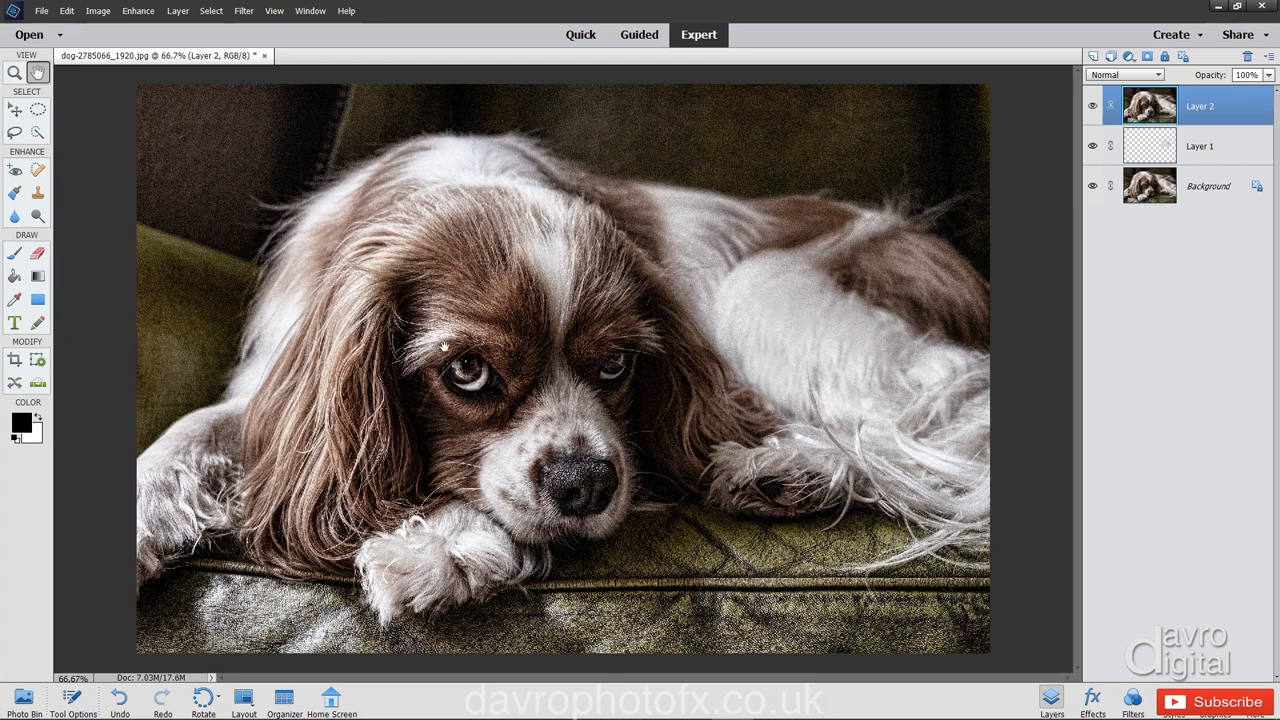
Apply Shadows/Highlights to Layer 2 with Lighten Shadows 20% and Darken Highlights 0.
{"action": "left_click", "coordinate": [138, 11]}
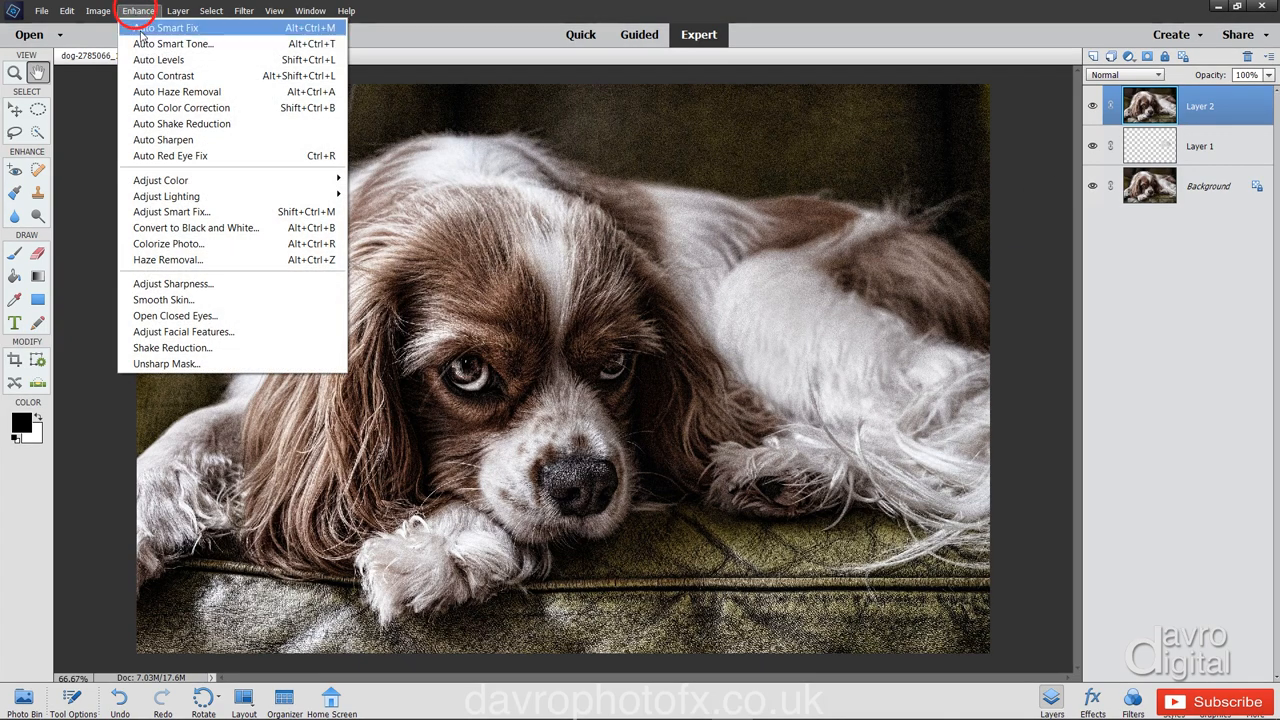
{"action": "mouse_move", "coordinate": [166, 196]}
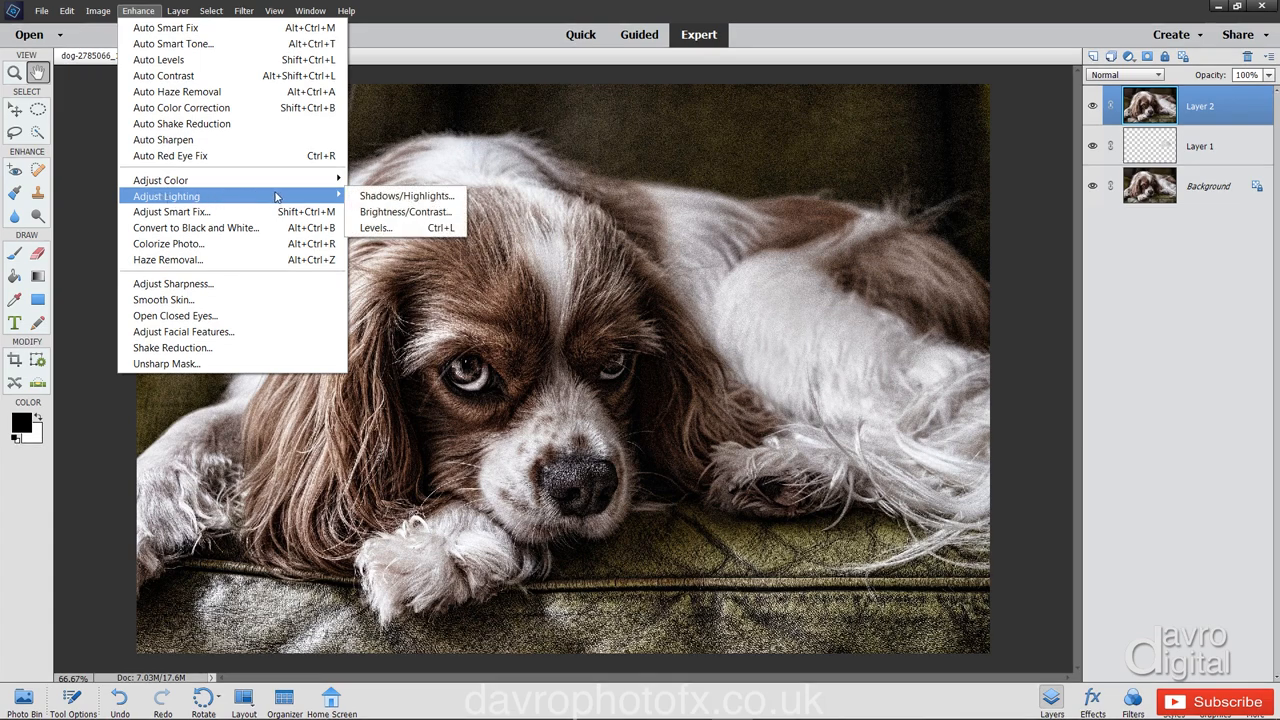
{"action": "left_click", "coordinate": [406, 195]}
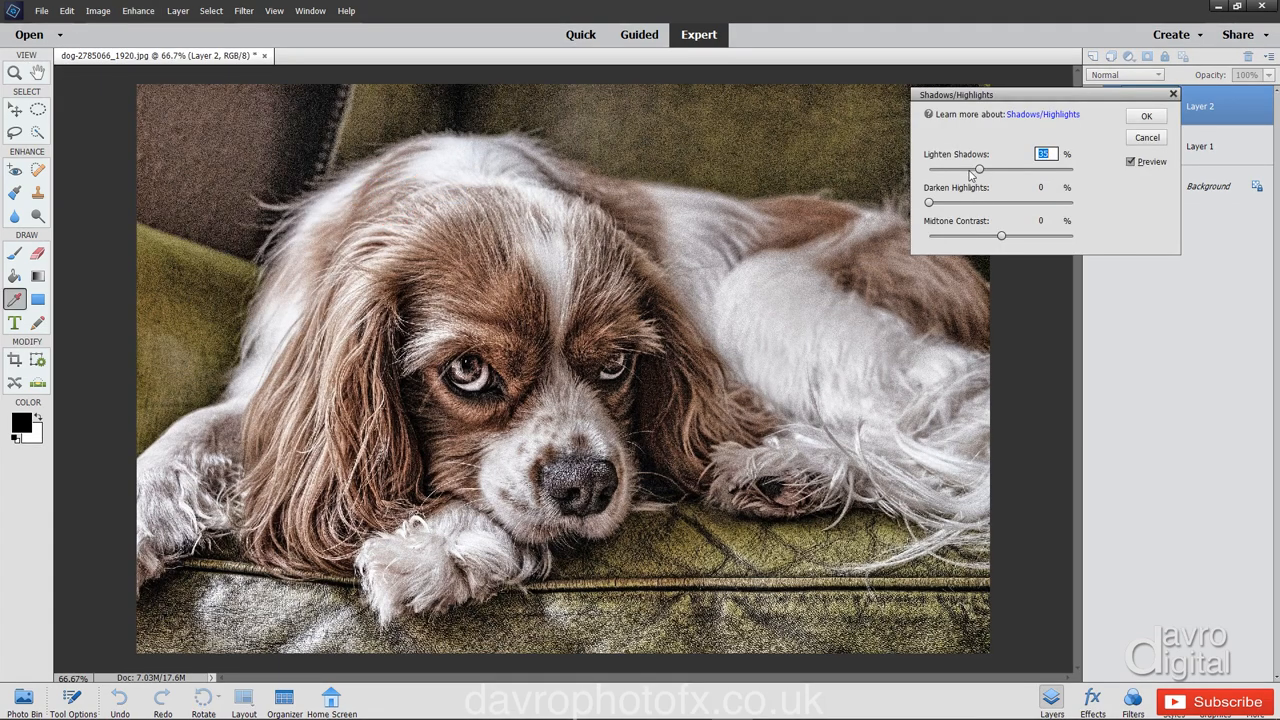
{"action": "left_click_drag", "start_coordinate": [978, 168], "coordinate": [965, 168]}
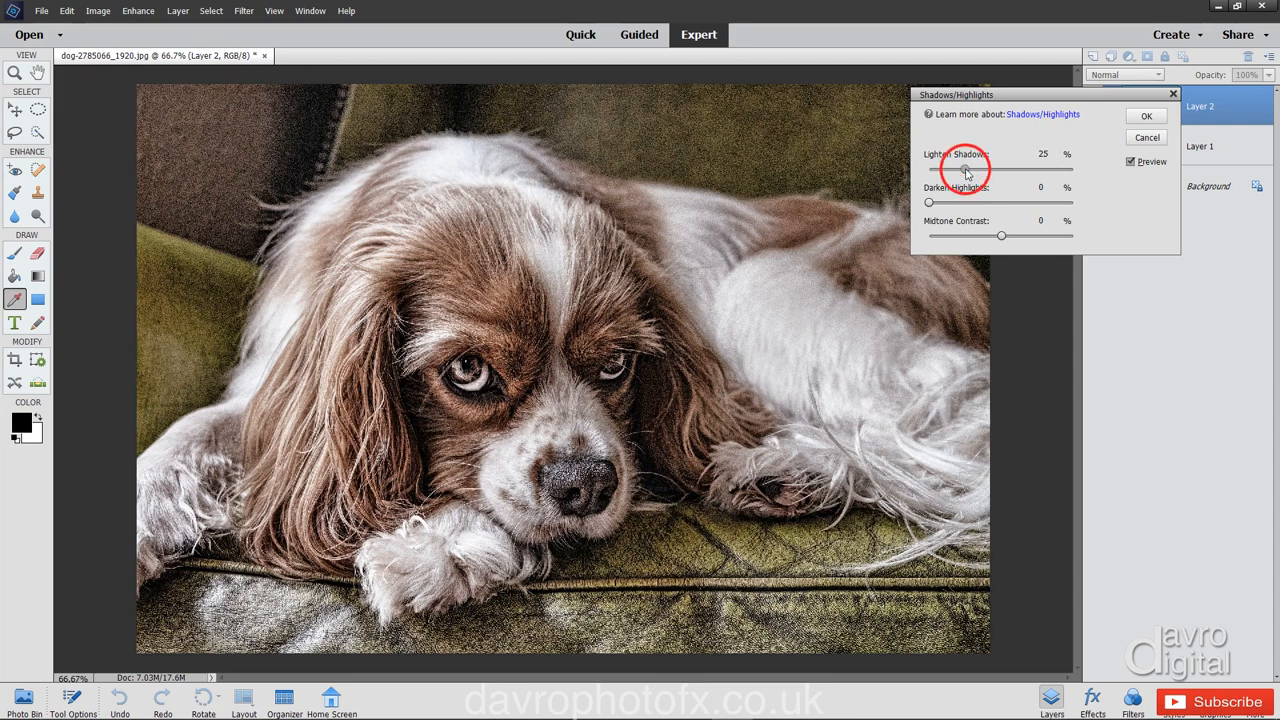
{"action": "left_click_drag", "start_coordinate": [967, 168], "coordinate": [960, 168]}
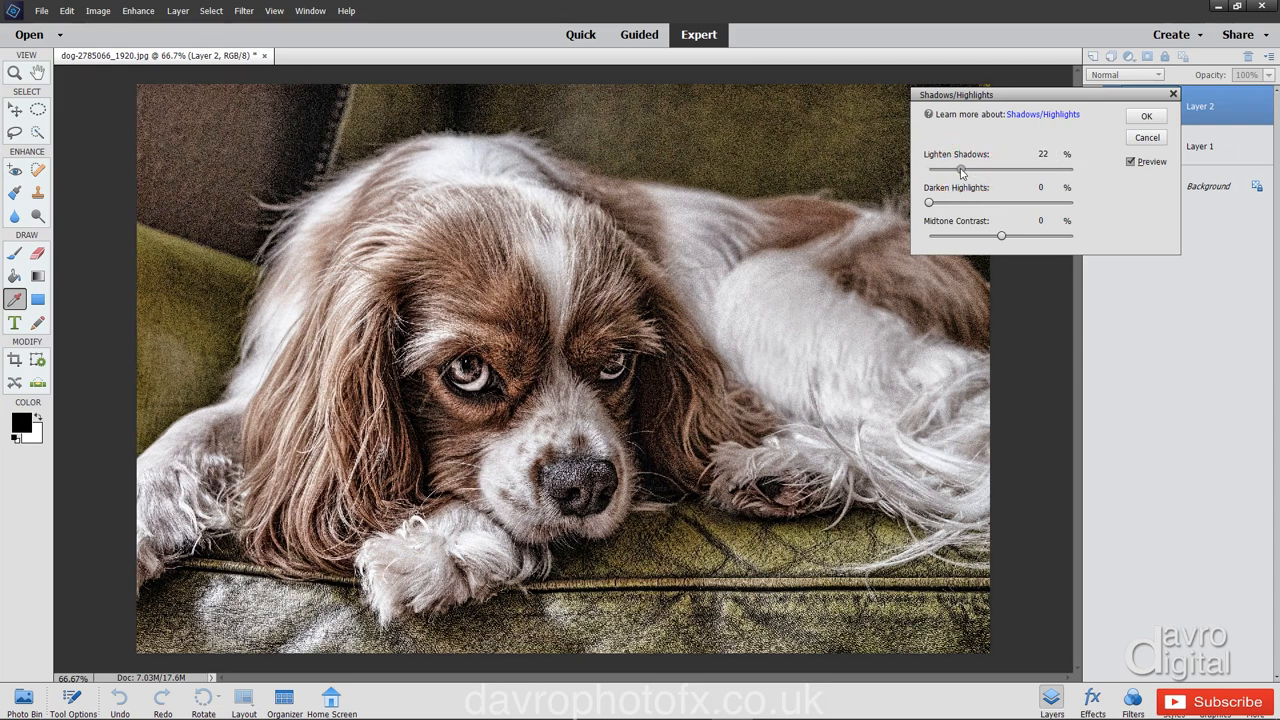
{"action": "left_click_drag", "start_coordinate": [962, 169], "coordinate": [957, 169]}
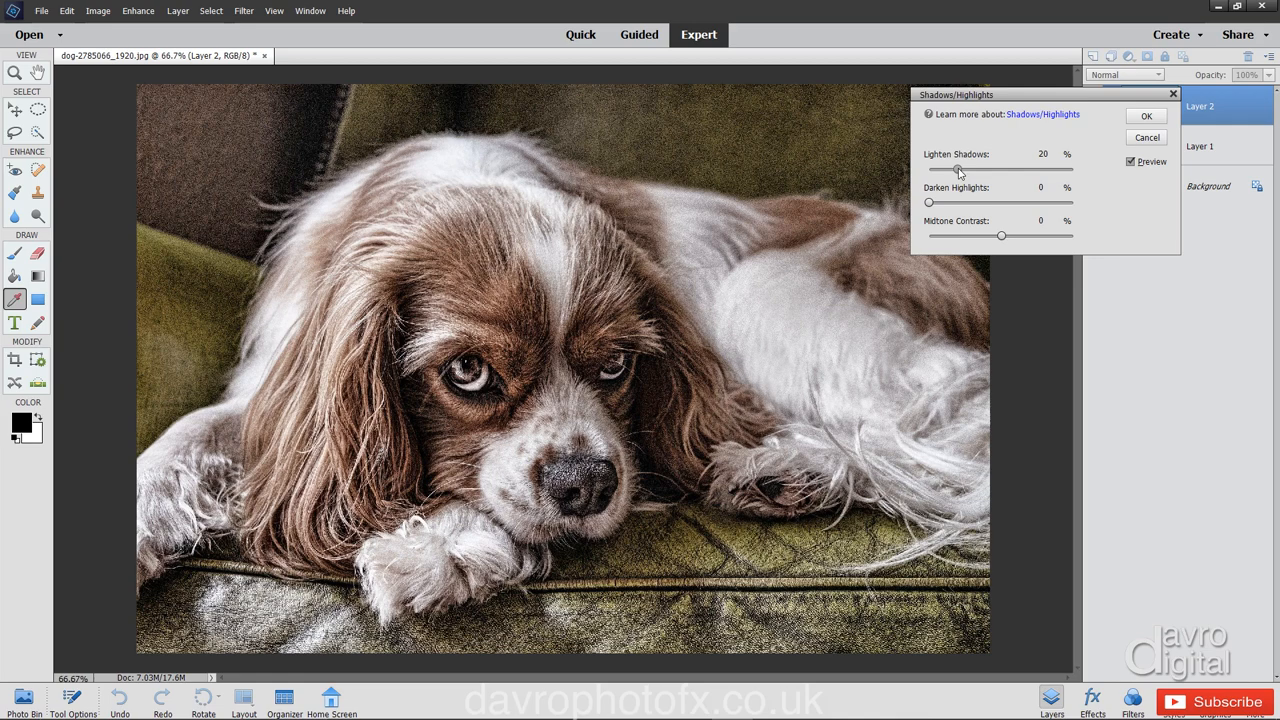
{"action": "left_click", "coordinate": [1131, 162]}
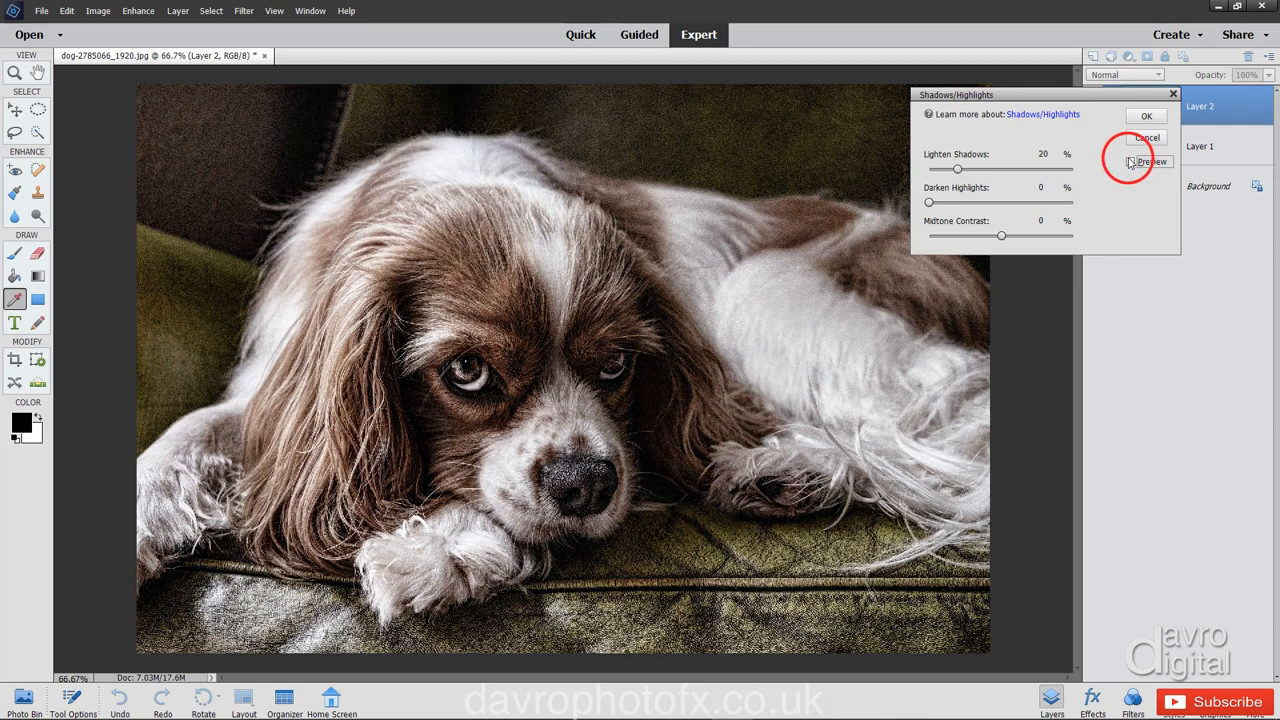
{"action": "left_click", "coordinate": [1131, 161]}
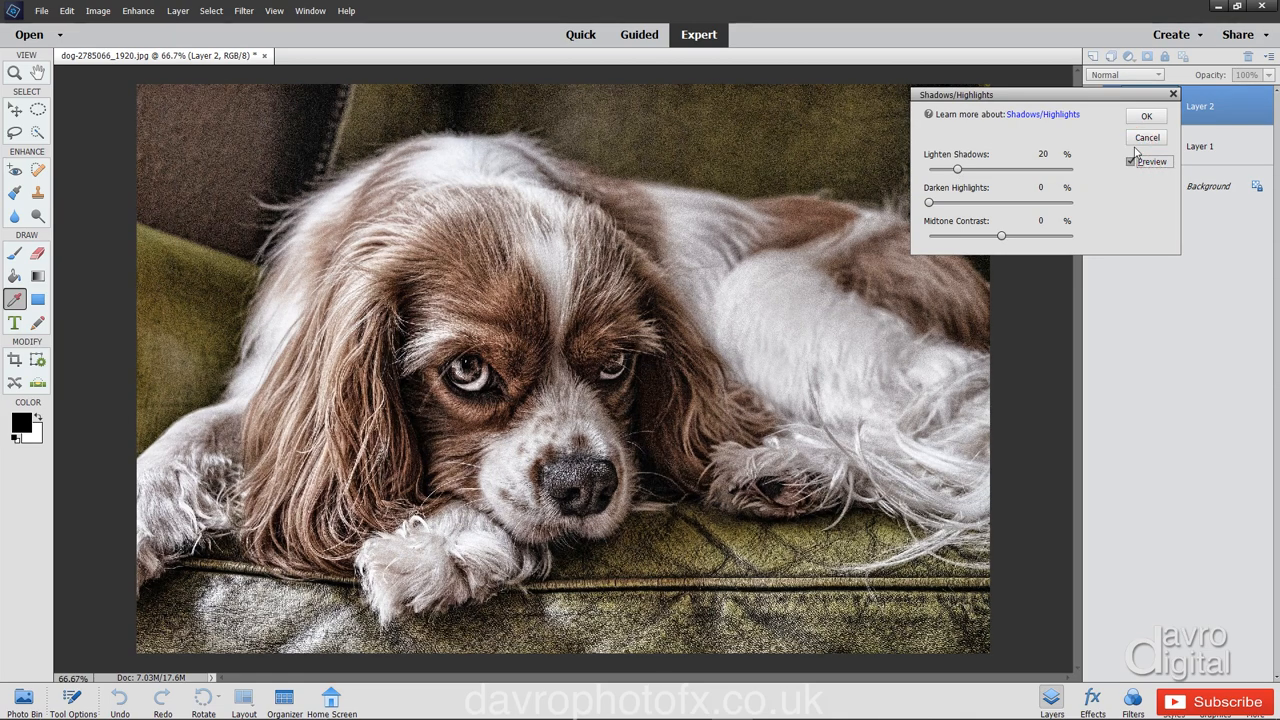
{"action": "left_click", "coordinate": [1146, 116]}
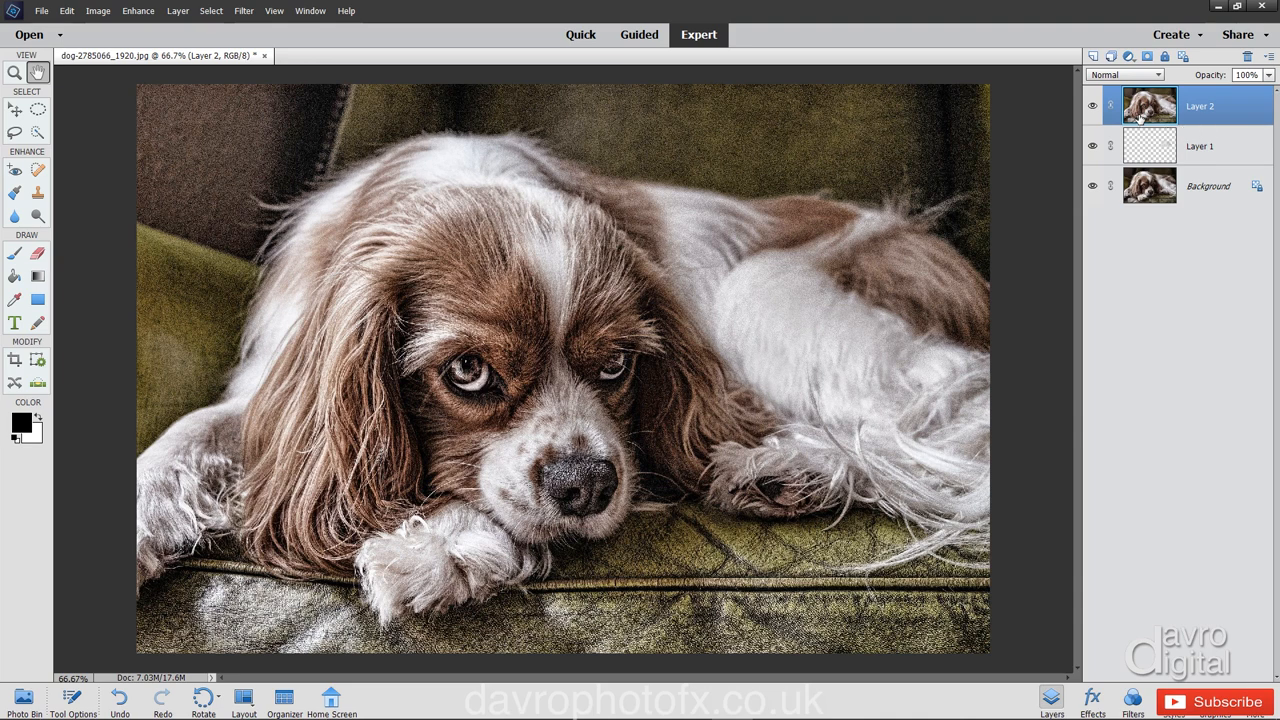
Duplicate Layer 2 and apply the High Pass filter to the copy.
{"action": "key", "text": "ctrl+j"}
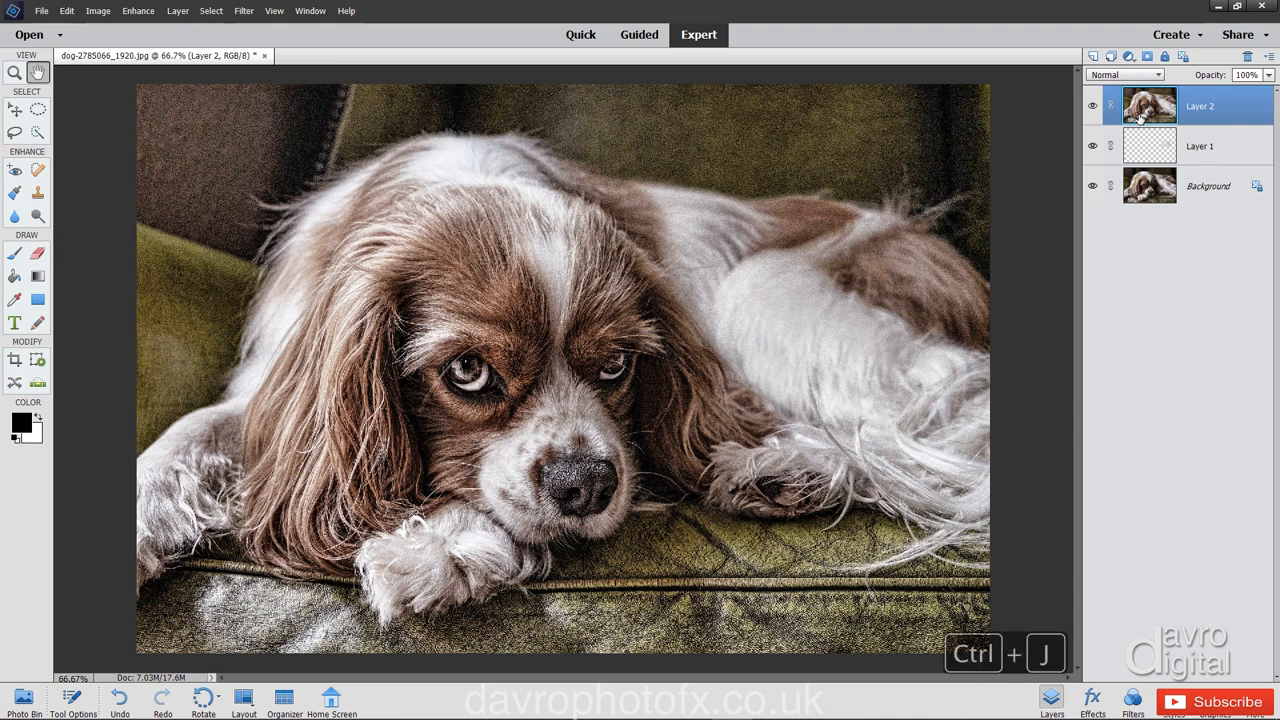
{"action": "key", "text": "ctrl+j"}
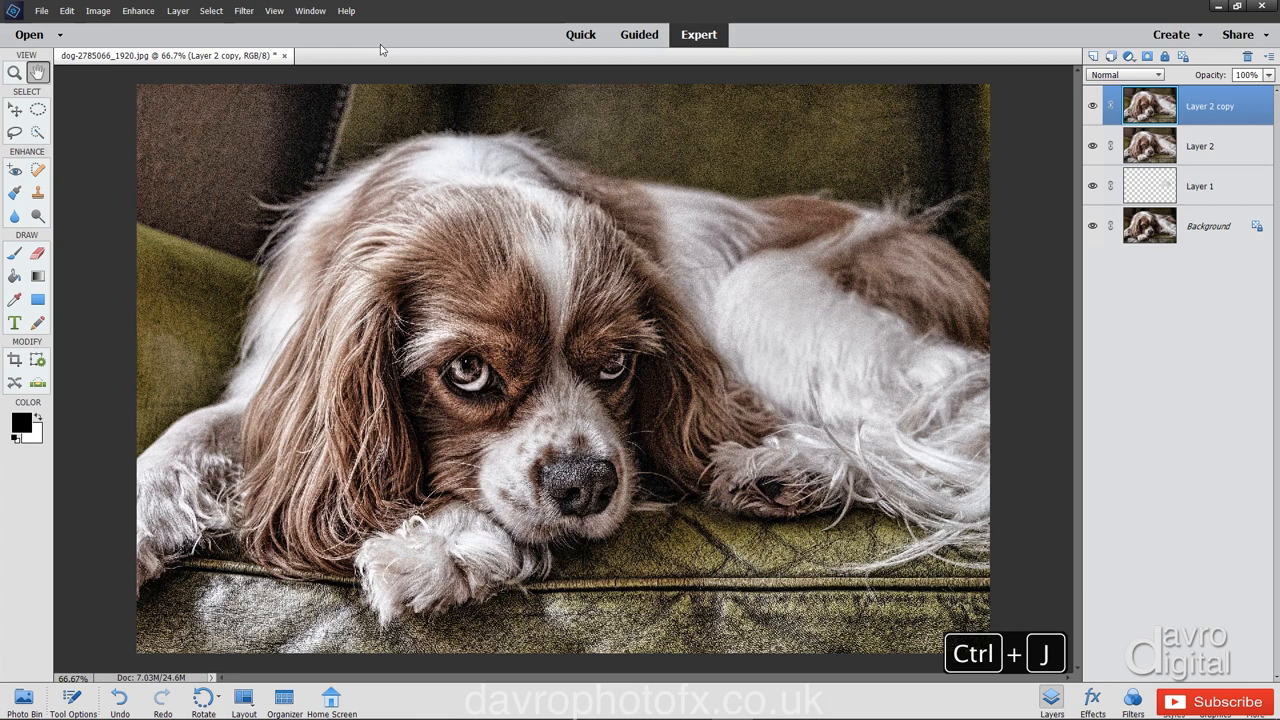
{"action": "left_click", "coordinate": [243, 11]}
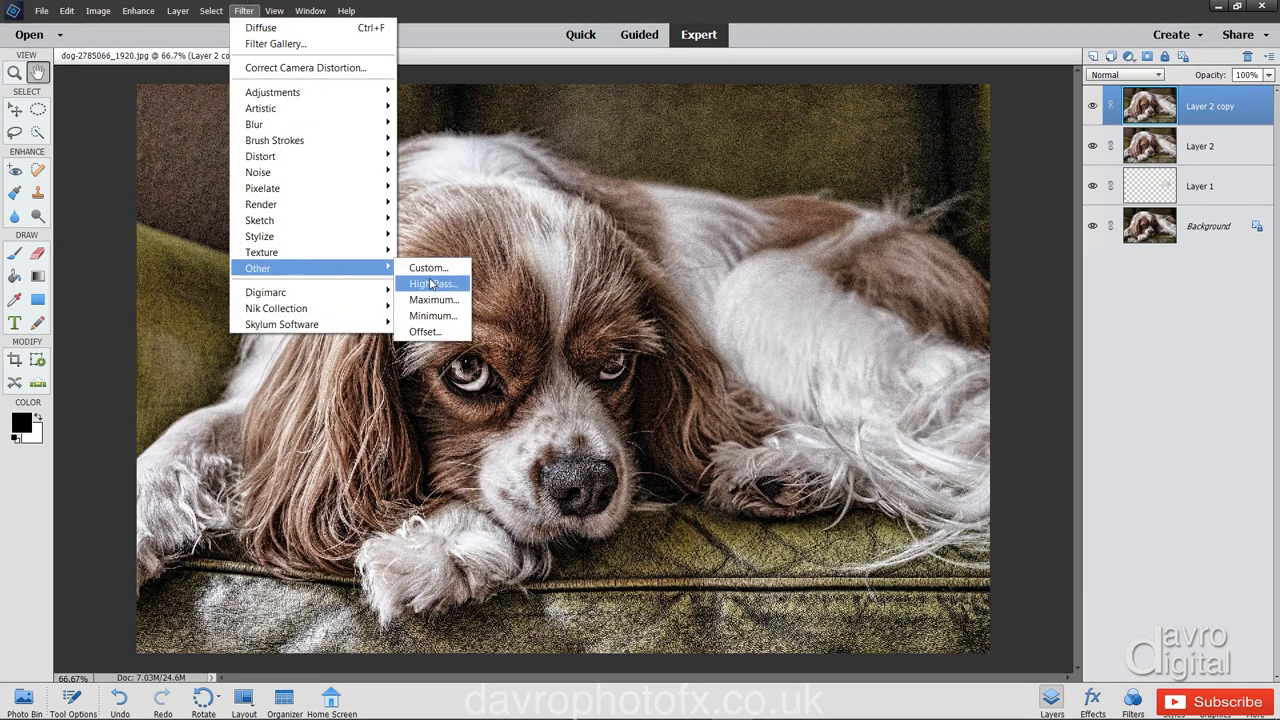
{"action": "left_click", "coordinate": [432, 283]}
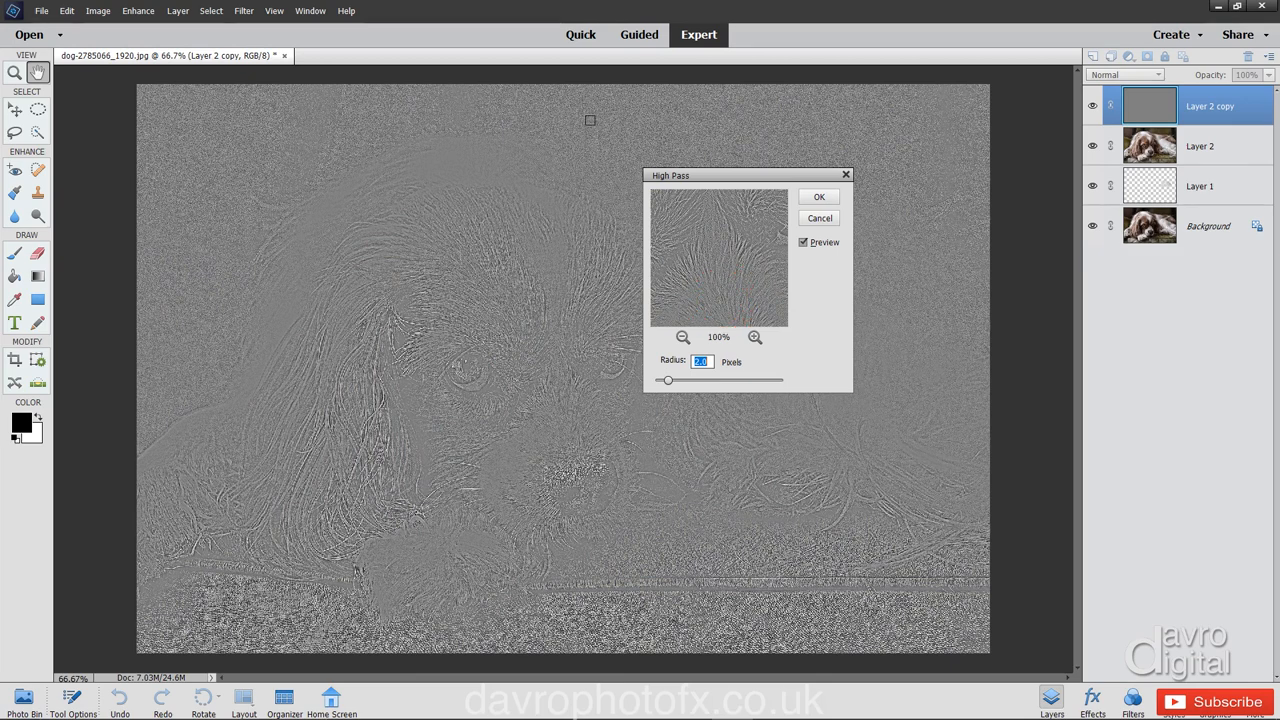
{"action": "mouse_move", "coordinate": [603, 609]}
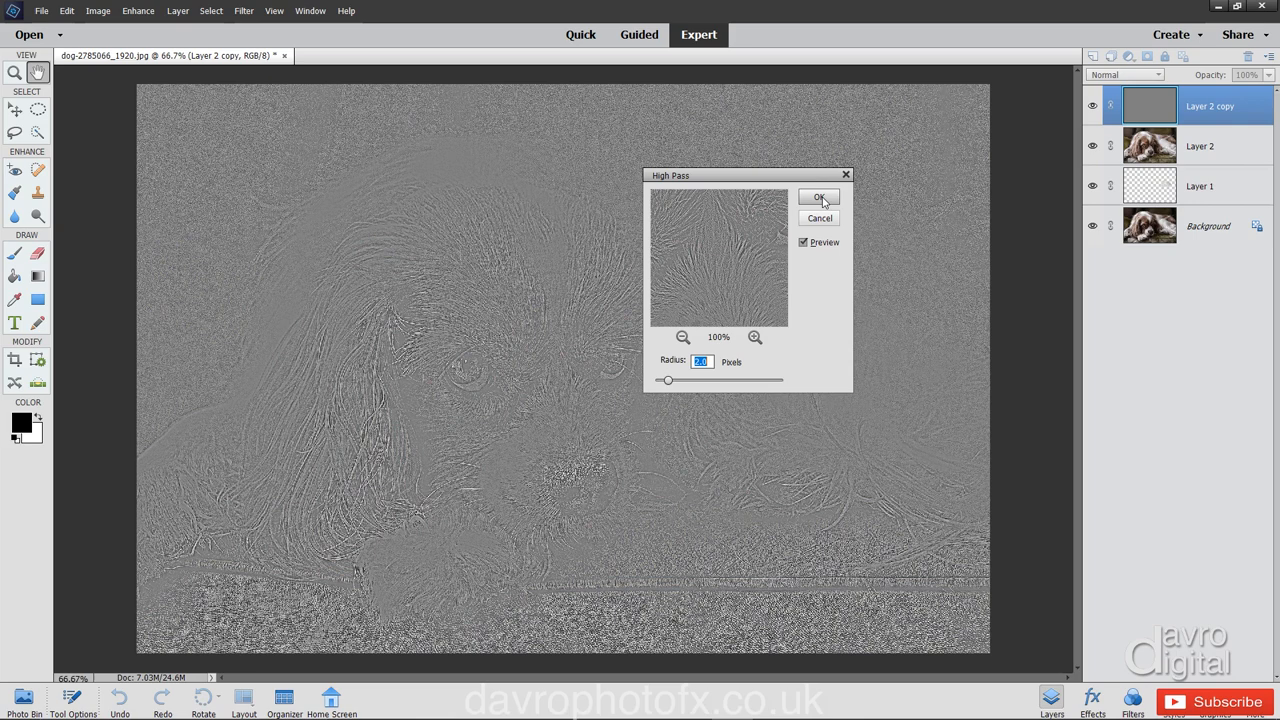
{"action": "left_click", "coordinate": [819, 196]}
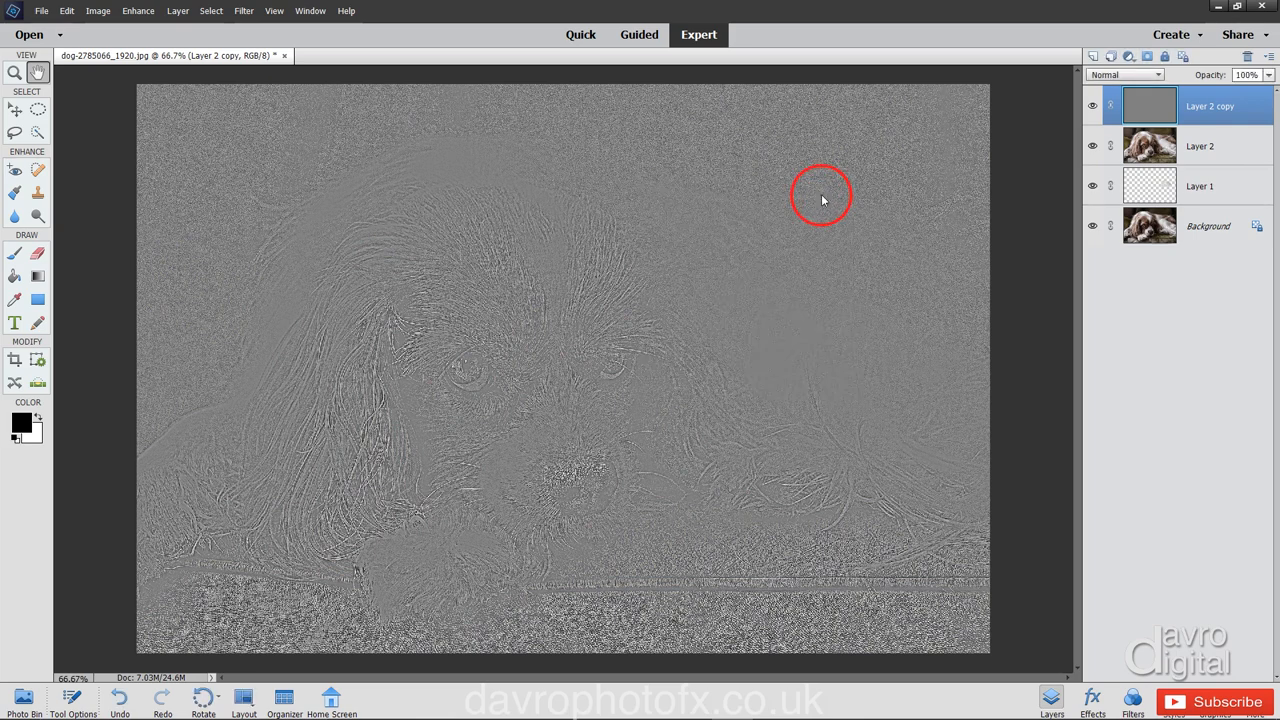
Set the High Pass copy's blend mode to Overlay and toggle its visibility to compare.
{"action": "left_click", "coordinate": [1157, 74]}
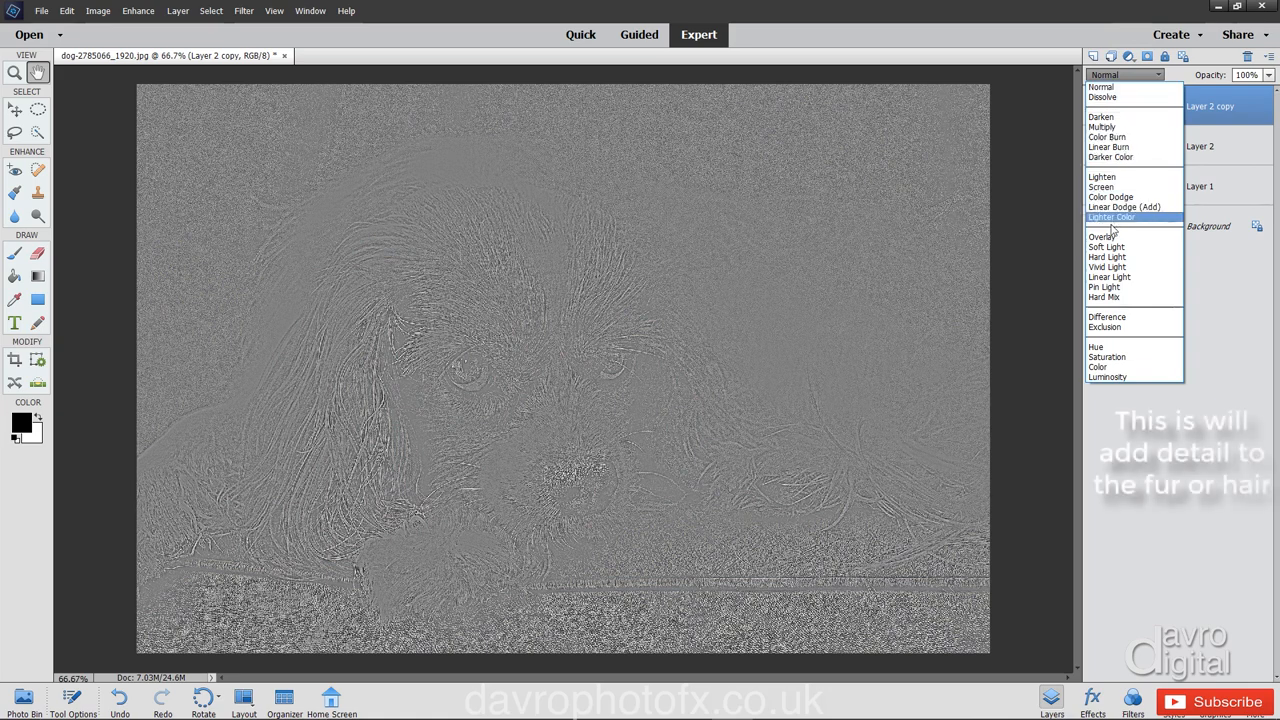
{"action": "left_click", "coordinate": [1102, 237]}
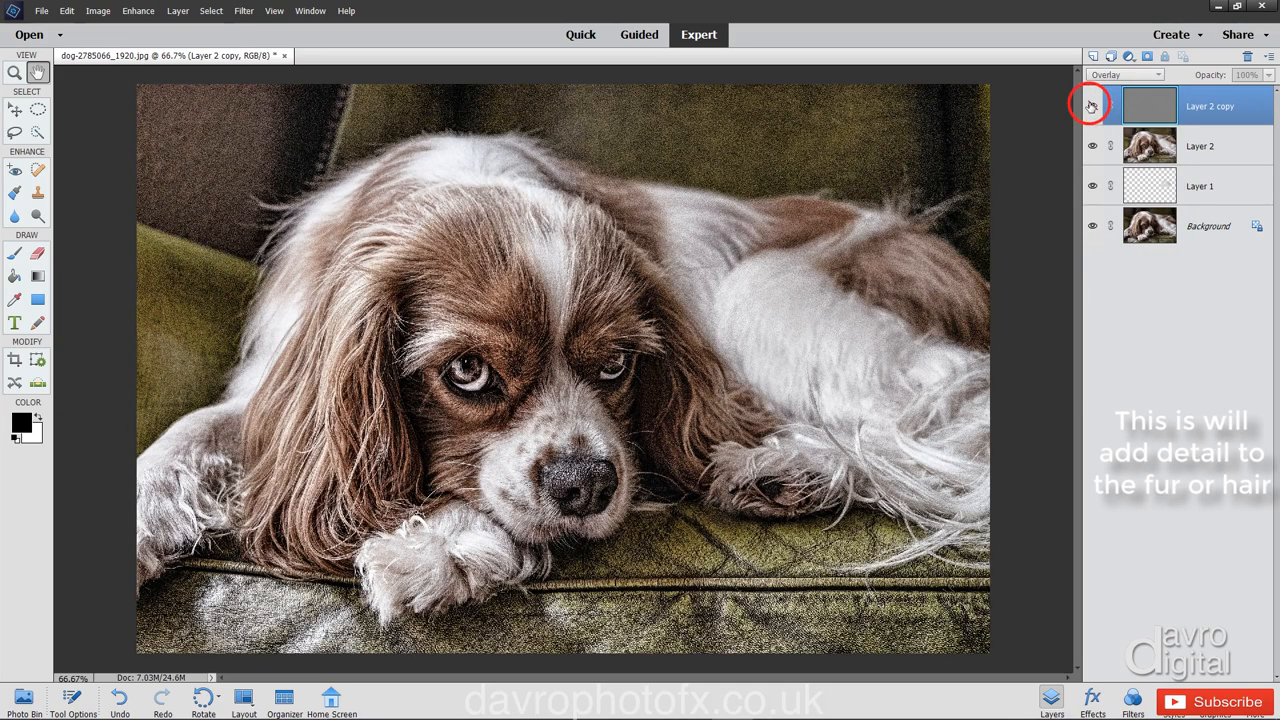
{"action": "left_click", "coordinate": [1092, 105]}
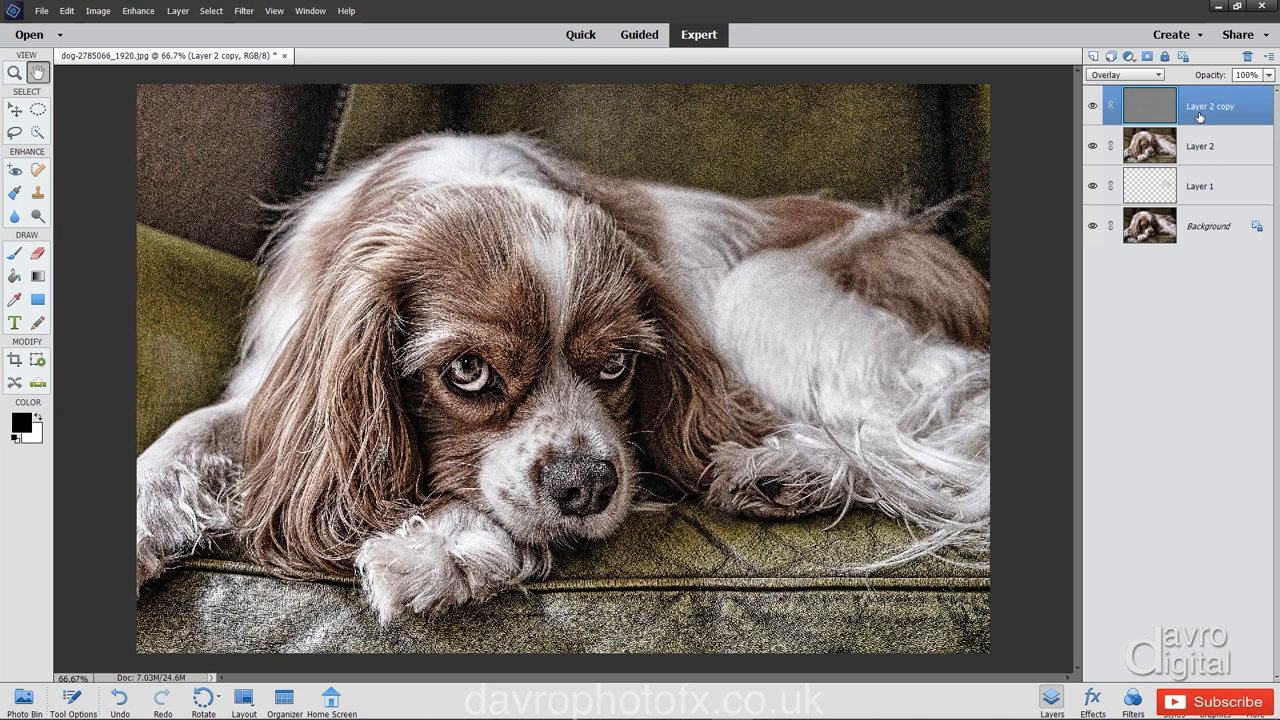
{"action": "mouse_move", "coordinate": [1197, 147]}
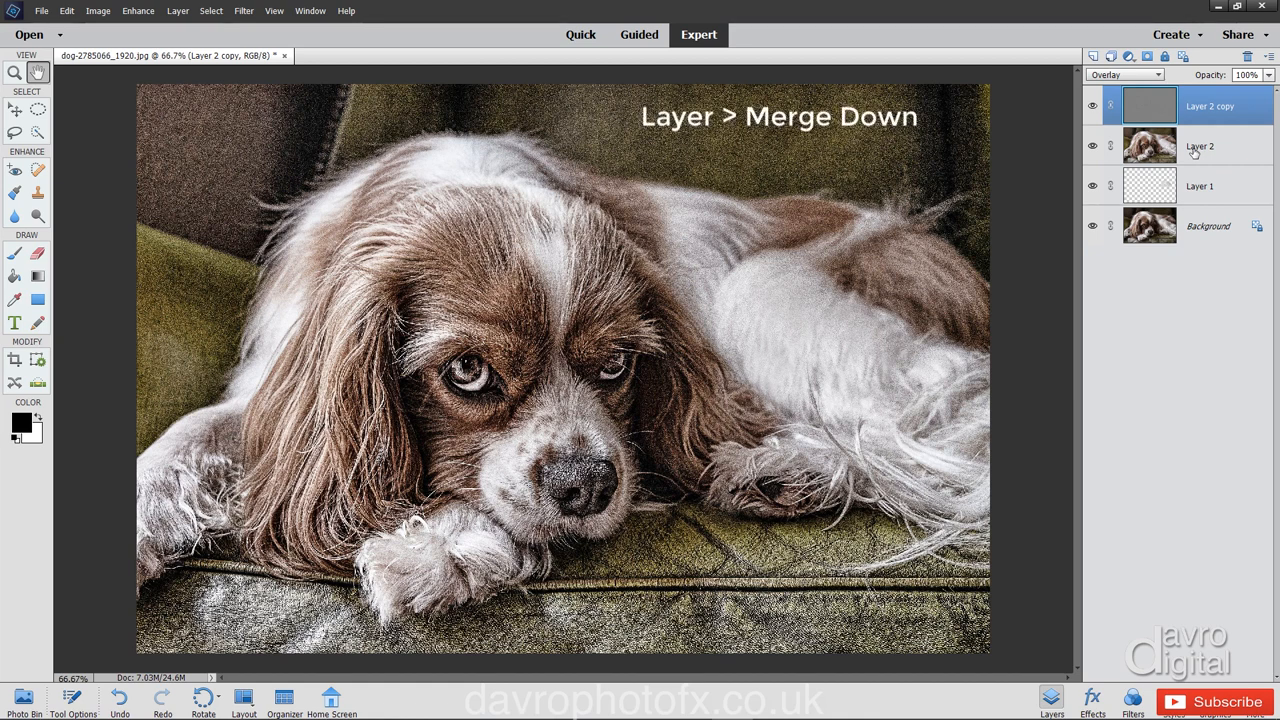
Merge the Overlay detail copy down into Layer 2 and rename it Paint fx.
{"action": "key", "text": "ctrl+e"}
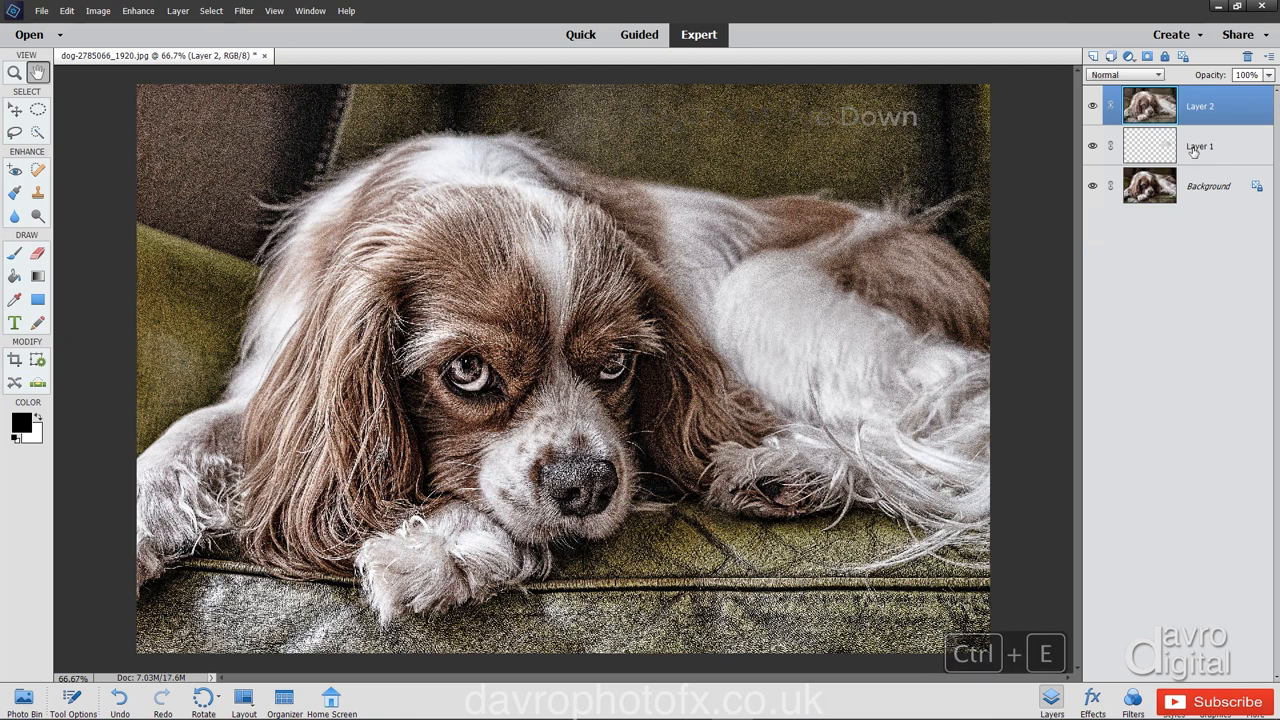
{"action": "key", "text": "ctrl+e"}
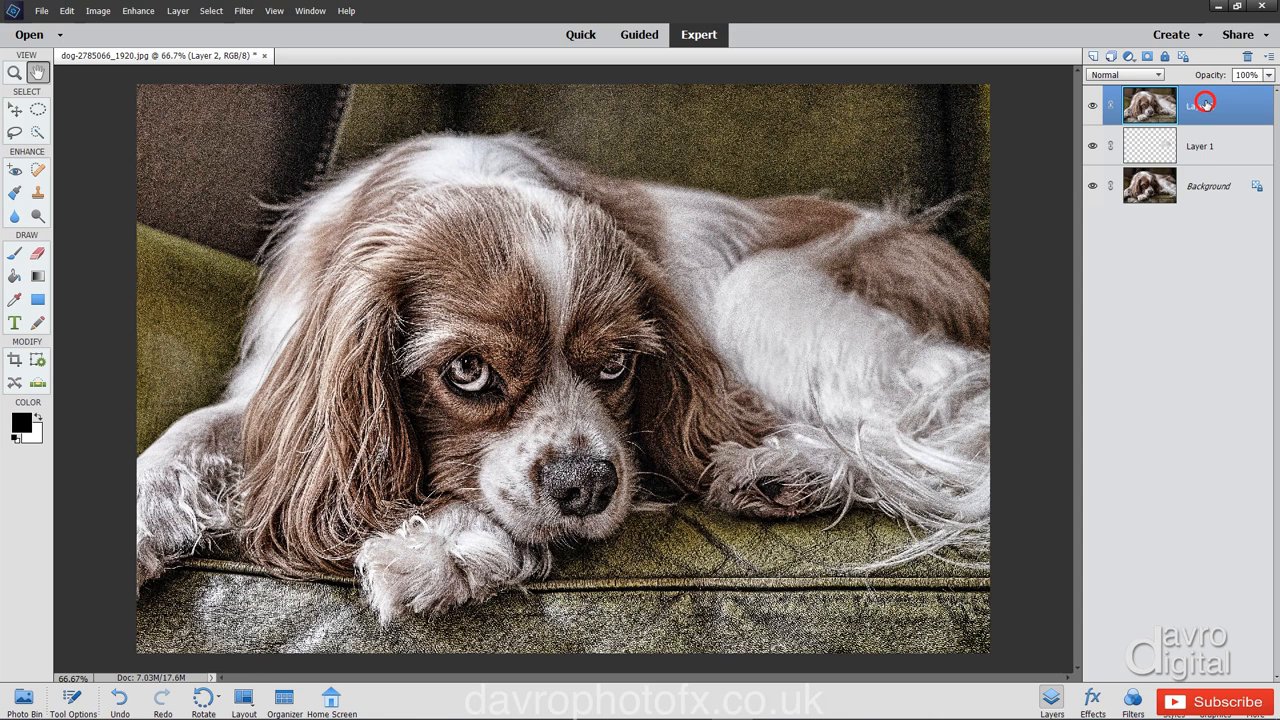
{"action": "double_click", "coordinate": [1200, 105]}
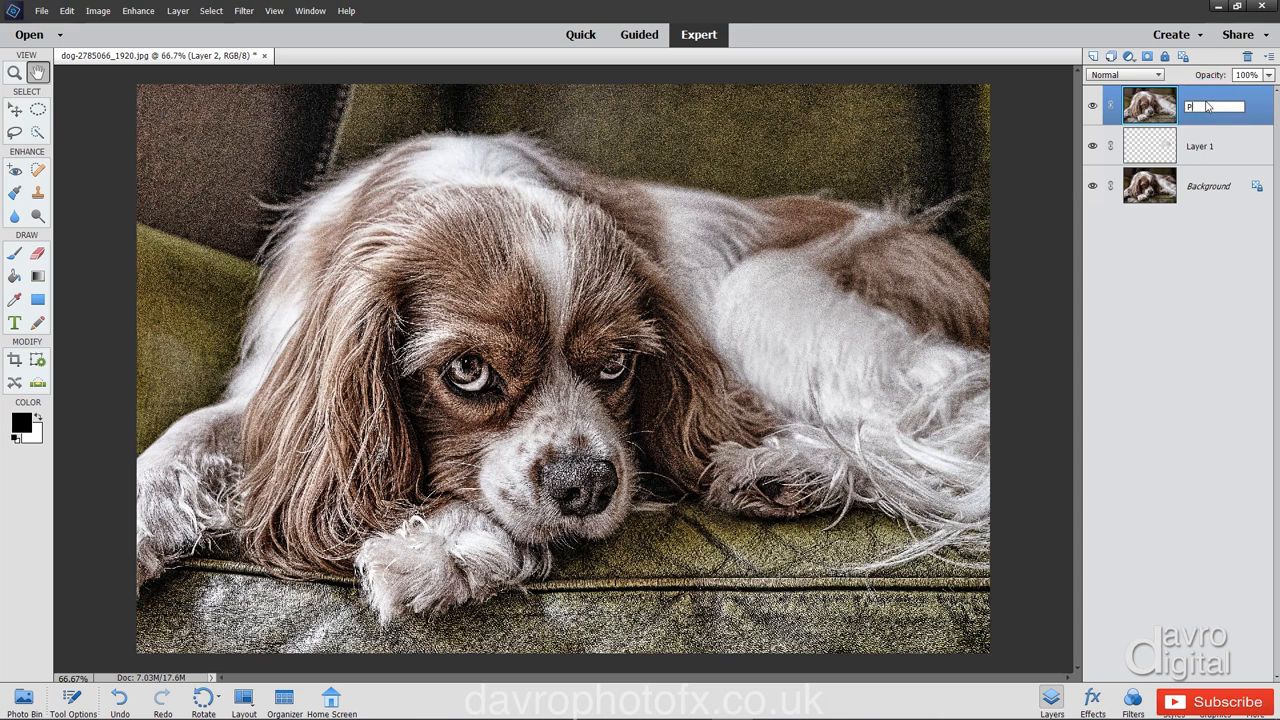
{"action": "type", "text": "aint fx"}
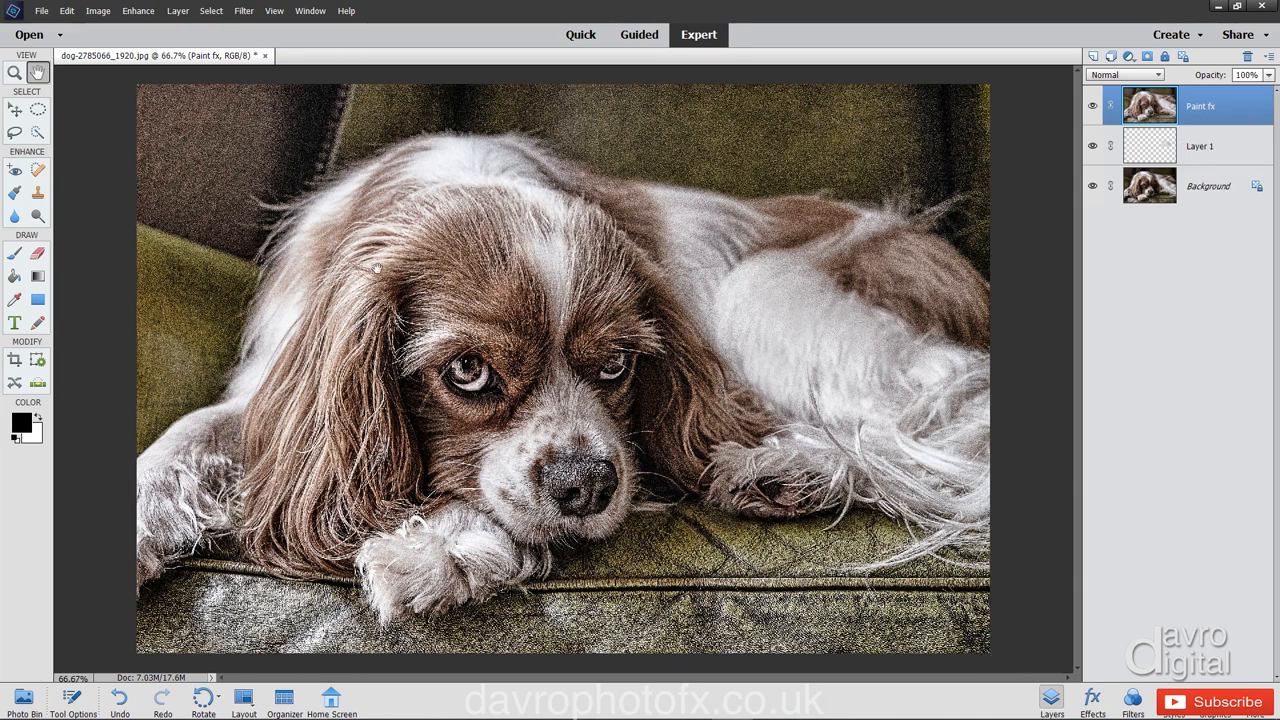
Apply the Stylize > Diffuse filter in Anisotropic mode to the Paint fx layer.
{"action": "left_click", "coordinate": [243, 11]}
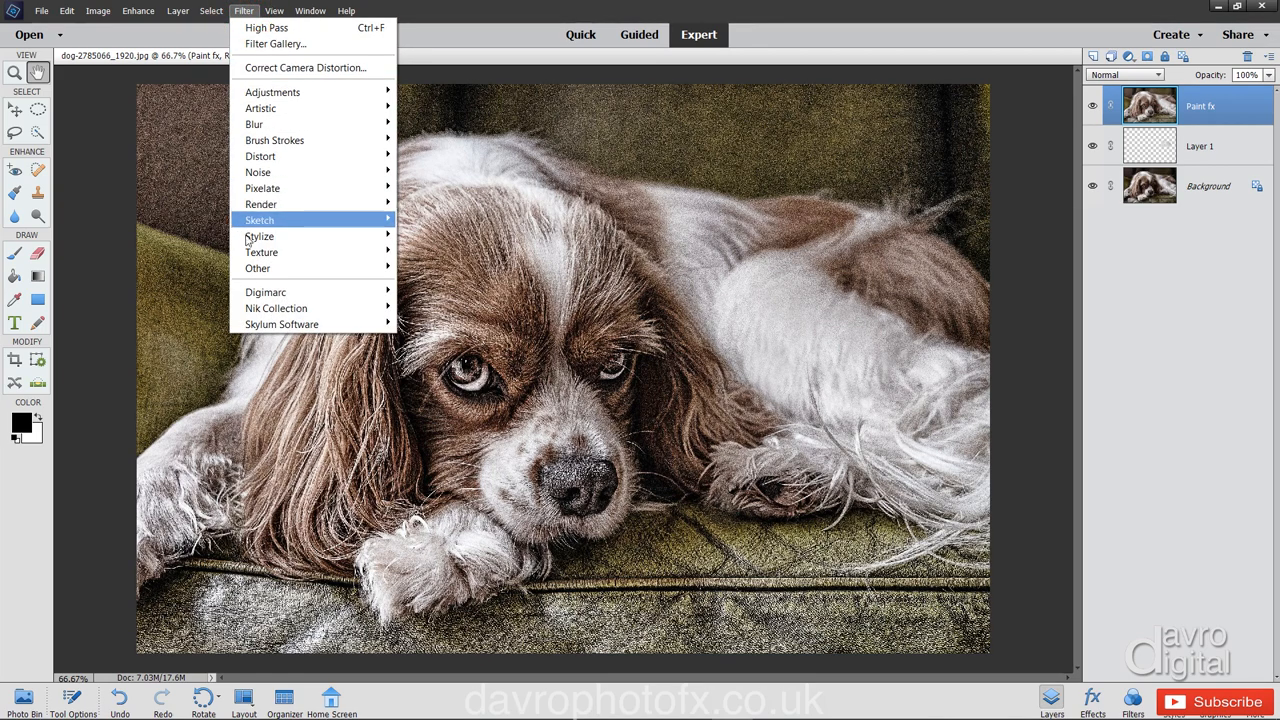
{"action": "mouse_move", "coordinate": [259, 236]}
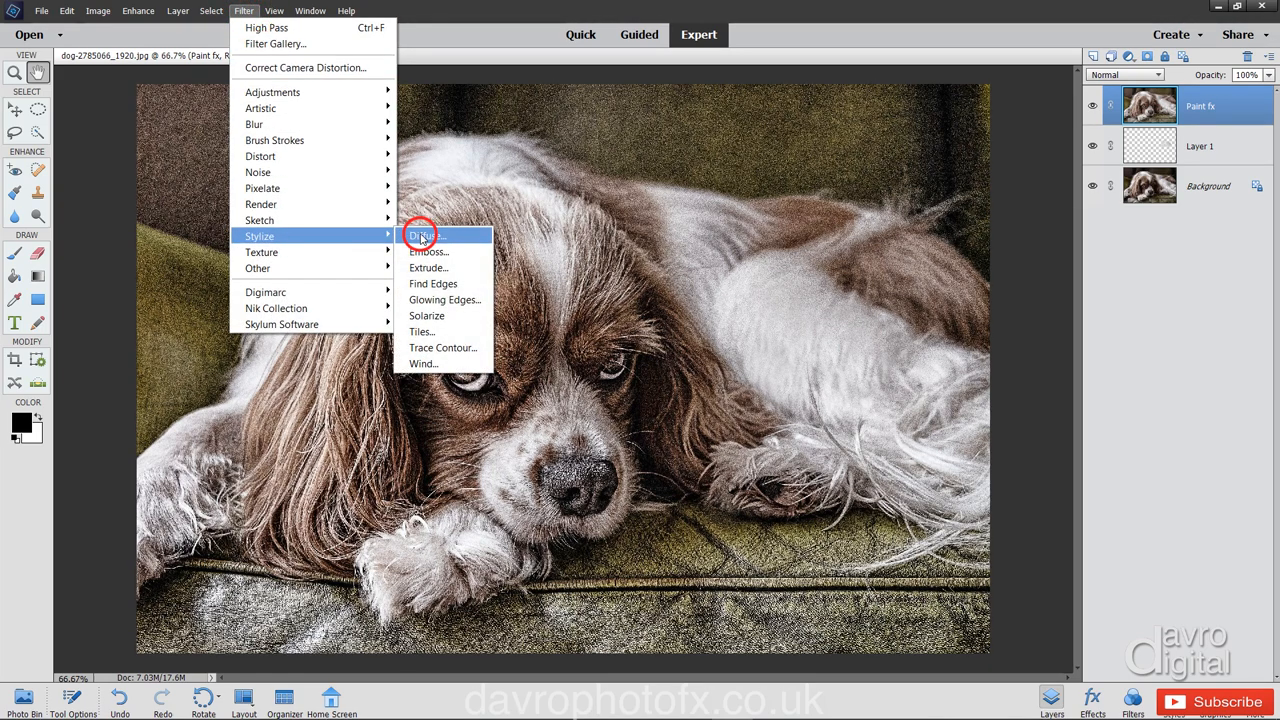
{"action": "left_click", "coordinate": [421, 235]}
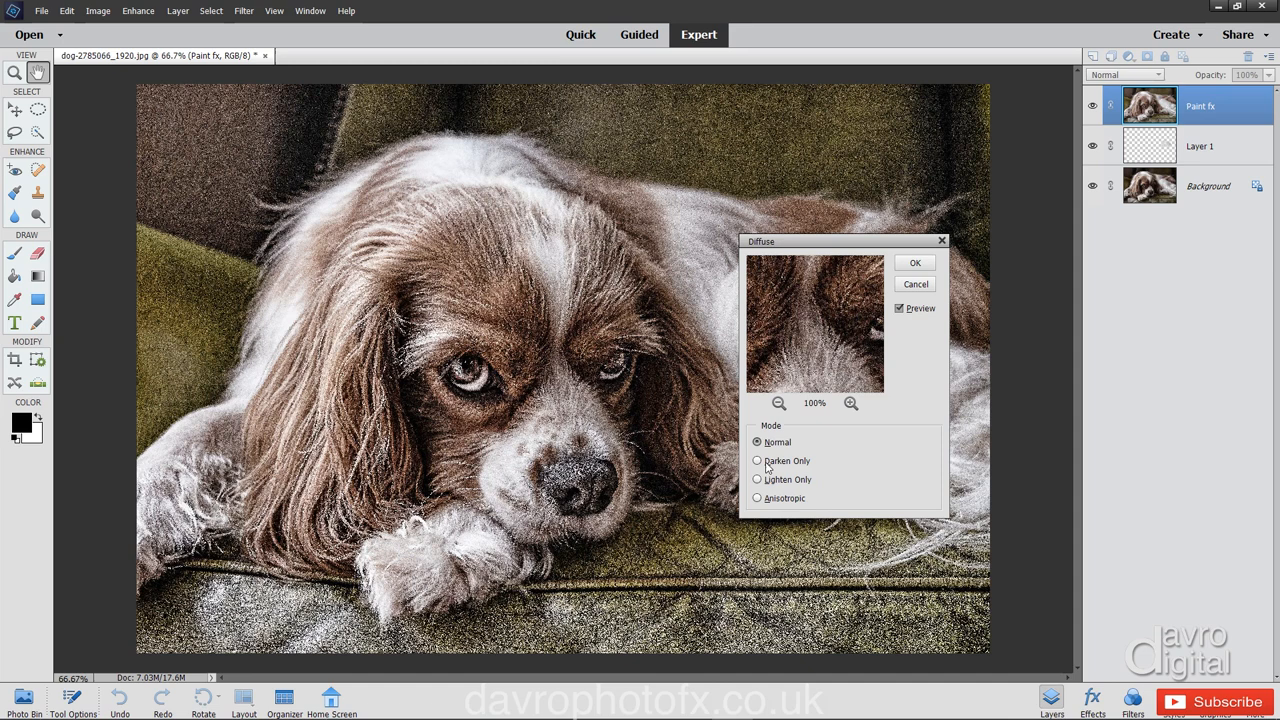
{"action": "left_click", "coordinate": [757, 498]}
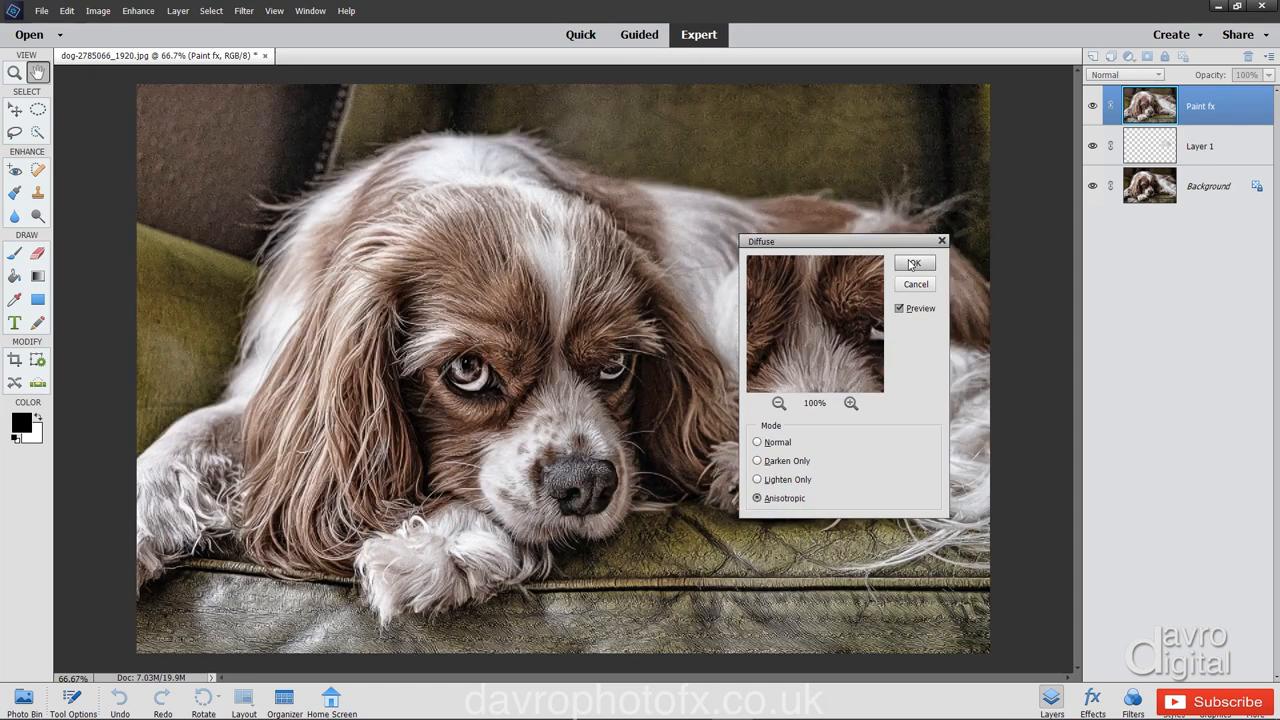
{"action": "left_click", "coordinate": [912, 263]}
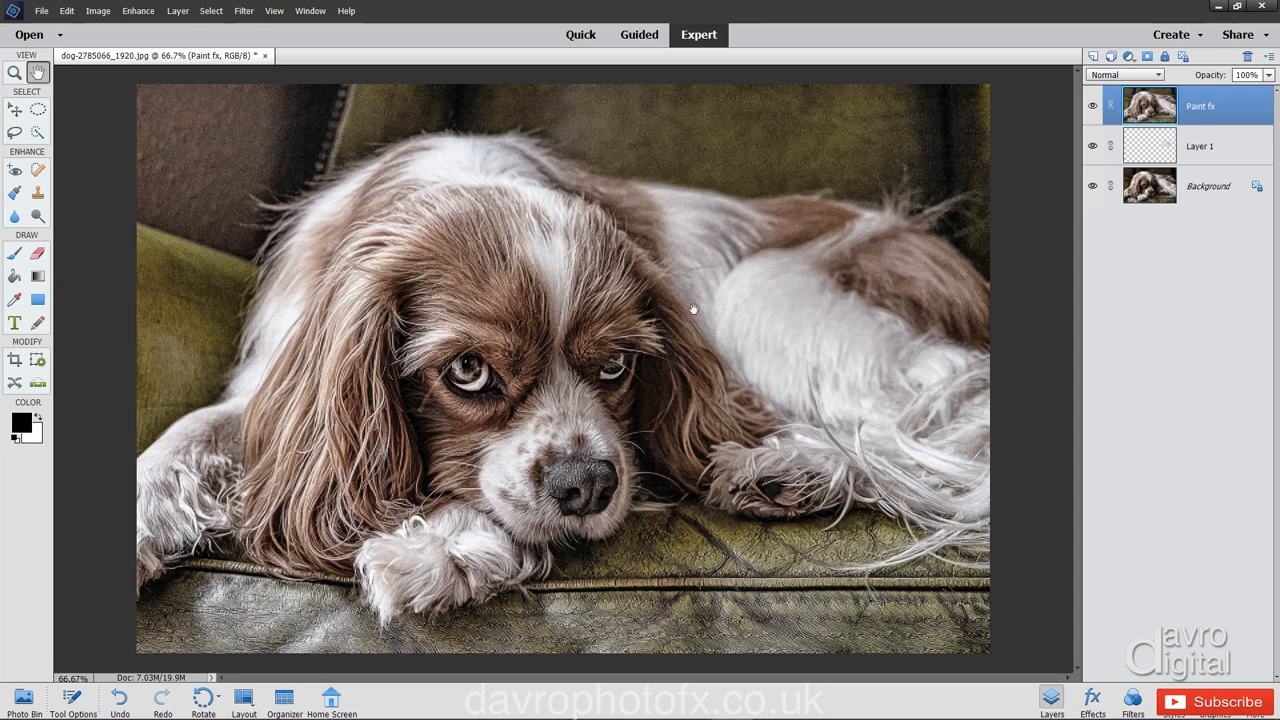
{"action": "mouse_move", "coordinate": [708, 132]}
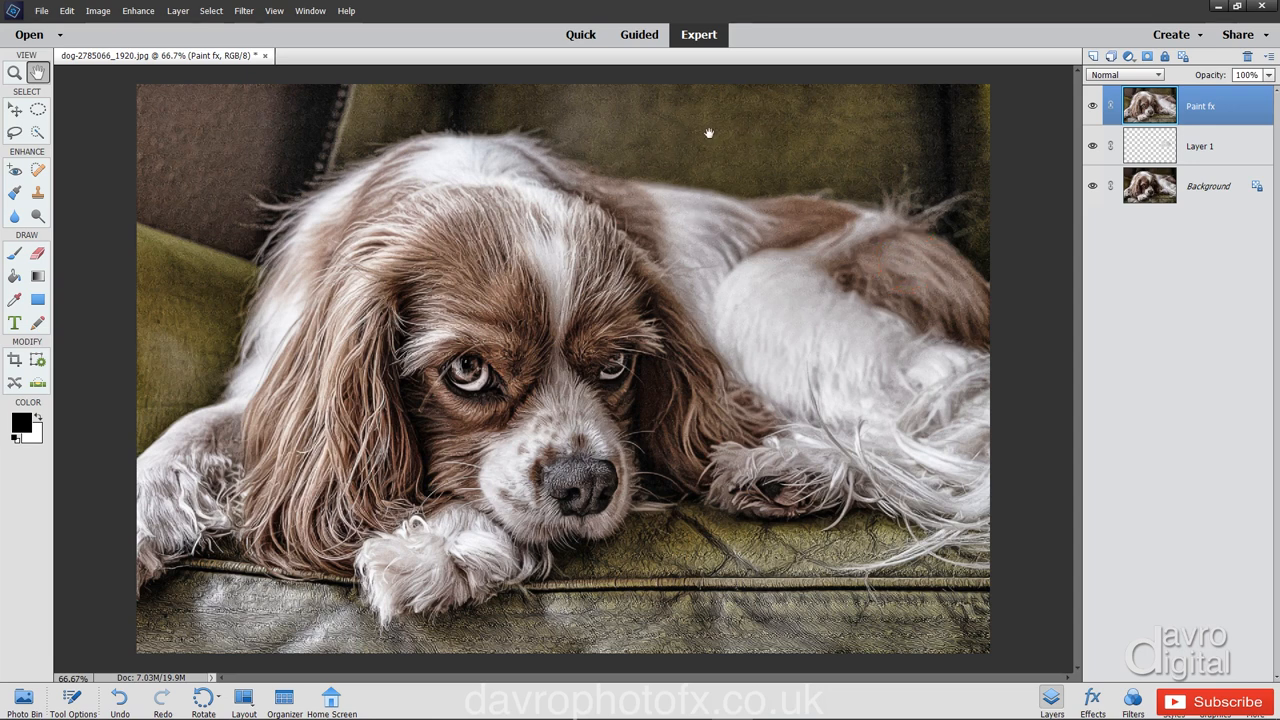
{"action": "mouse_move", "coordinate": [545, 318]}
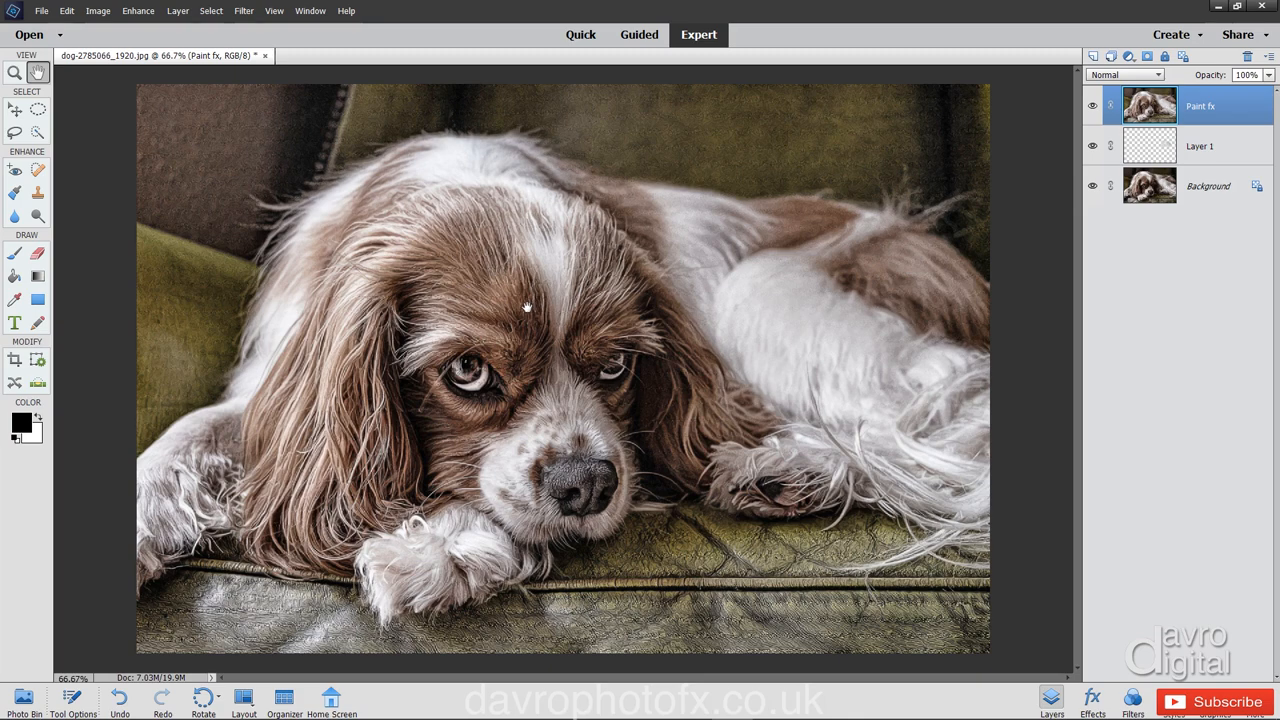
{"action": "left_click", "coordinate": [72, 677]}
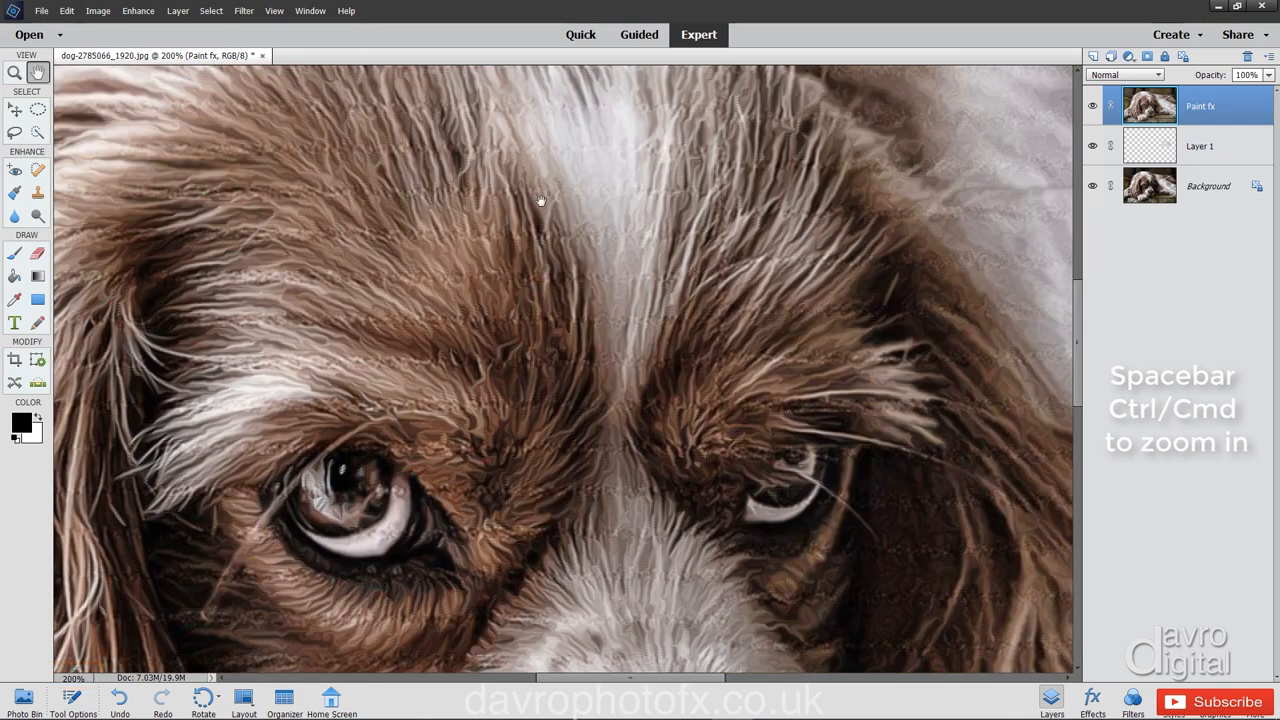
{"action": "mouse_move", "coordinate": [417, 415]}
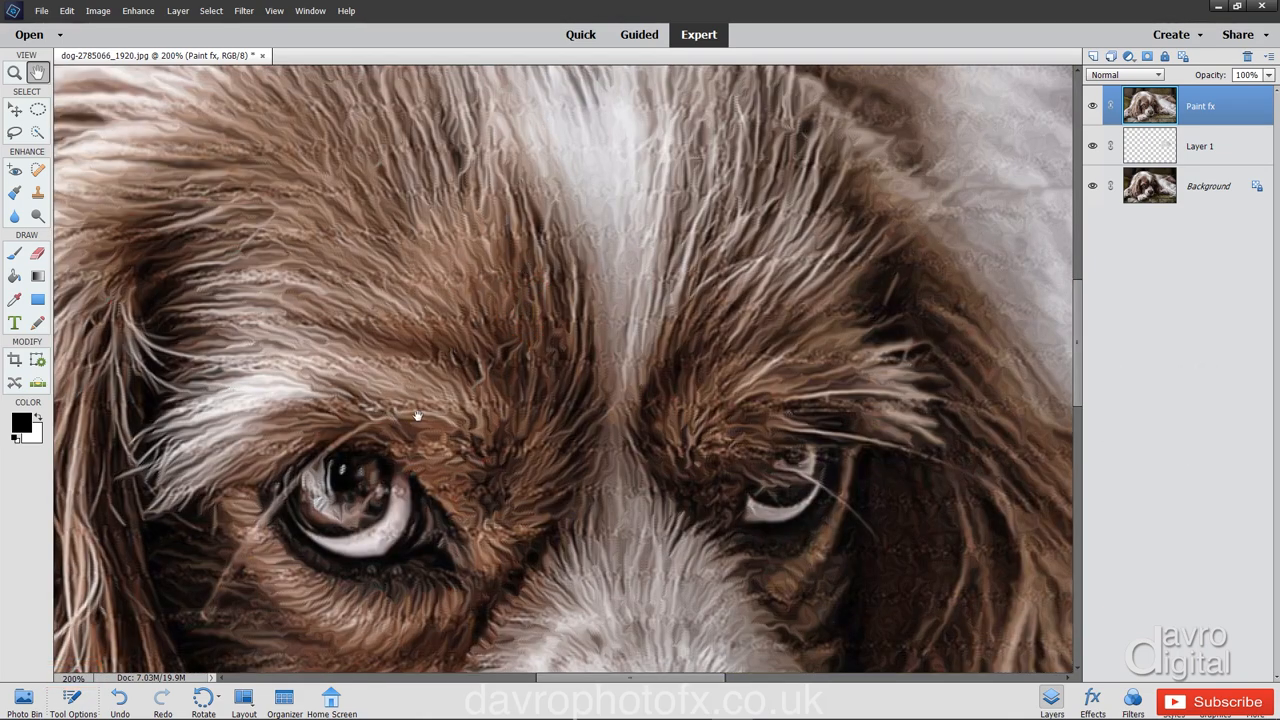
{"action": "mouse_move", "coordinate": [456, 418]}
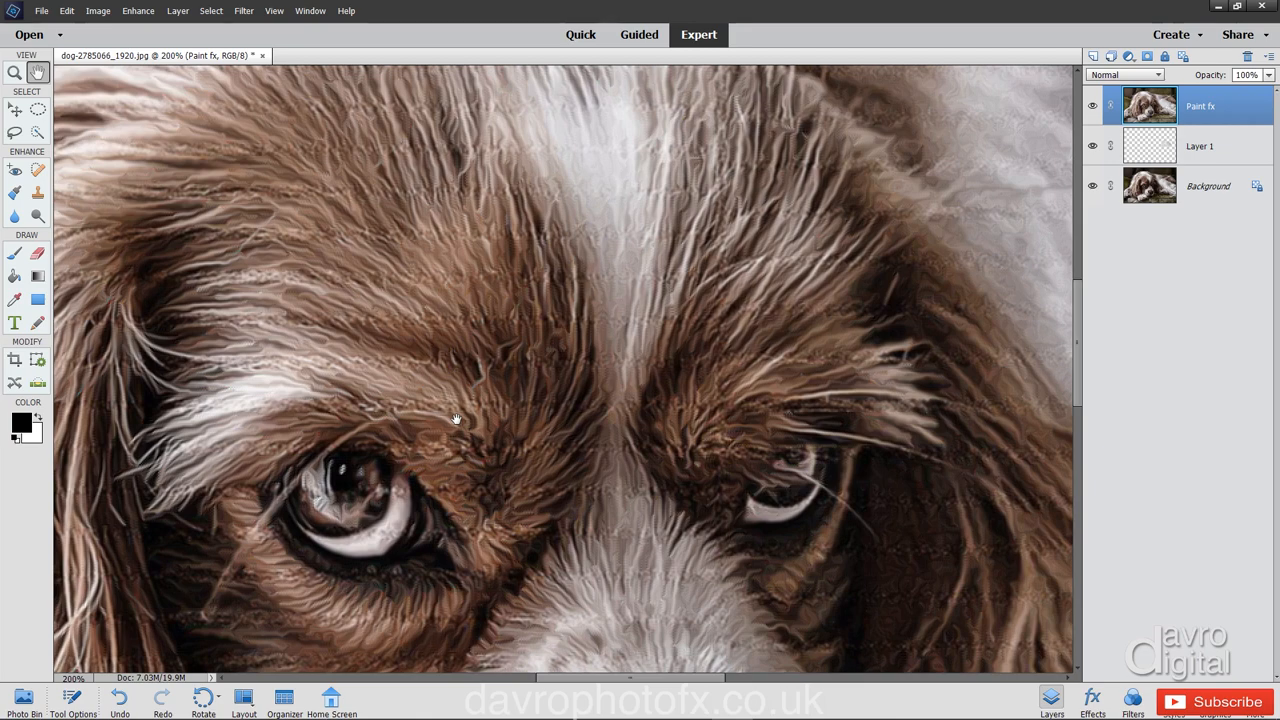
{"action": "mouse_move", "coordinate": [480, 357]}
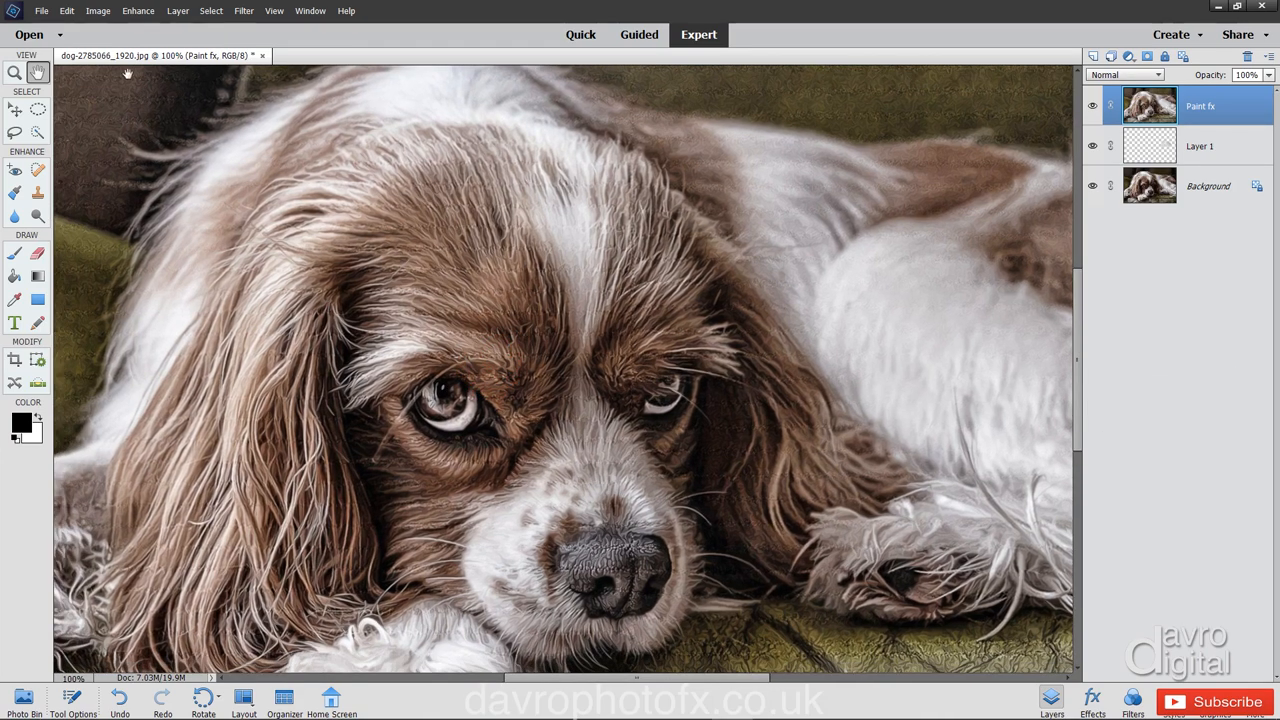
Rotate the image a quarter turn, then upside down, reapplying Anisotropic Diffuse after each.
{"action": "left_click", "coordinate": [97, 11]}
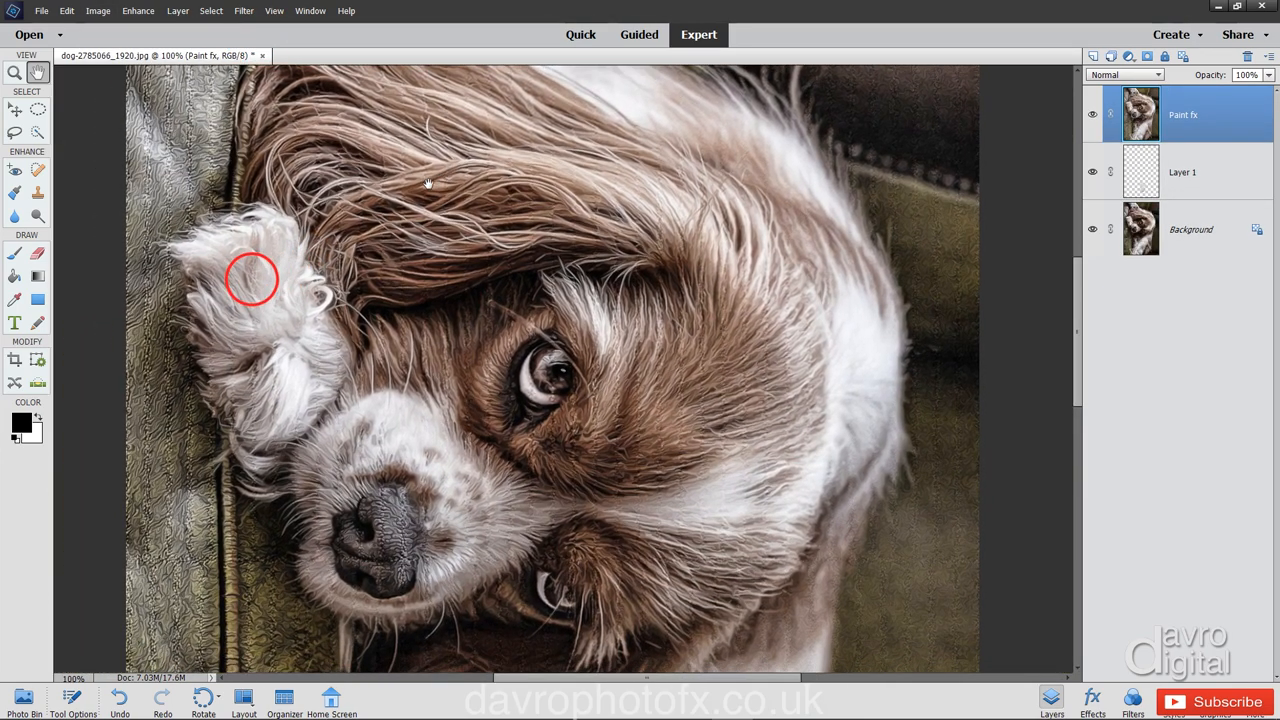
{"action": "left_click", "coordinate": [243, 11]}
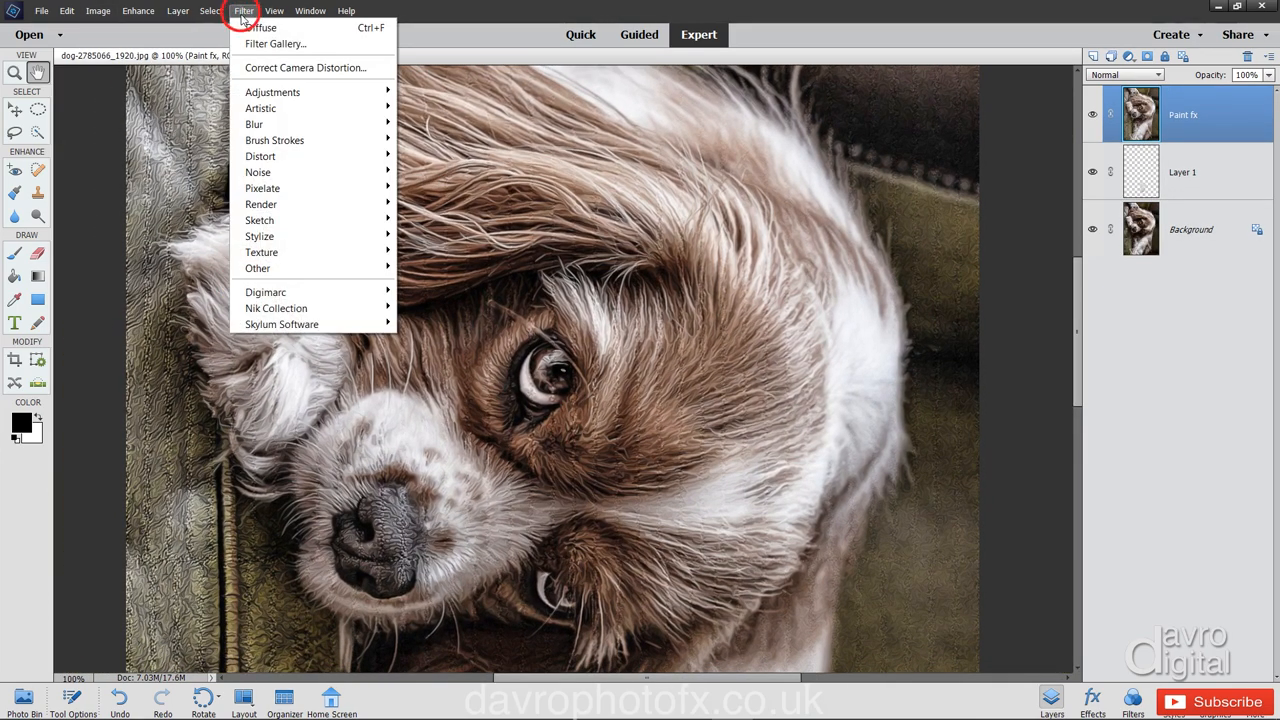
{"action": "mouse_move", "coordinate": [262, 27]}
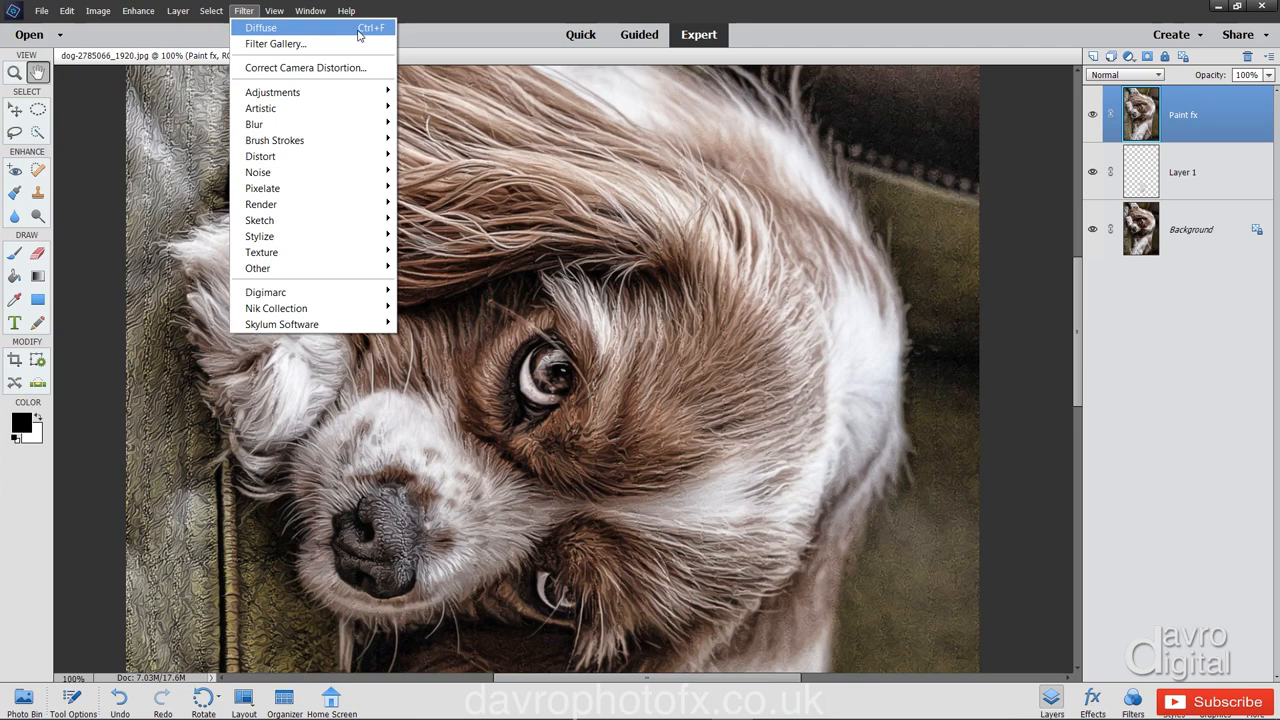
{"action": "left_click", "coordinate": [261, 27]}
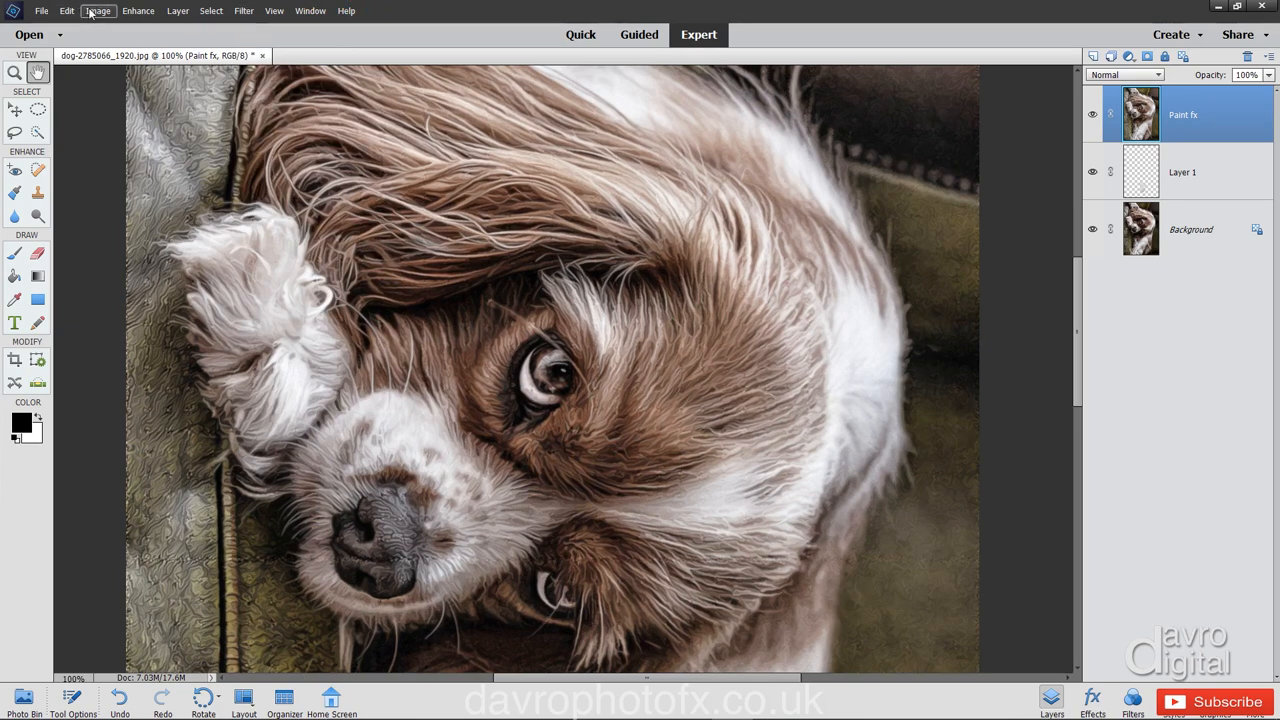
{"action": "left_click", "coordinate": [98, 11]}
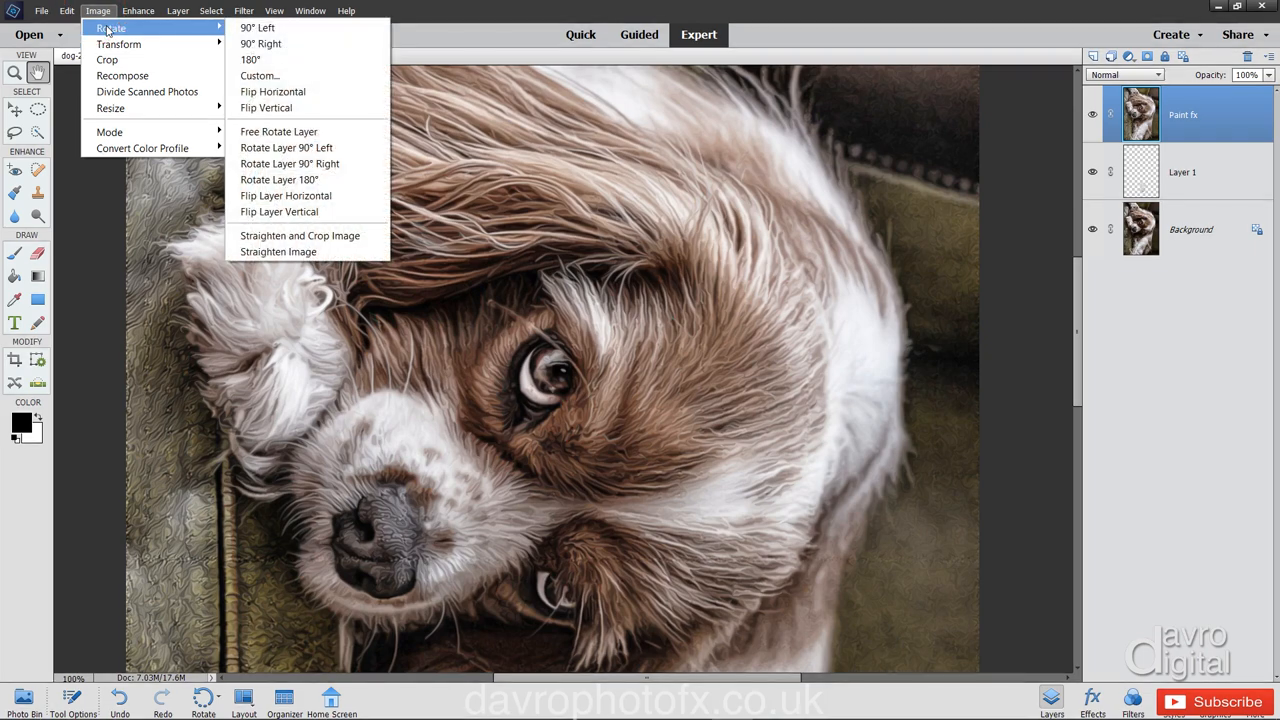
{"action": "left_click", "coordinate": [261, 43]}
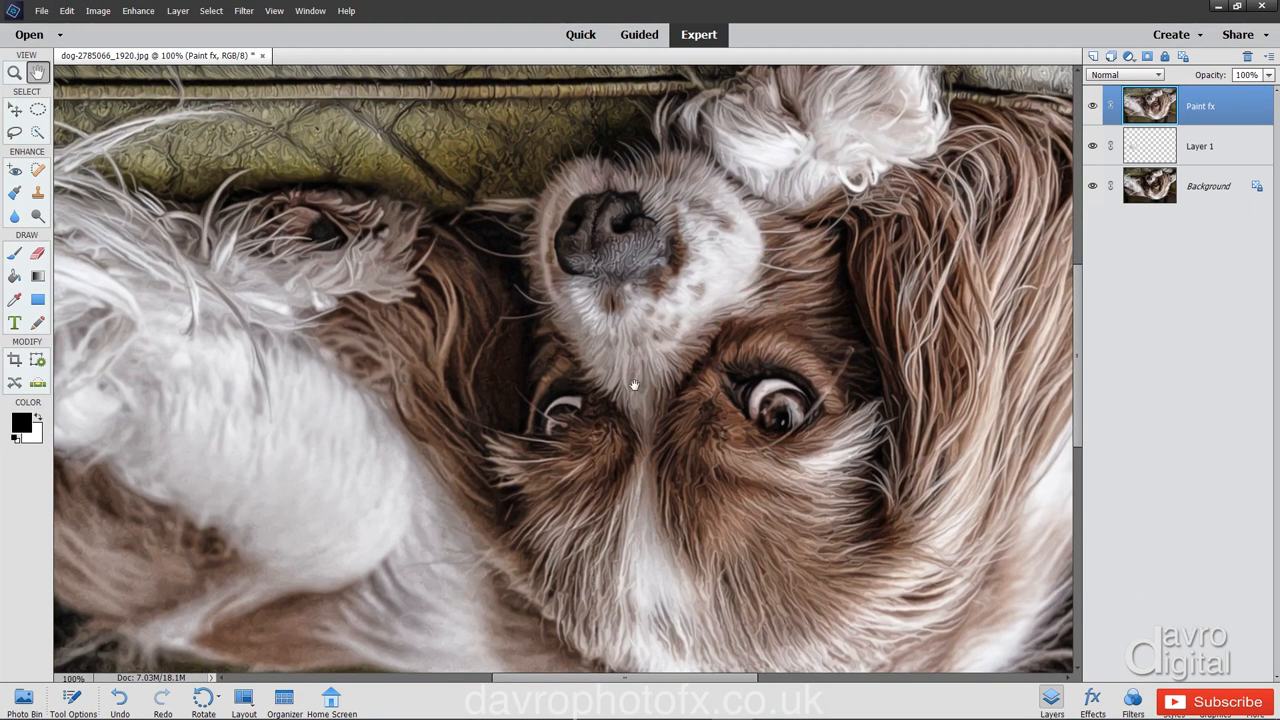
{"action": "key", "text": "ctrl+f"}
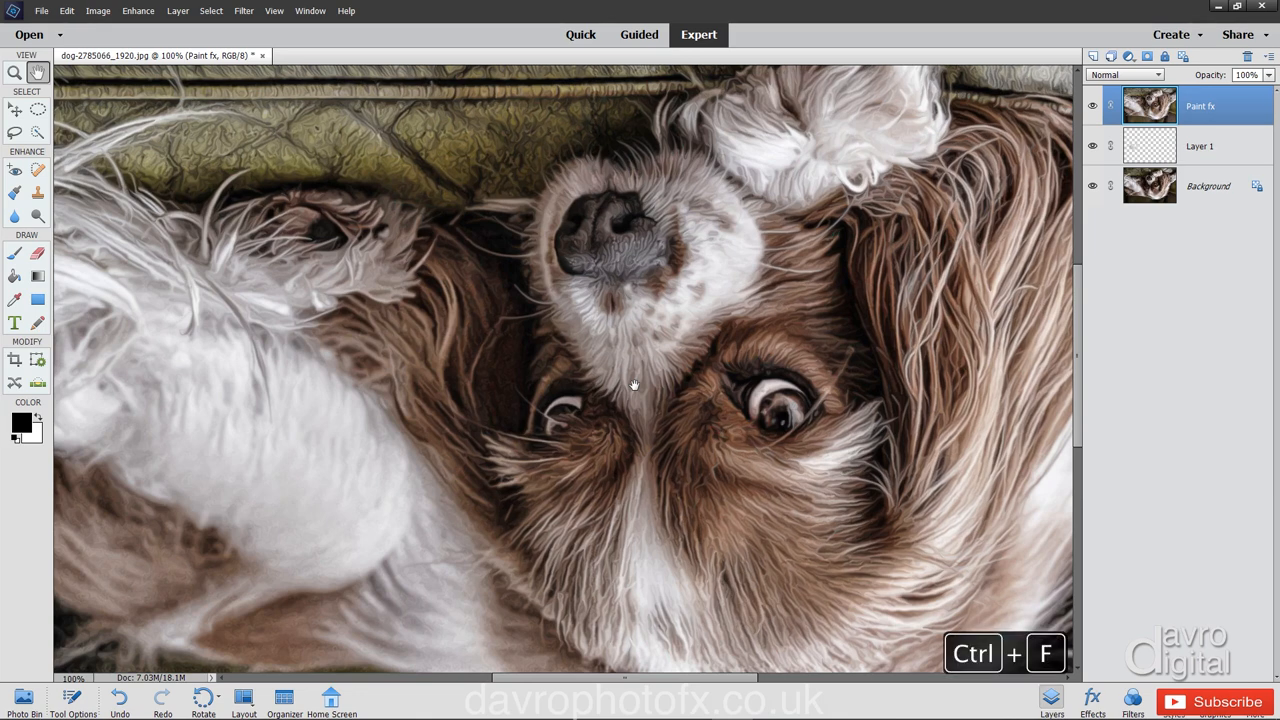
Rotate back upright with further Diffuse passes, then zoom in to inspect the painted fur.
{"action": "left_click", "coordinate": [97, 11]}
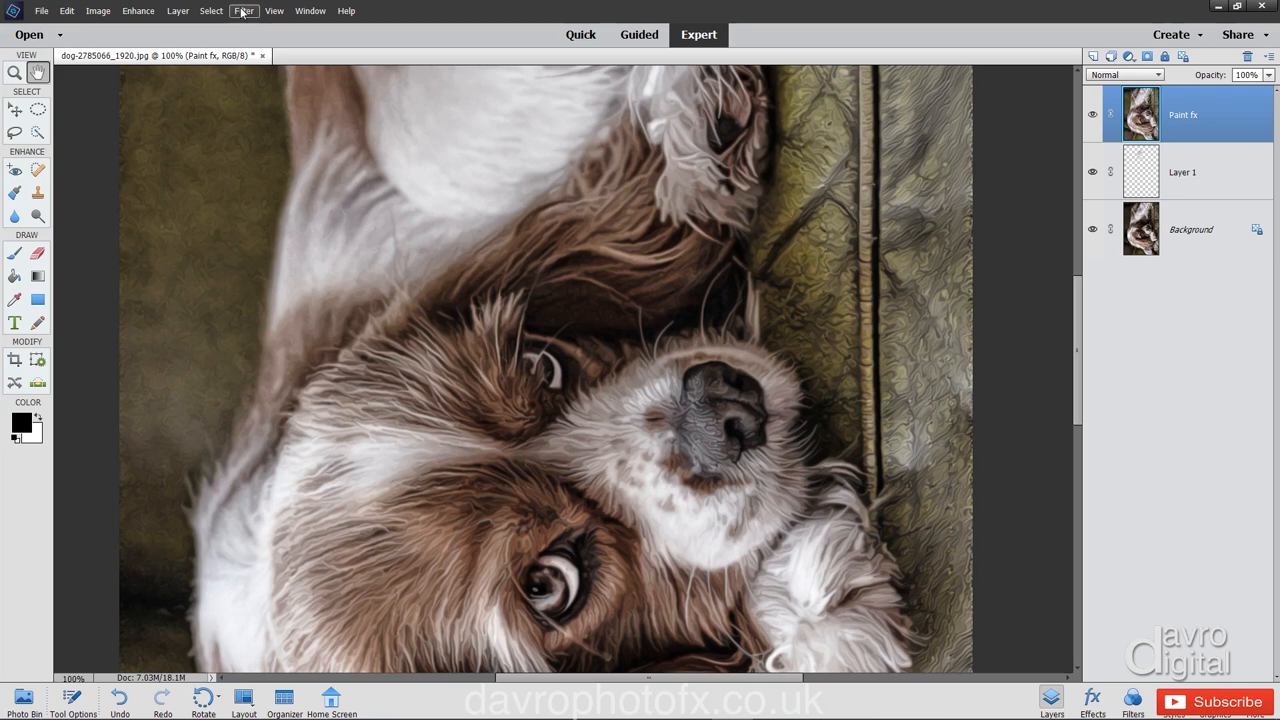
{"action": "key", "text": "ctrl+f"}
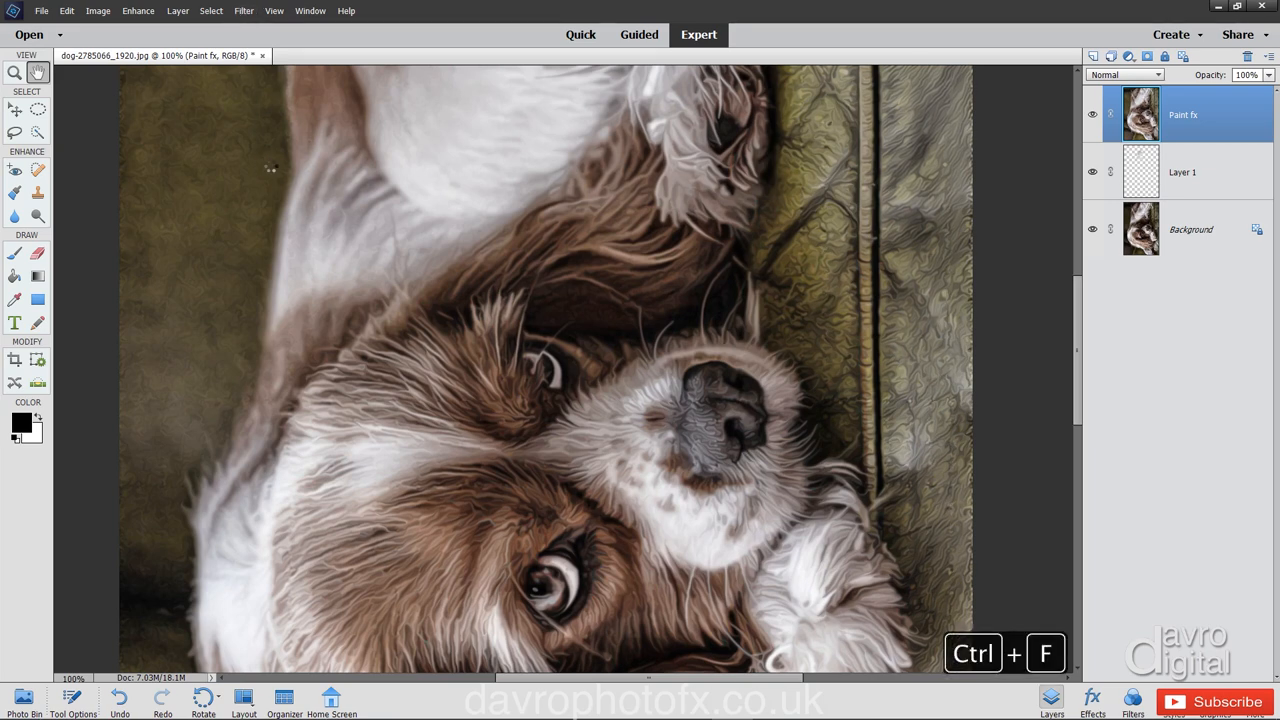
{"action": "left_click", "coordinate": [97, 11]}
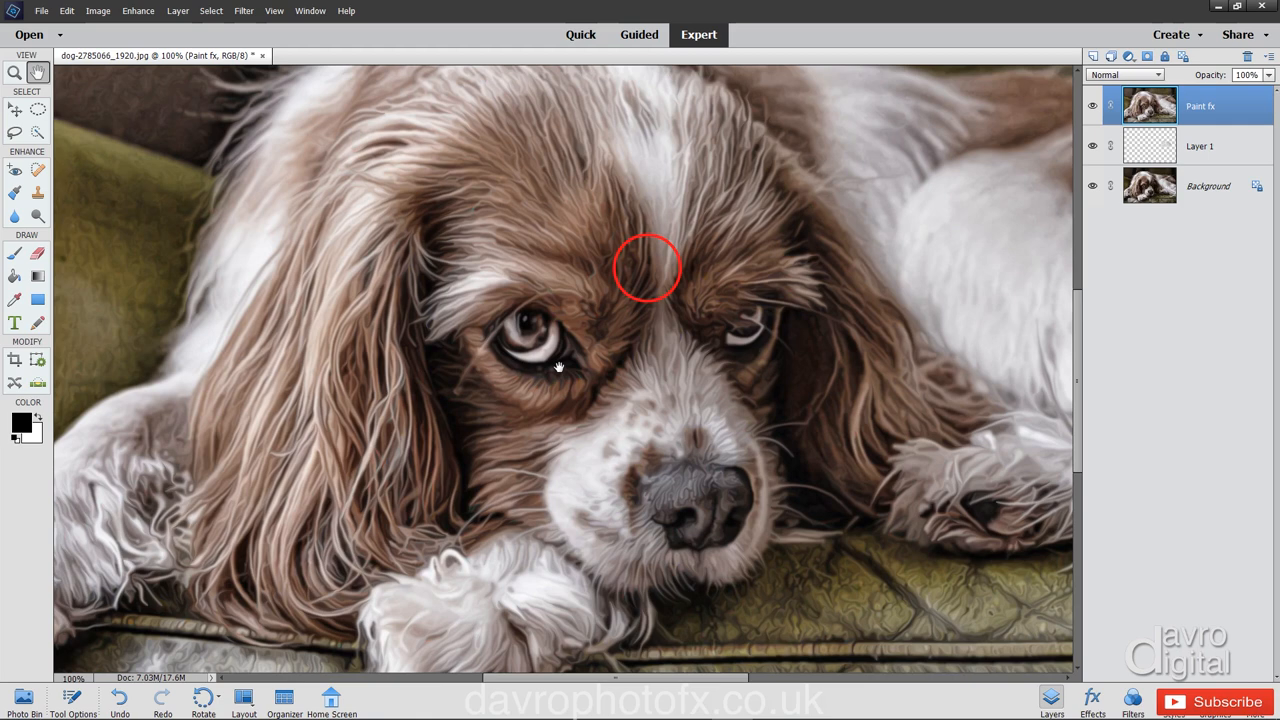
{"action": "key", "text": "ctrl+f"}
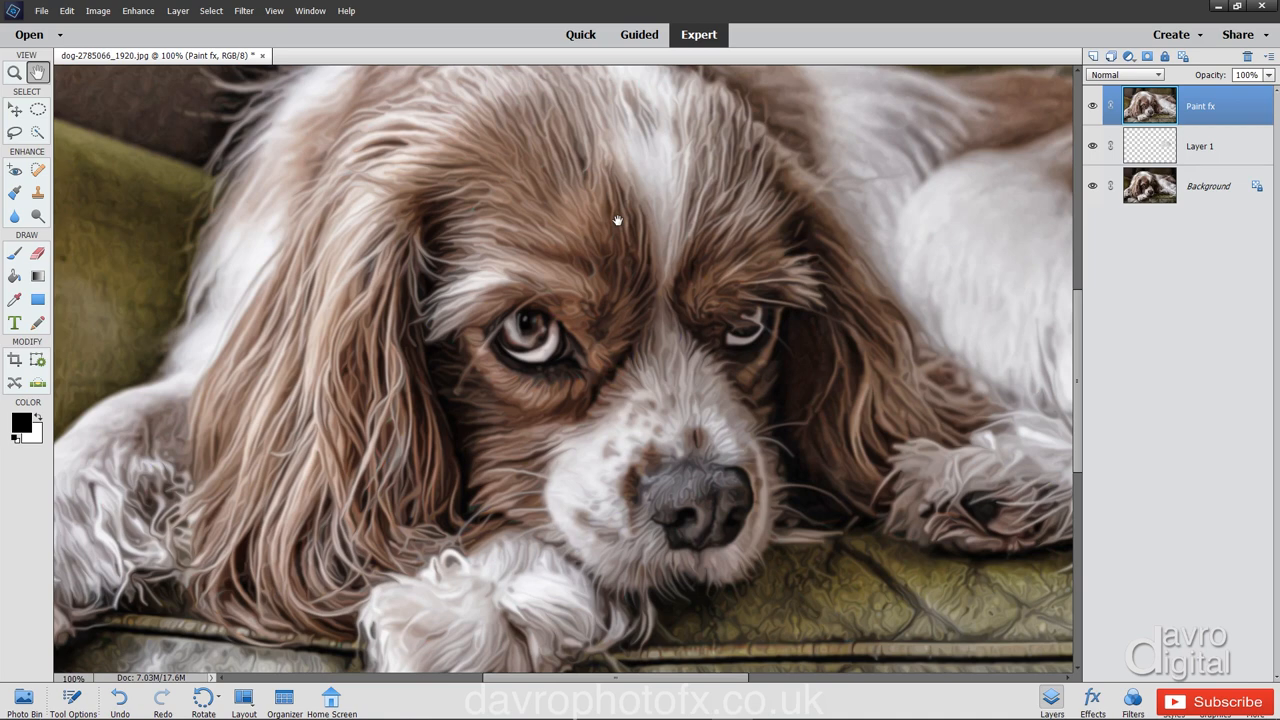
{"action": "left_click", "coordinate": [617, 216]}
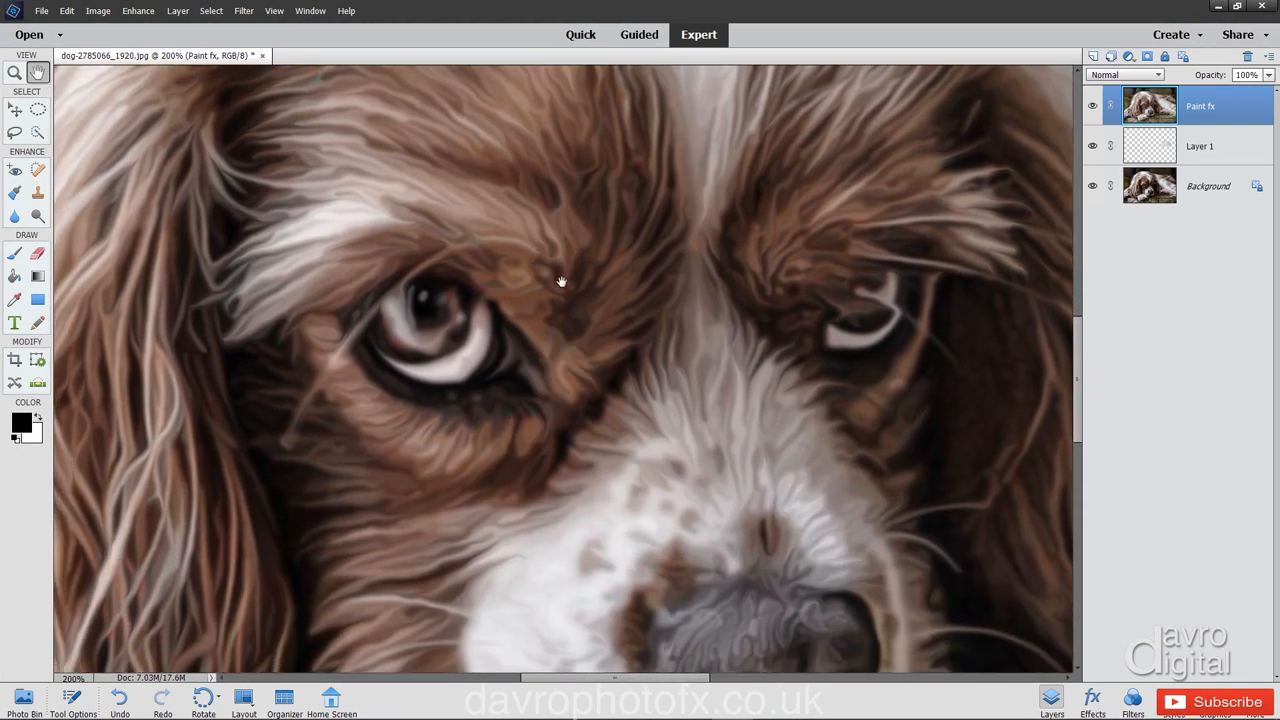
{"action": "key", "text": "Ctrl+0"}
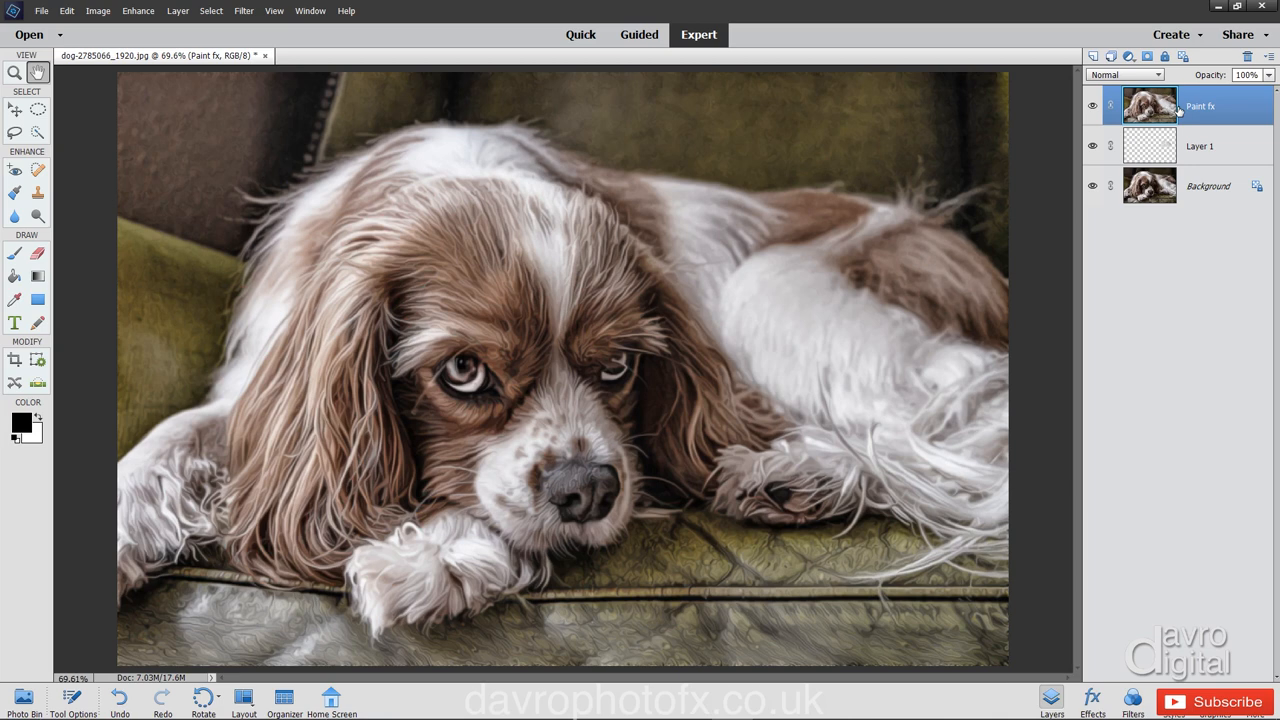
Duplicate the Paint fx layer and rename the copy USM.
{"action": "key", "text": "ctrl+j"}
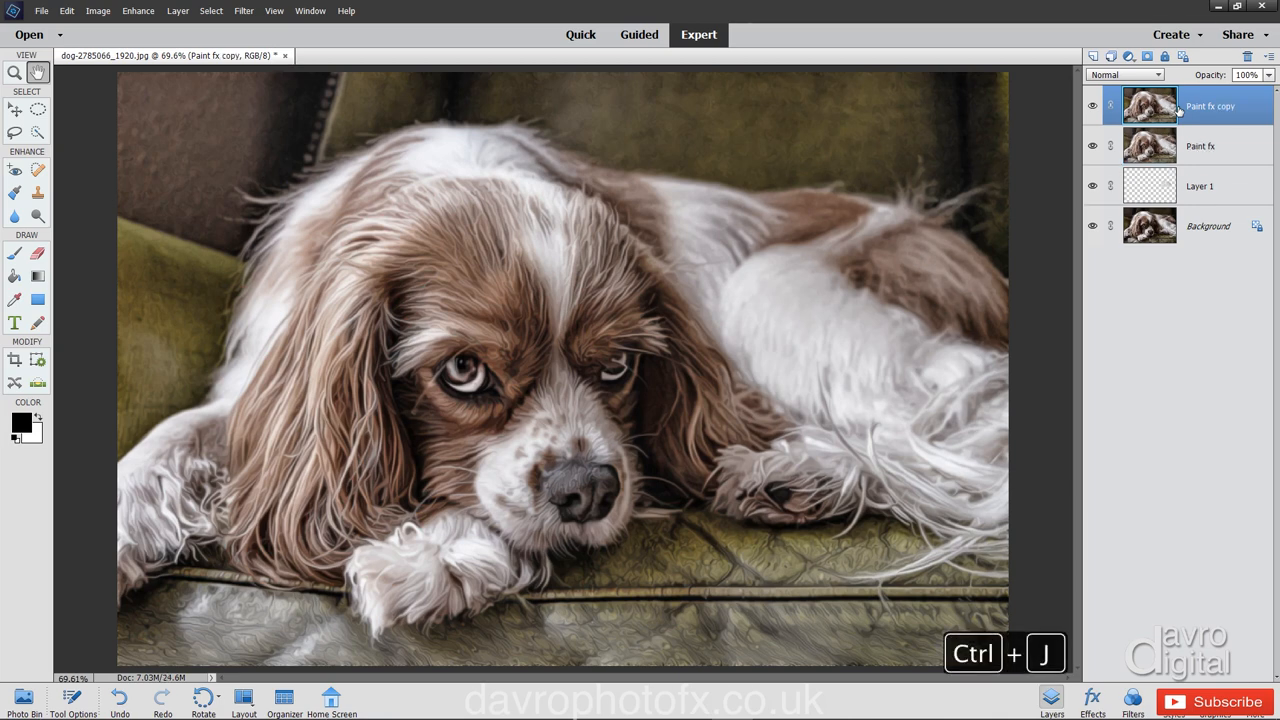
{"action": "double_click", "coordinate": [1210, 106]}
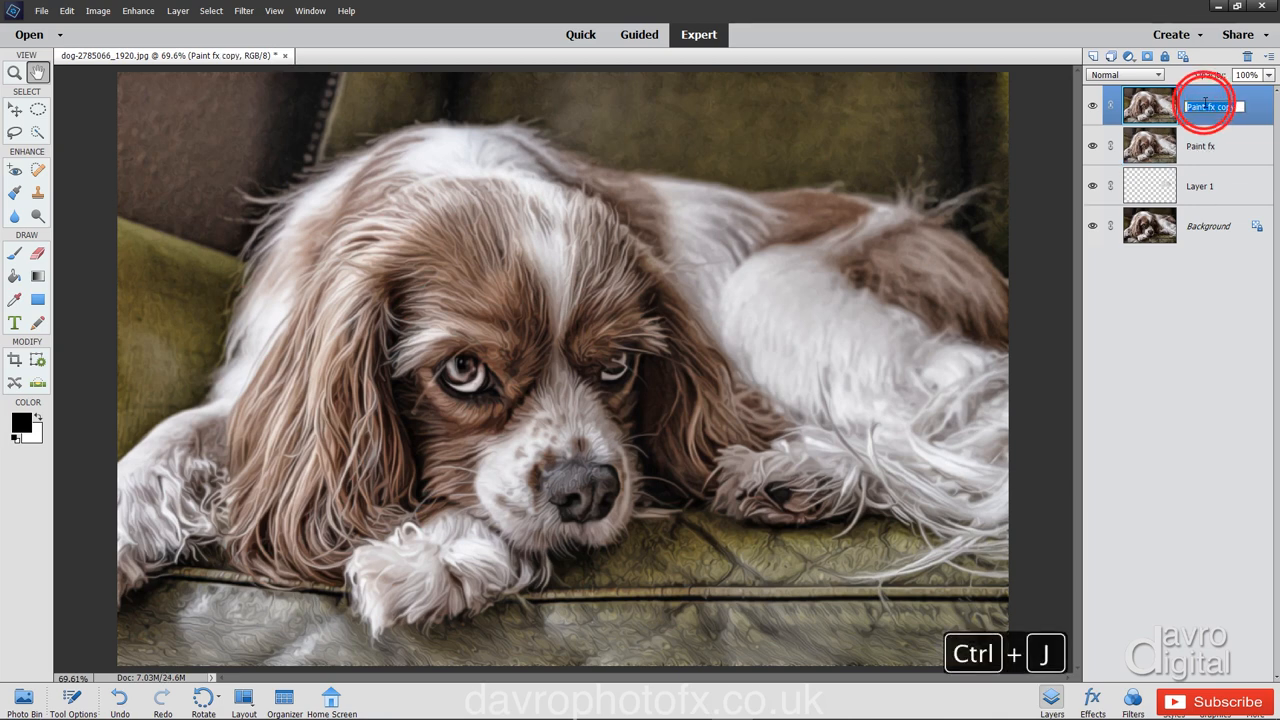
{"action": "type", "text": "us"}
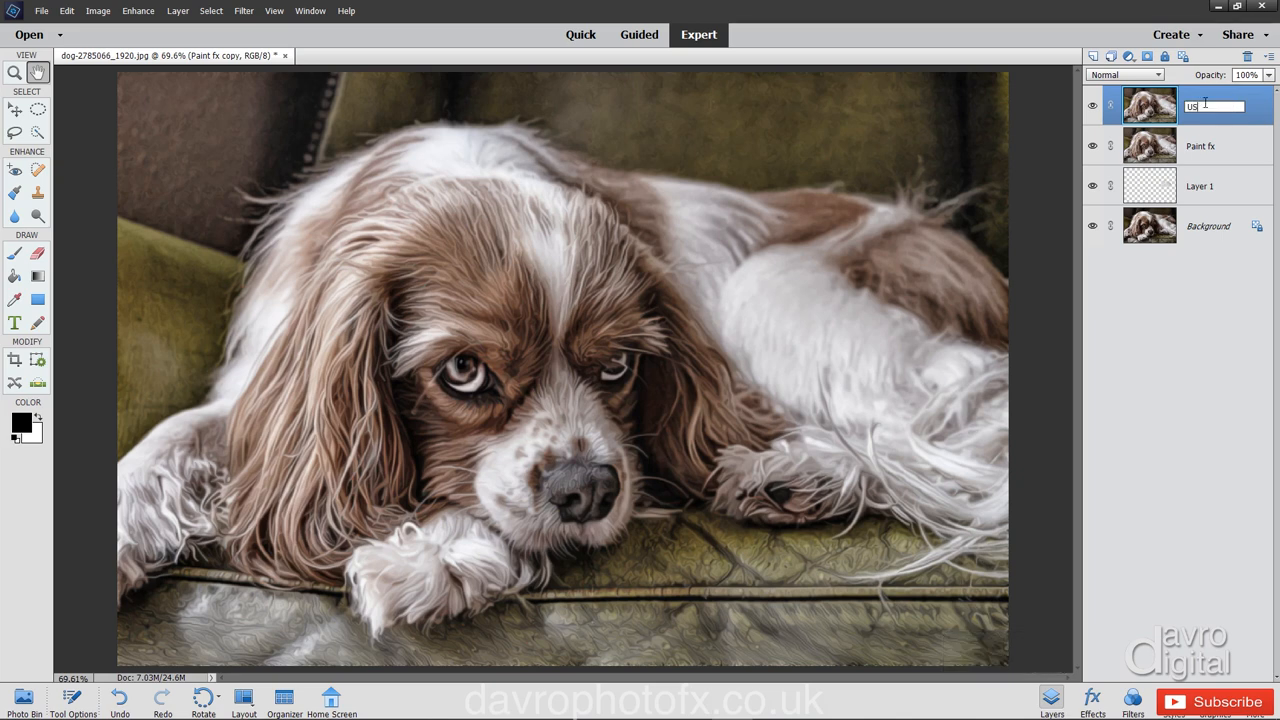
{"action": "key", "text": "Enter"}
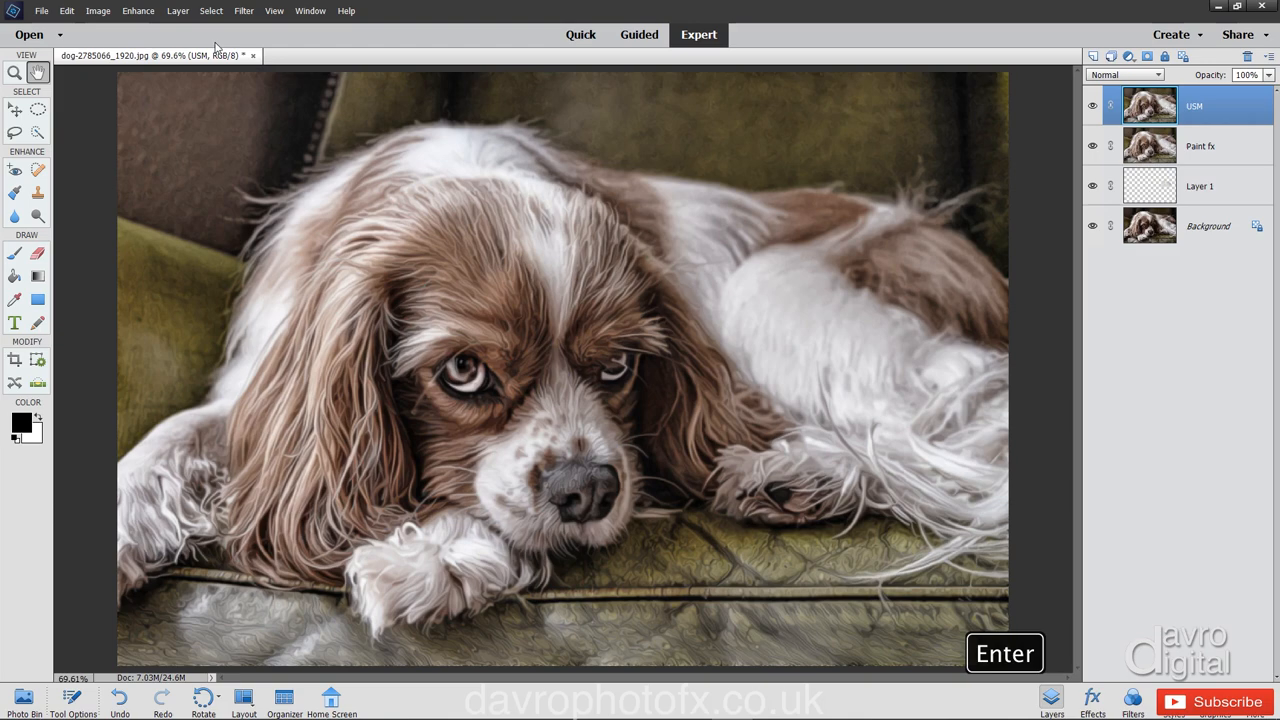
{"action": "left_click", "coordinate": [138, 11]}
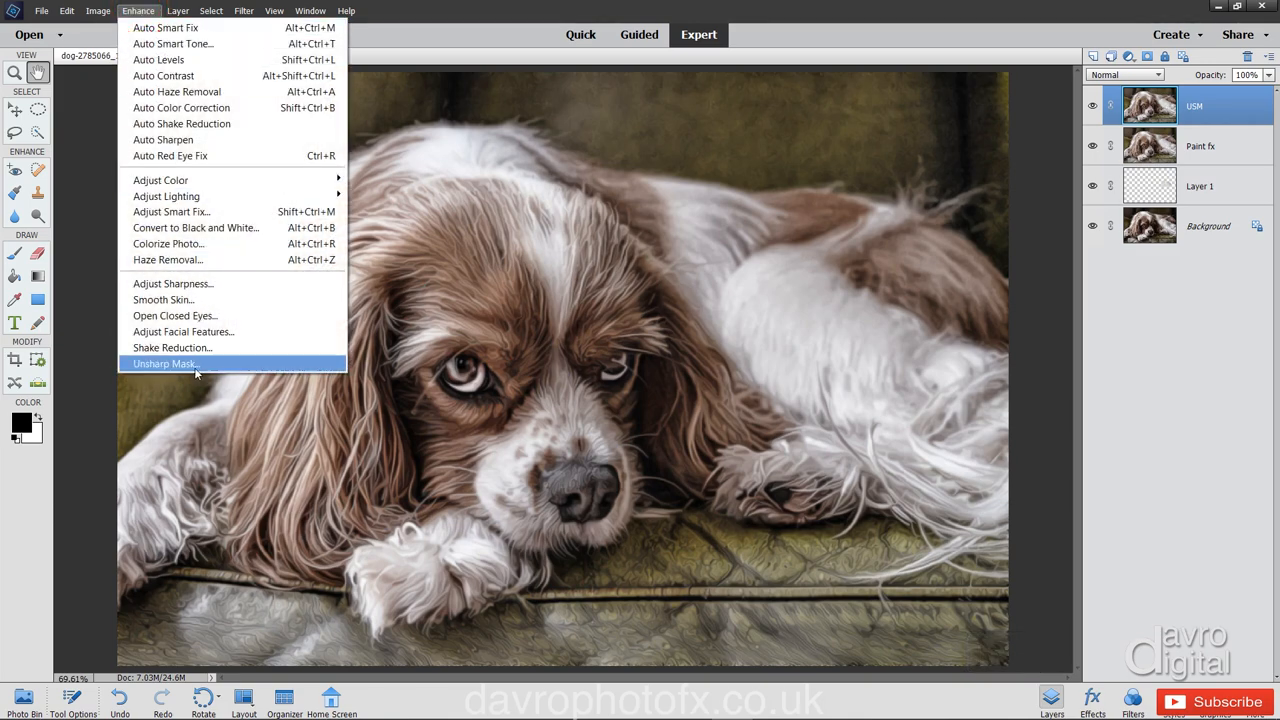
Apply Unsharp Mask to USM at 124% amount, 2.0 px radius, 0 threshold, checking the preview.
{"action": "left_click", "coordinate": [165, 363]}
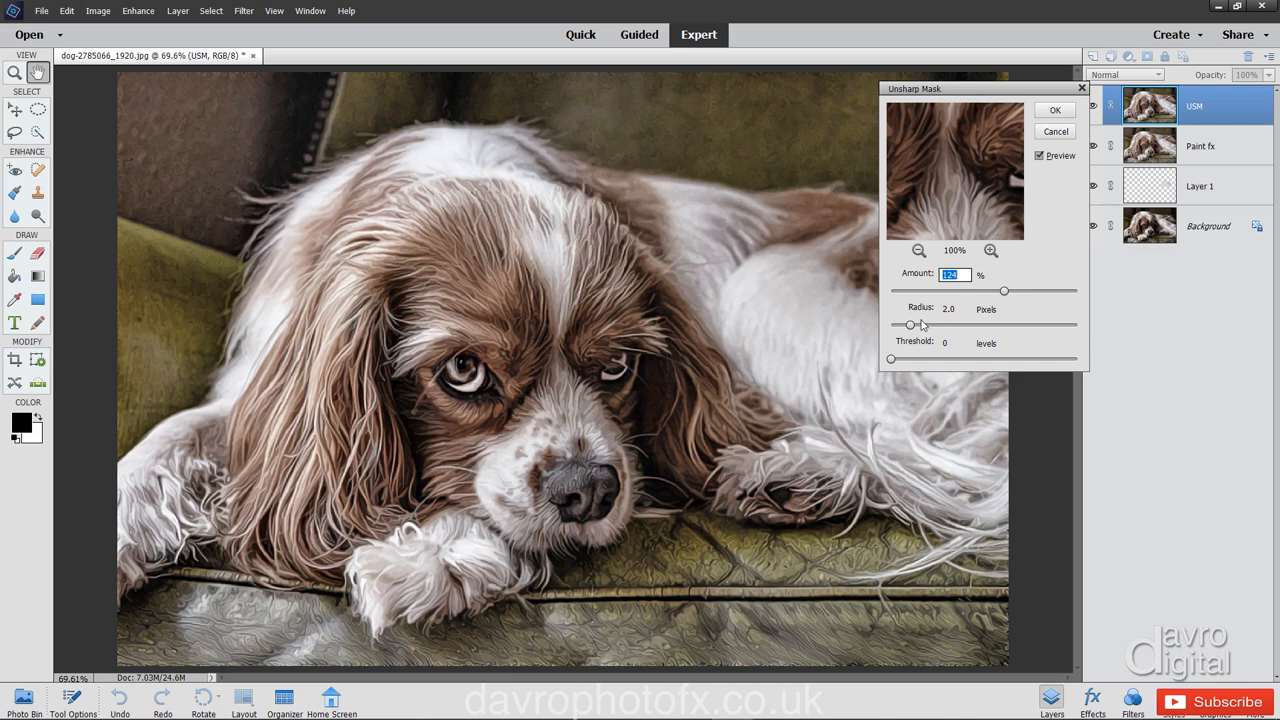
{"action": "mouse_move", "coordinate": [915, 327]}
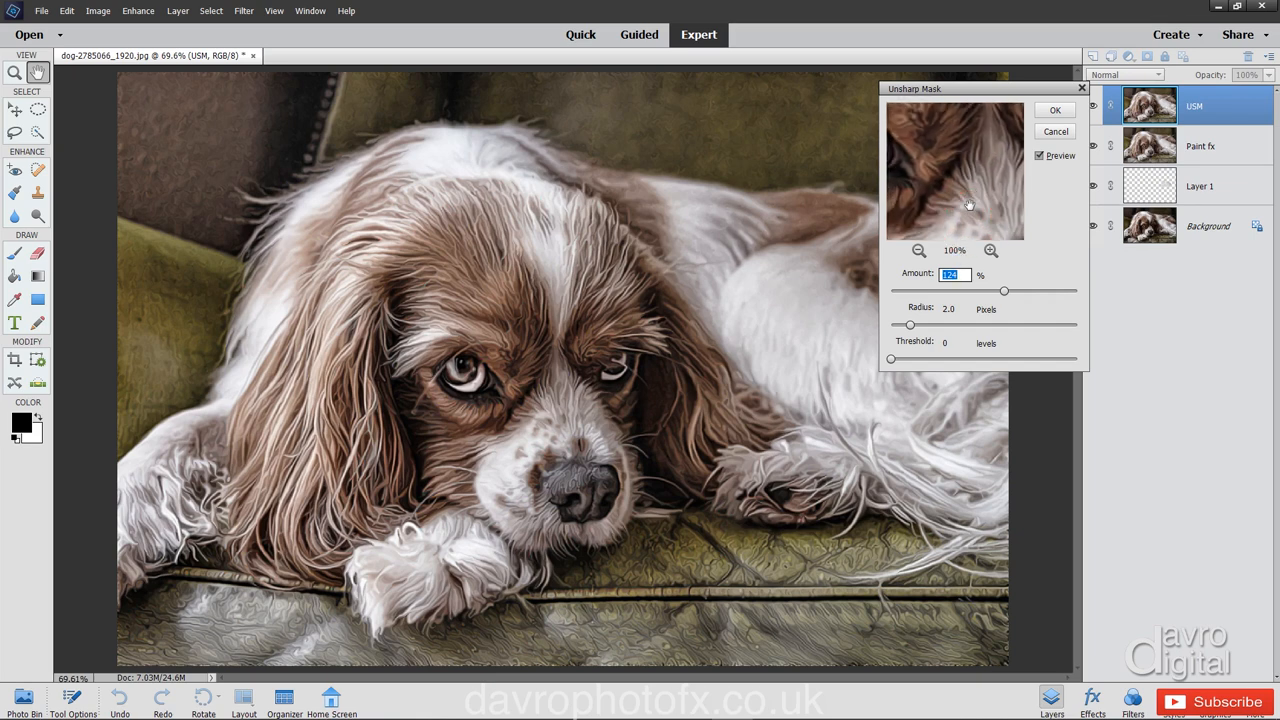
{"action": "left_click", "coordinate": [965, 195]}
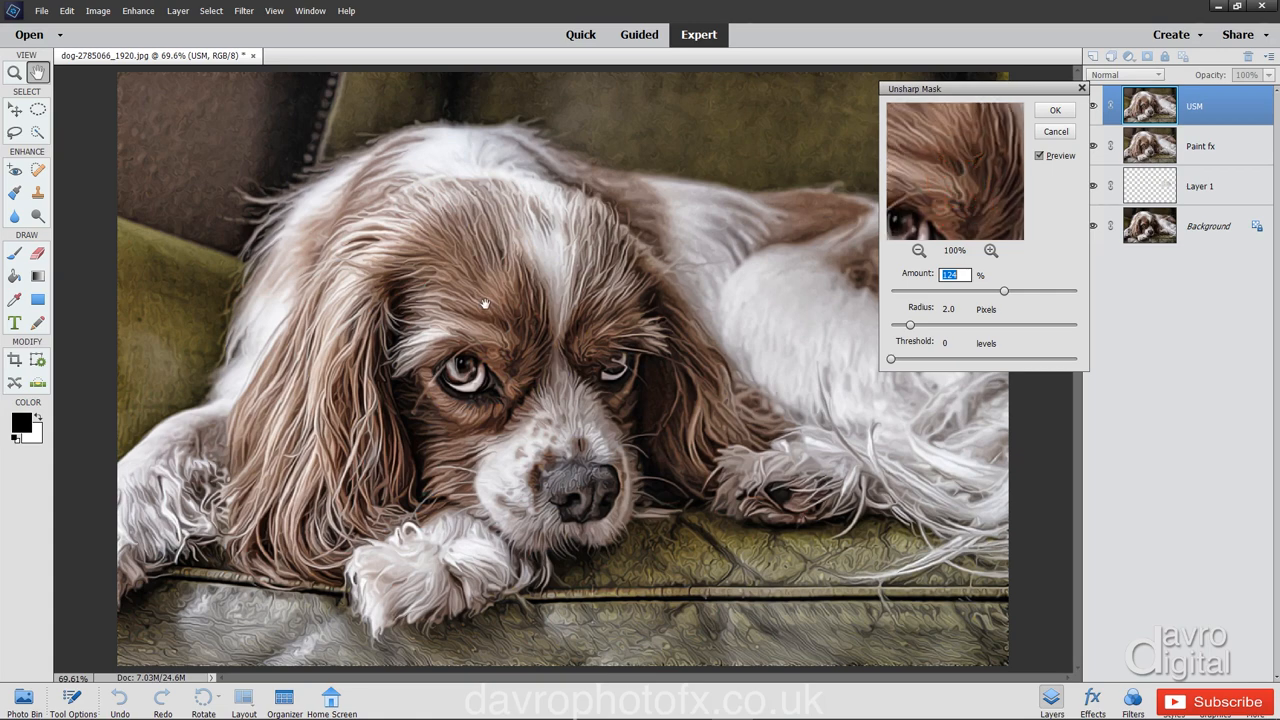
{"action": "left_click", "coordinate": [483, 297]}
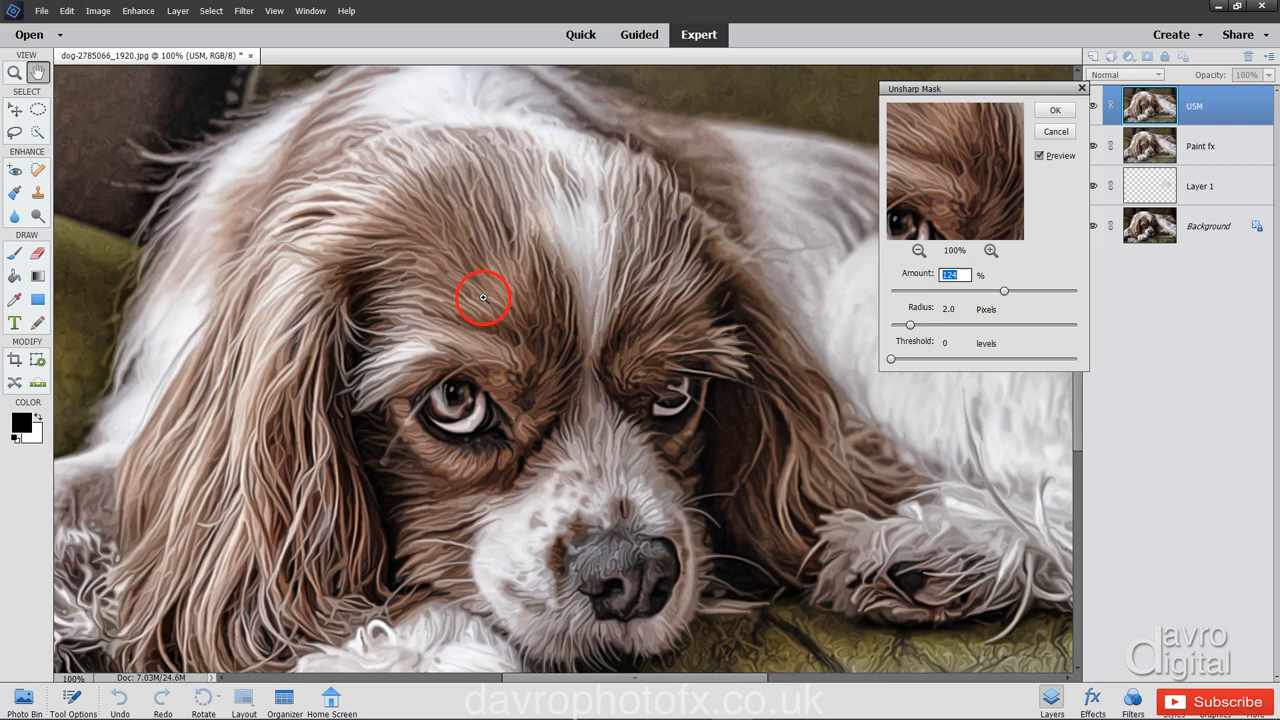
{"action": "left_click", "coordinate": [1039, 155]}
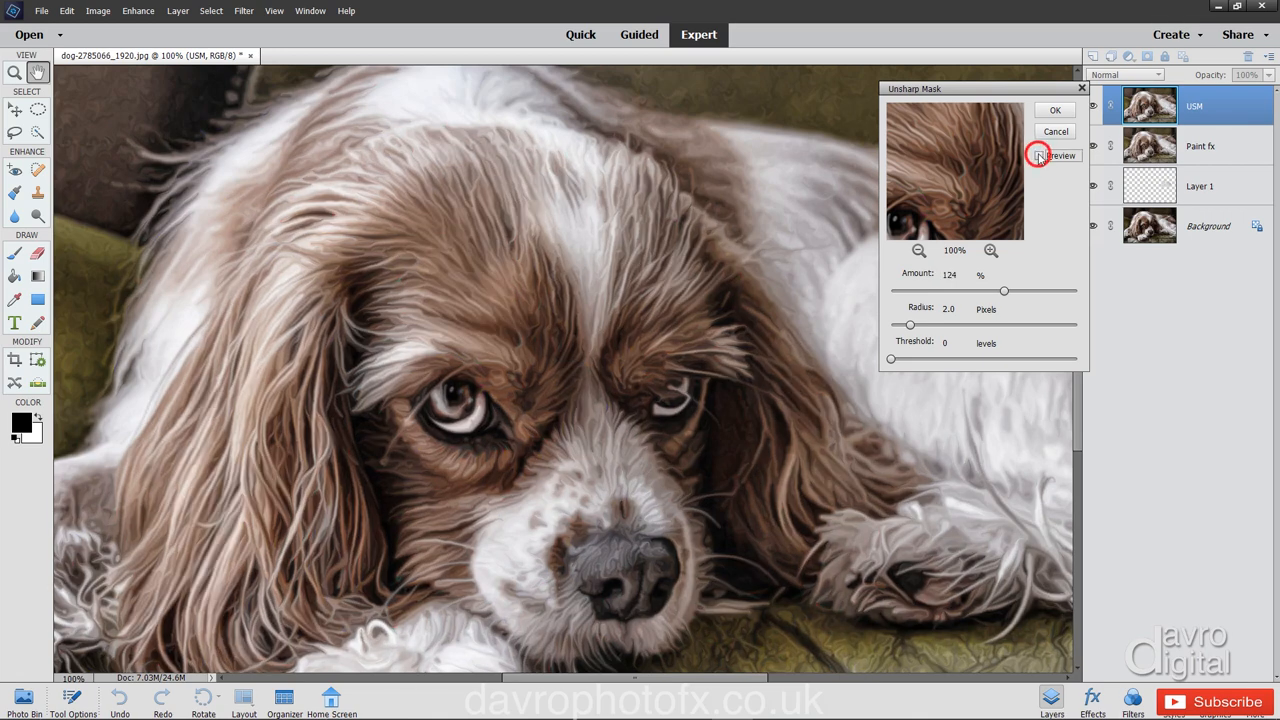
{"action": "left_click", "coordinate": [1040, 156]}
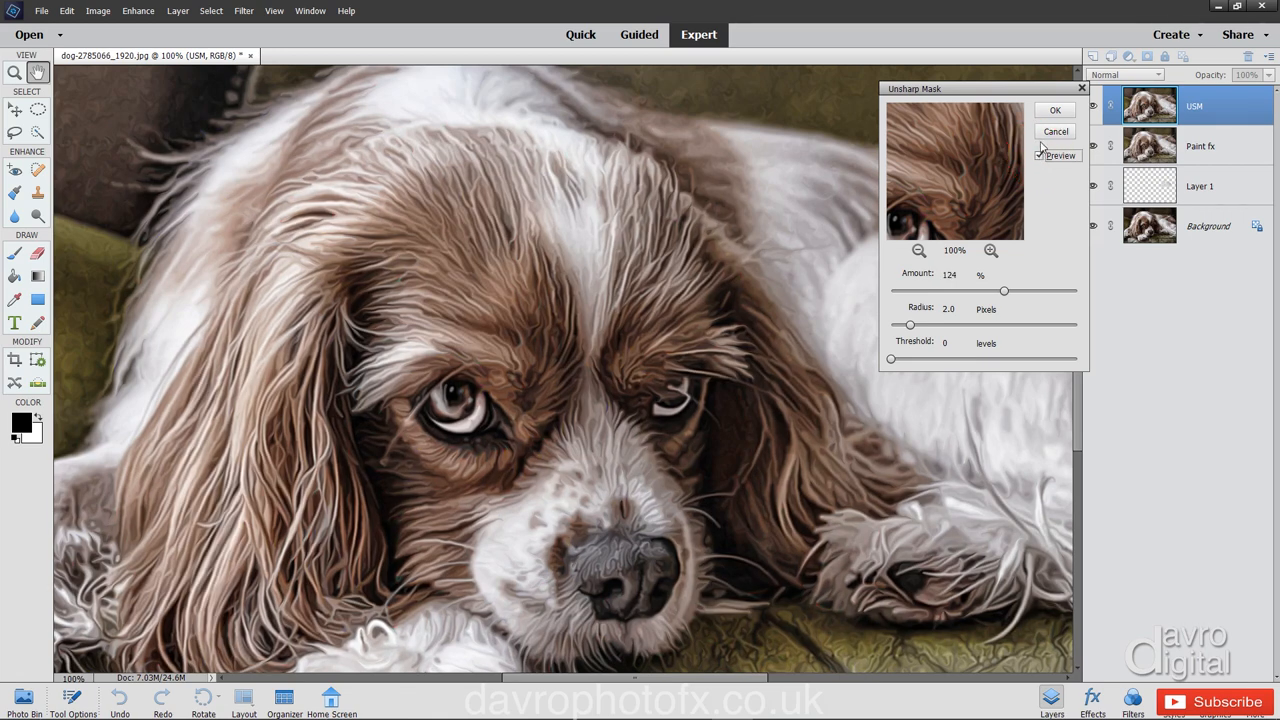
{"action": "left_click", "coordinate": [1055, 110]}
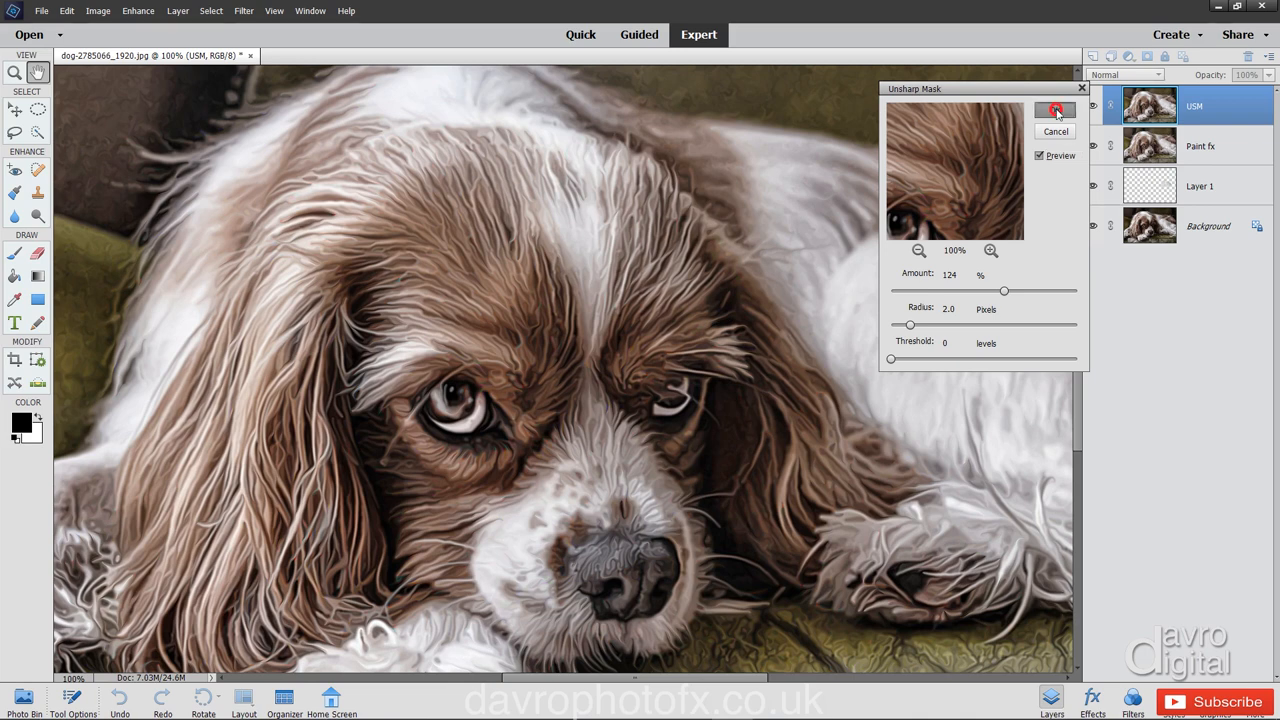
{"action": "left_click", "coordinate": [1055, 110]}
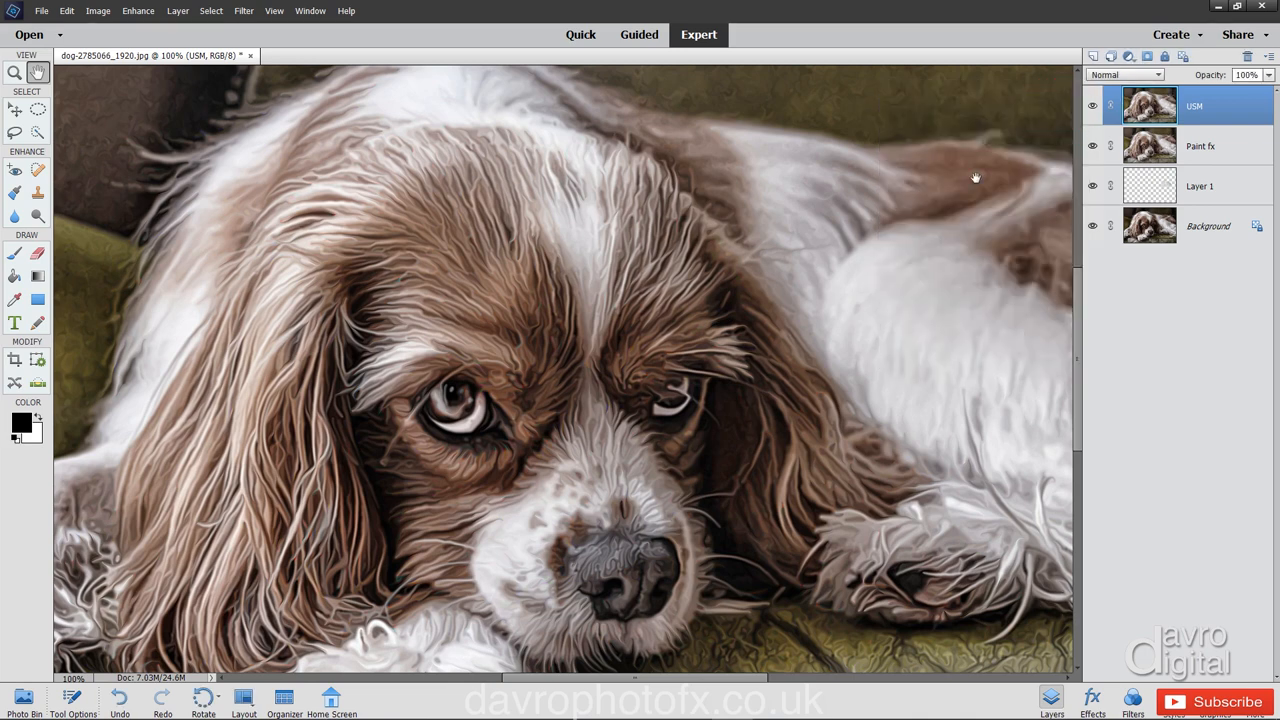
{"action": "mouse_move", "coordinate": [529, 410]}
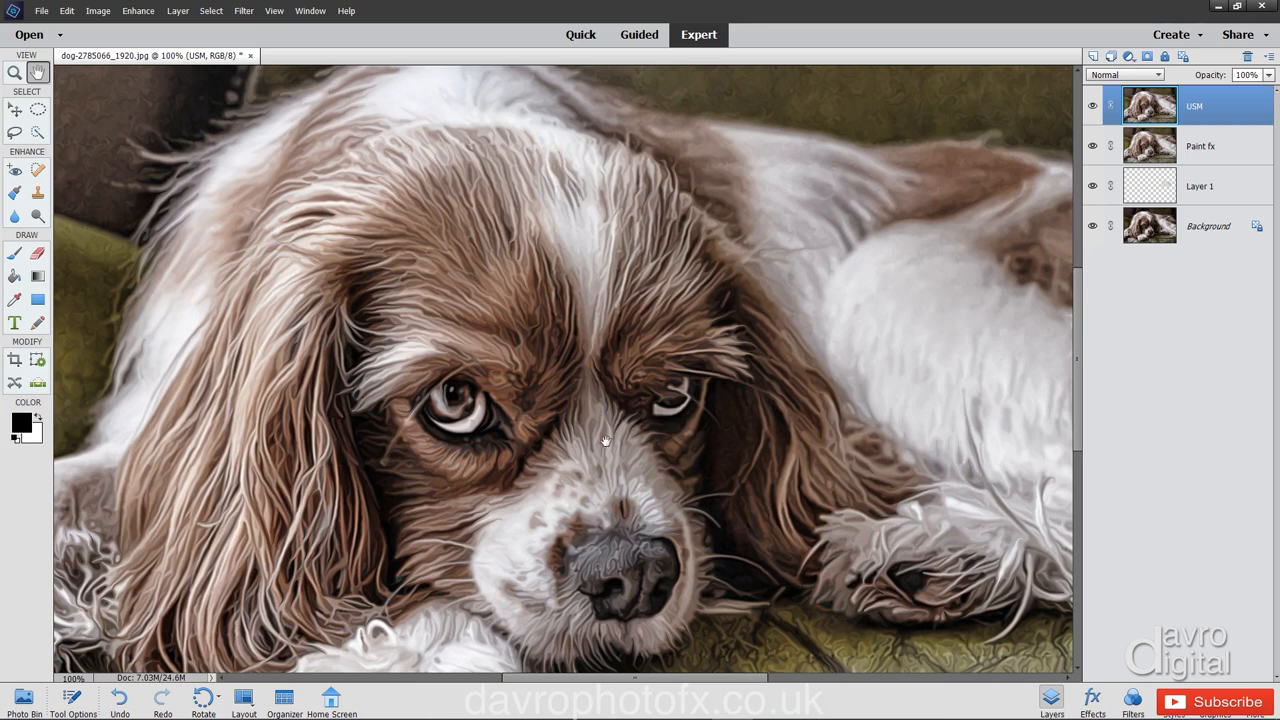
{"action": "mouse_move", "coordinate": [43, 120]}
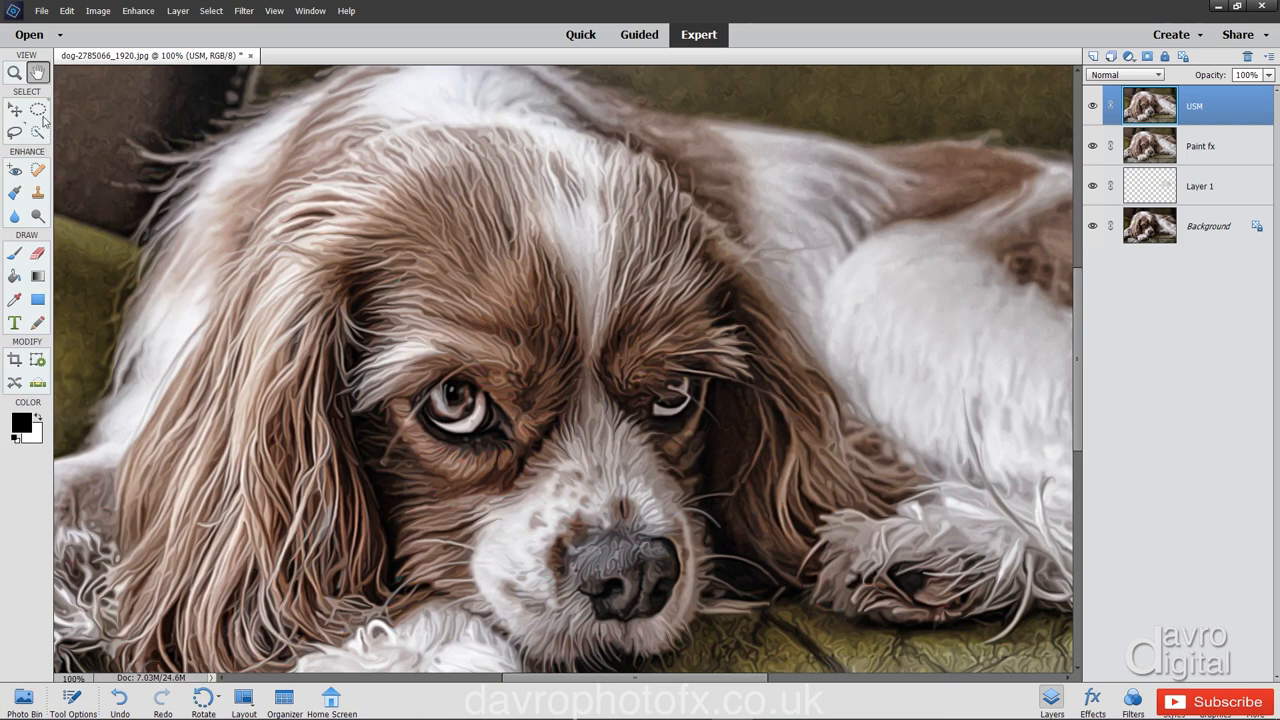
{"action": "mouse_move", "coordinate": [38, 109]}
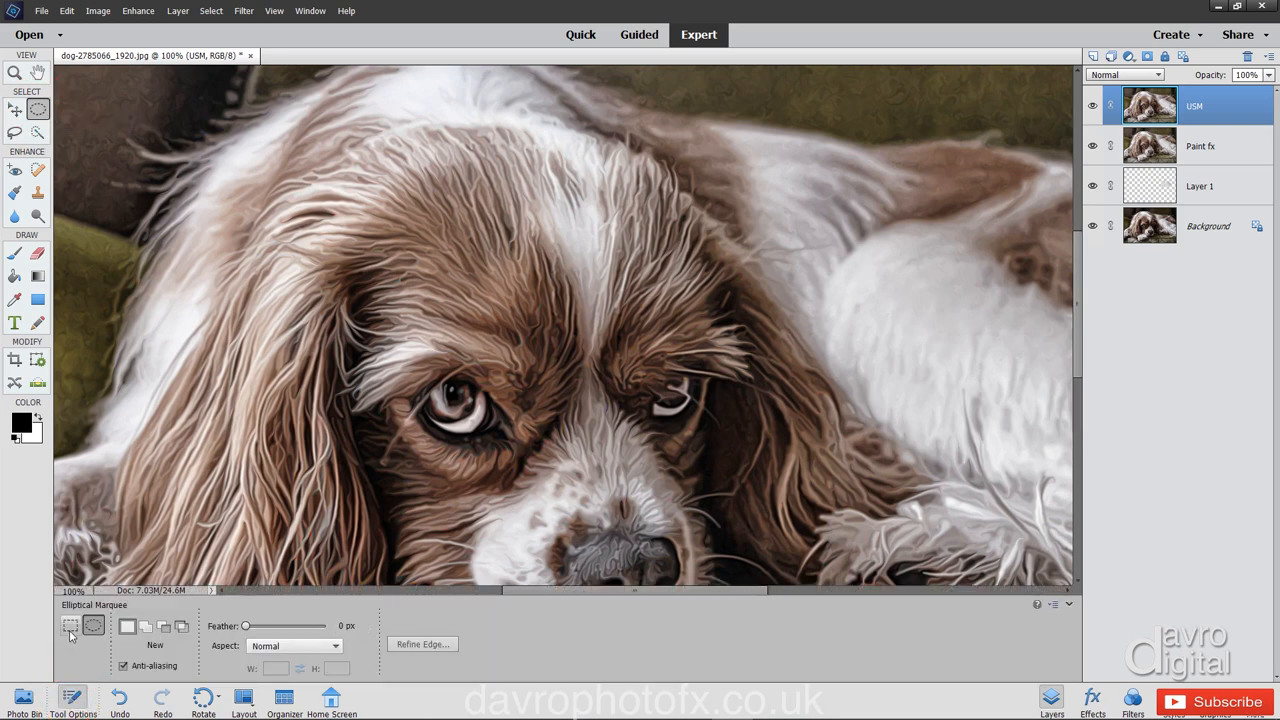
{"action": "mouse_move", "coordinate": [93, 626]}
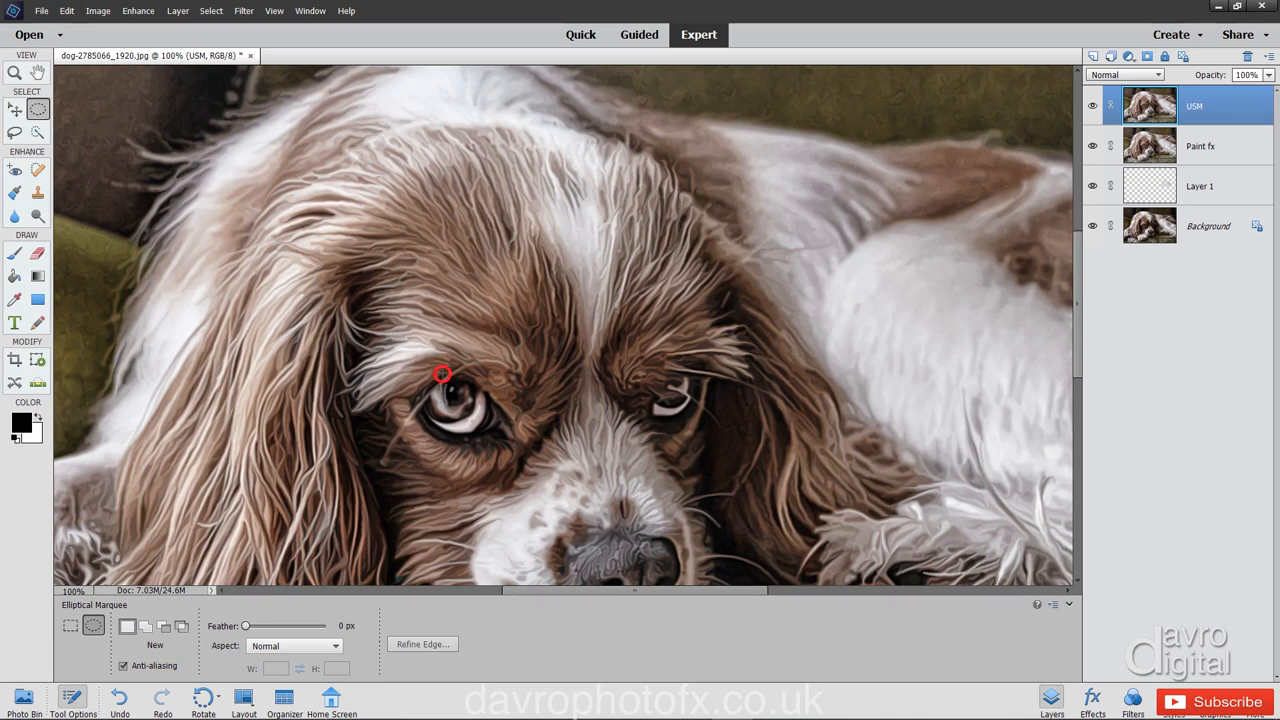
Draw an elliptical marquee around the dog's left eye and nudge it into position.
{"action": "left_click_drag", "start_coordinate": [442, 375], "coordinate": [502, 435]}
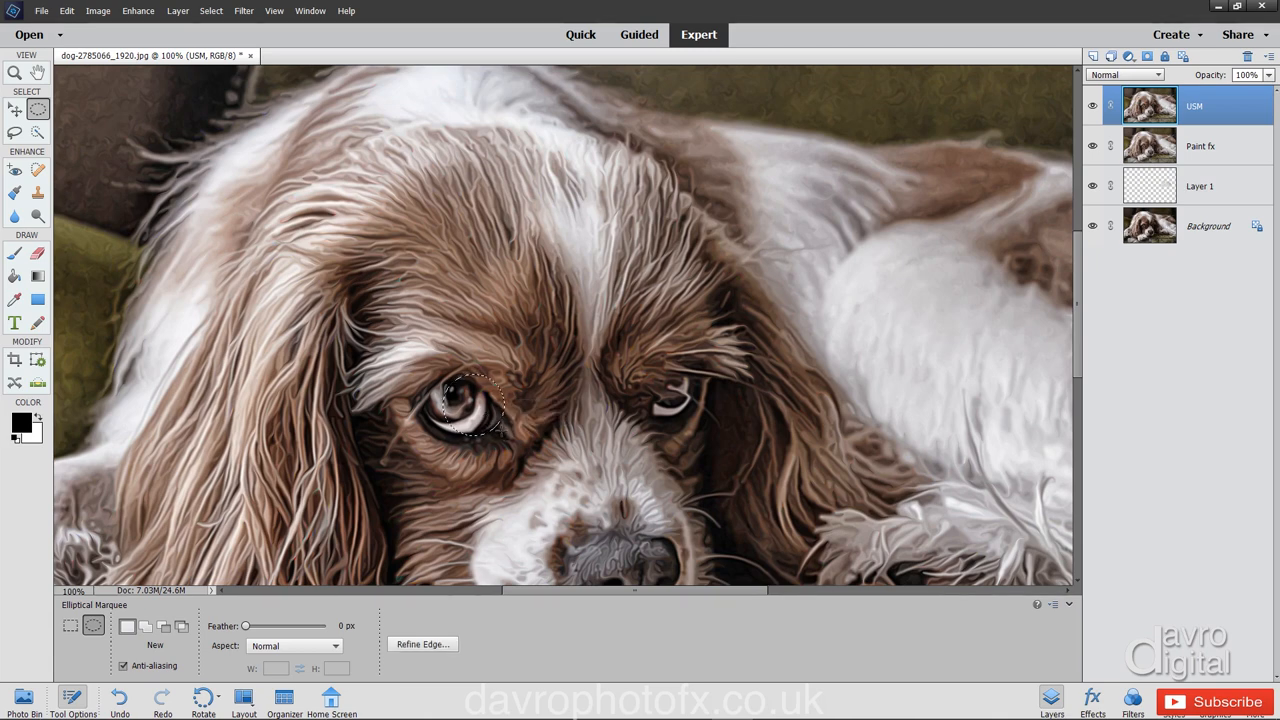
{"action": "left_click", "coordinate": [478, 410]}
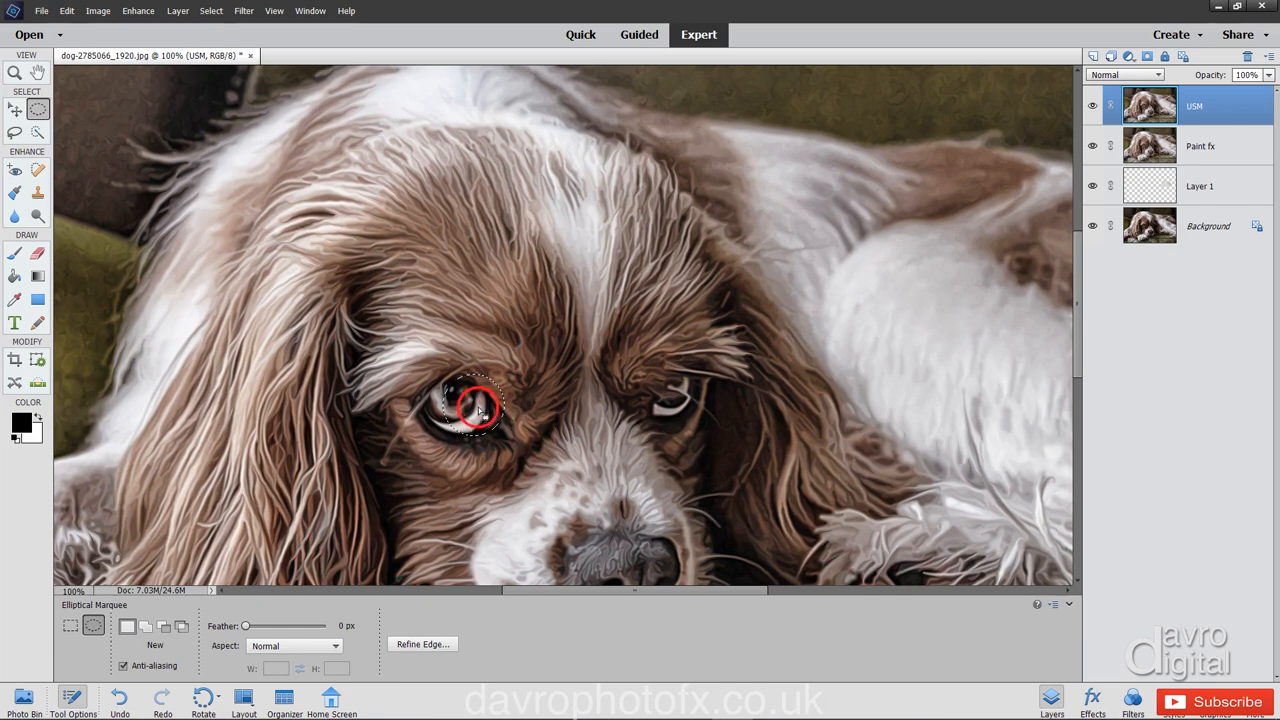
{"action": "left_click_drag", "start_coordinate": [480, 410], "coordinate": [460, 415]}
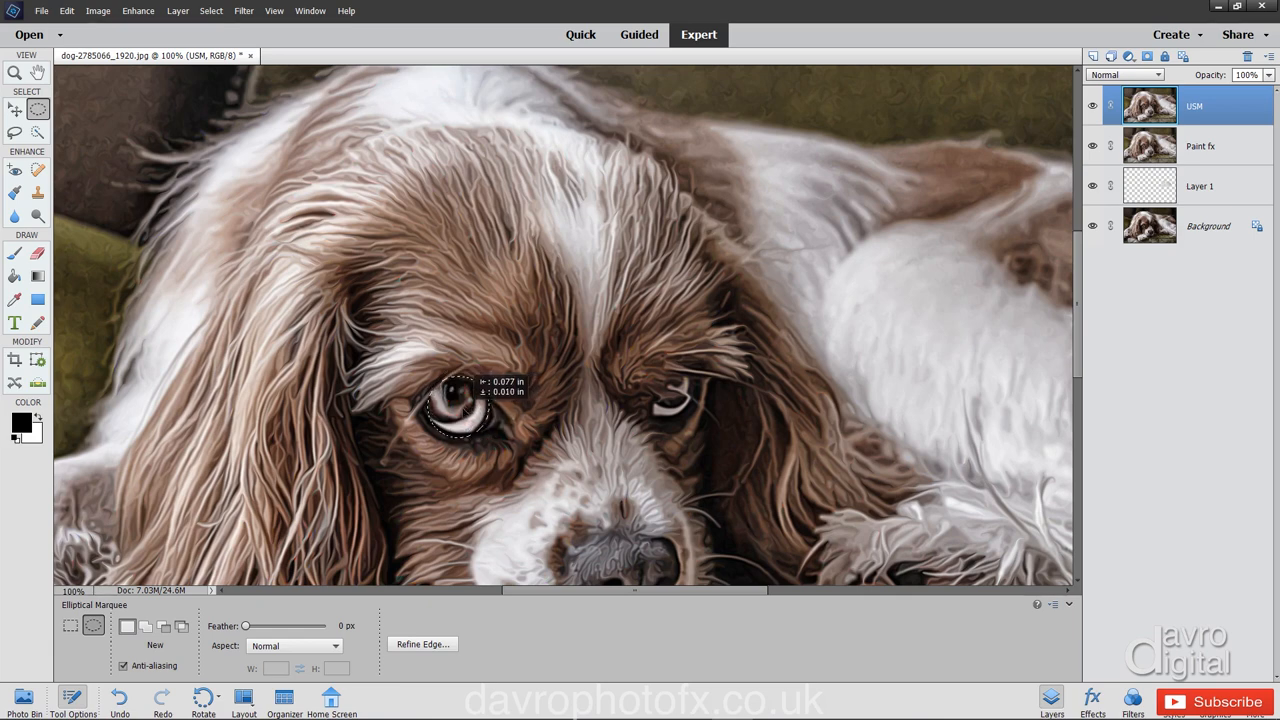
{"action": "left_click_drag", "start_coordinate": [455, 410], "coordinate": [465, 420]}
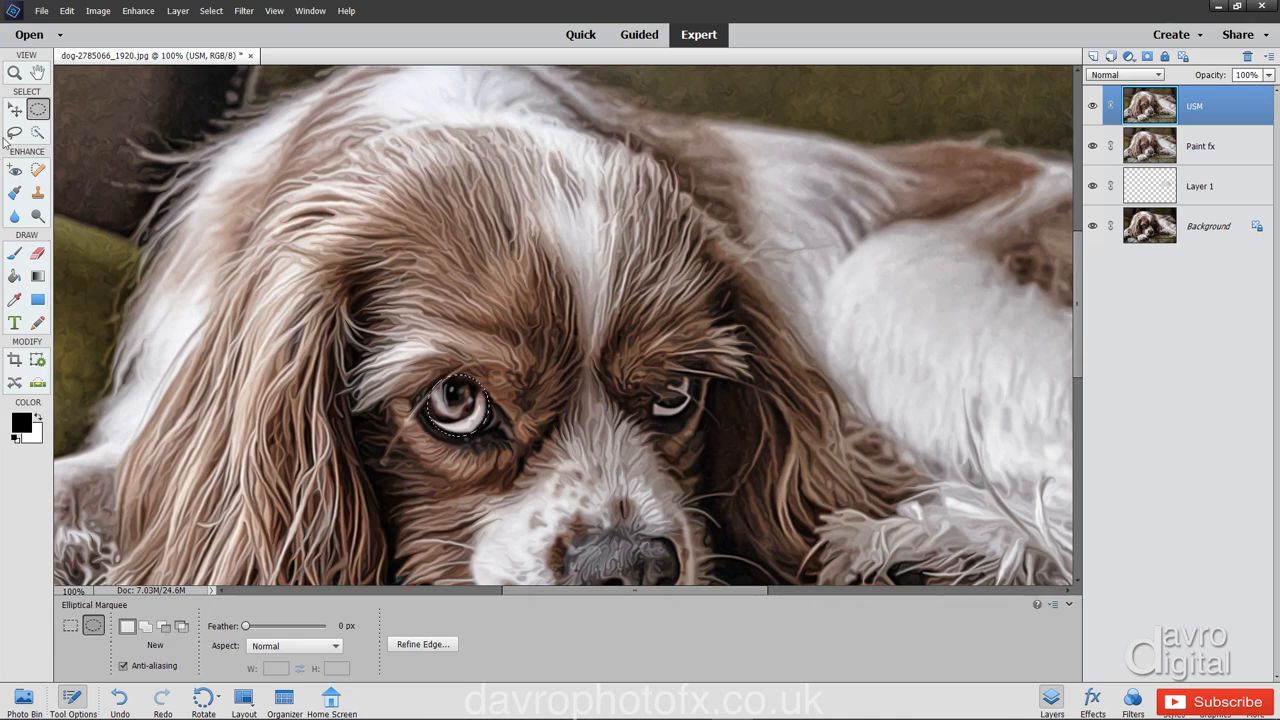
{"action": "left_click", "coordinate": [15, 133]}
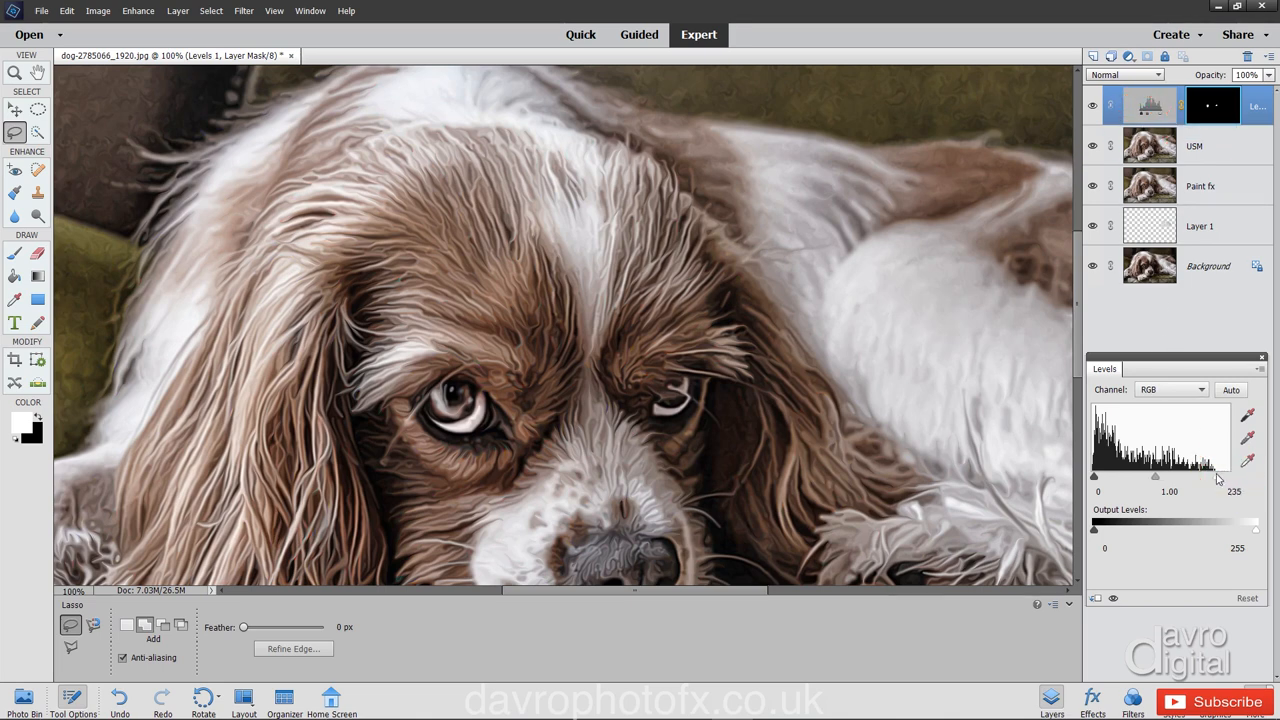
Set the eye-masked Levels to white input 232 and midtone 1.10, then compare before/after.
{"action": "left_click_drag", "start_coordinate": [1218, 478], "coordinate": [1228, 478]}
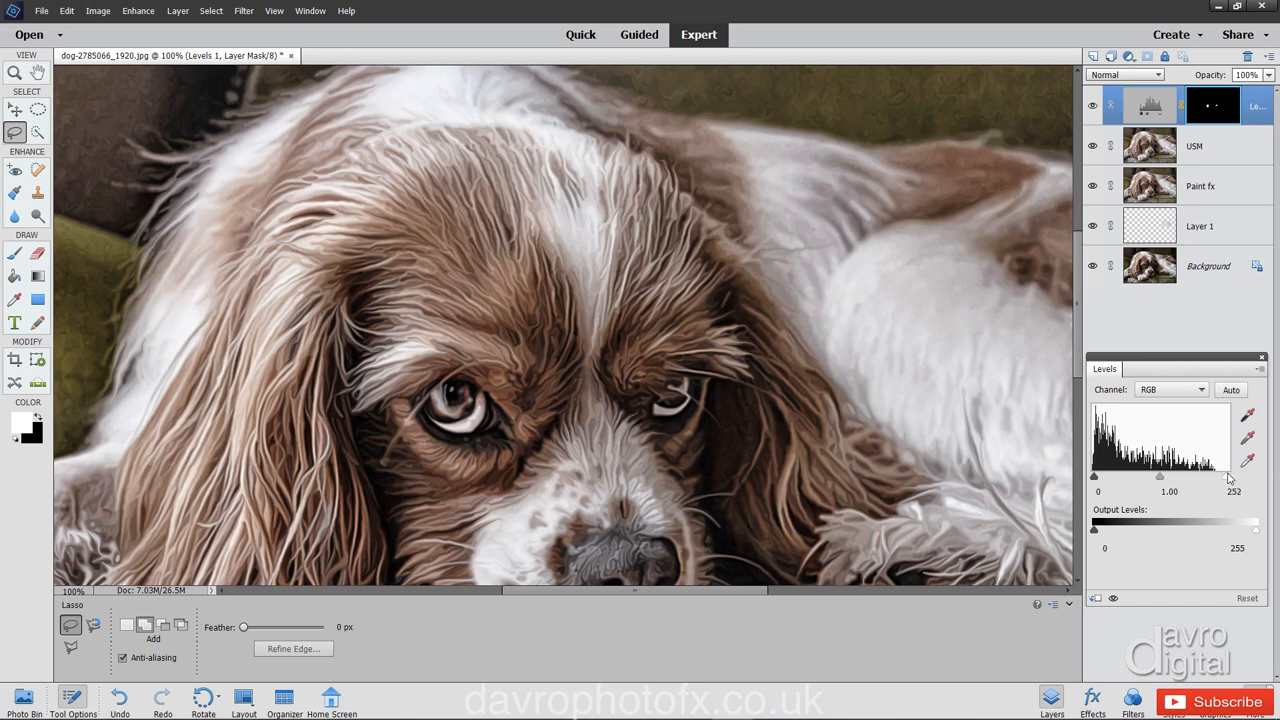
{"action": "left_click_drag", "start_coordinate": [1230, 477], "coordinate": [1205, 477]}
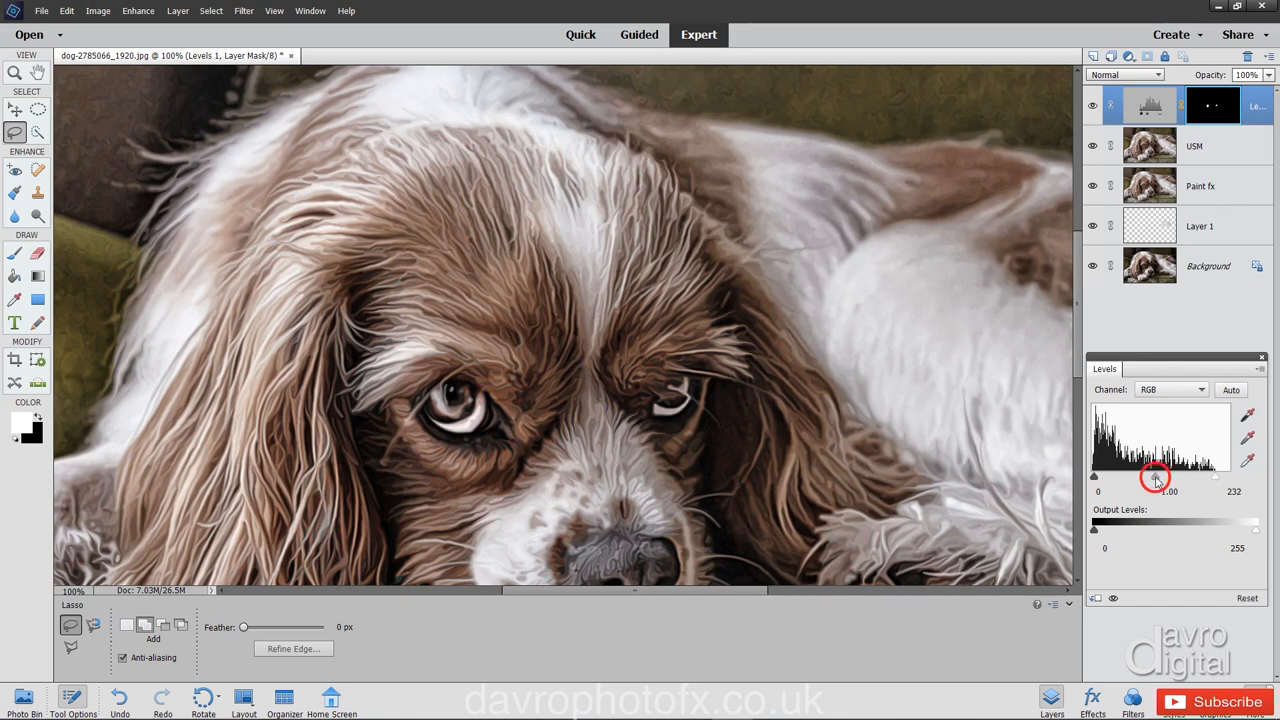
{"action": "left_click_drag", "start_coordinate": [1155, 477], "coordinate": [1150, 477]}
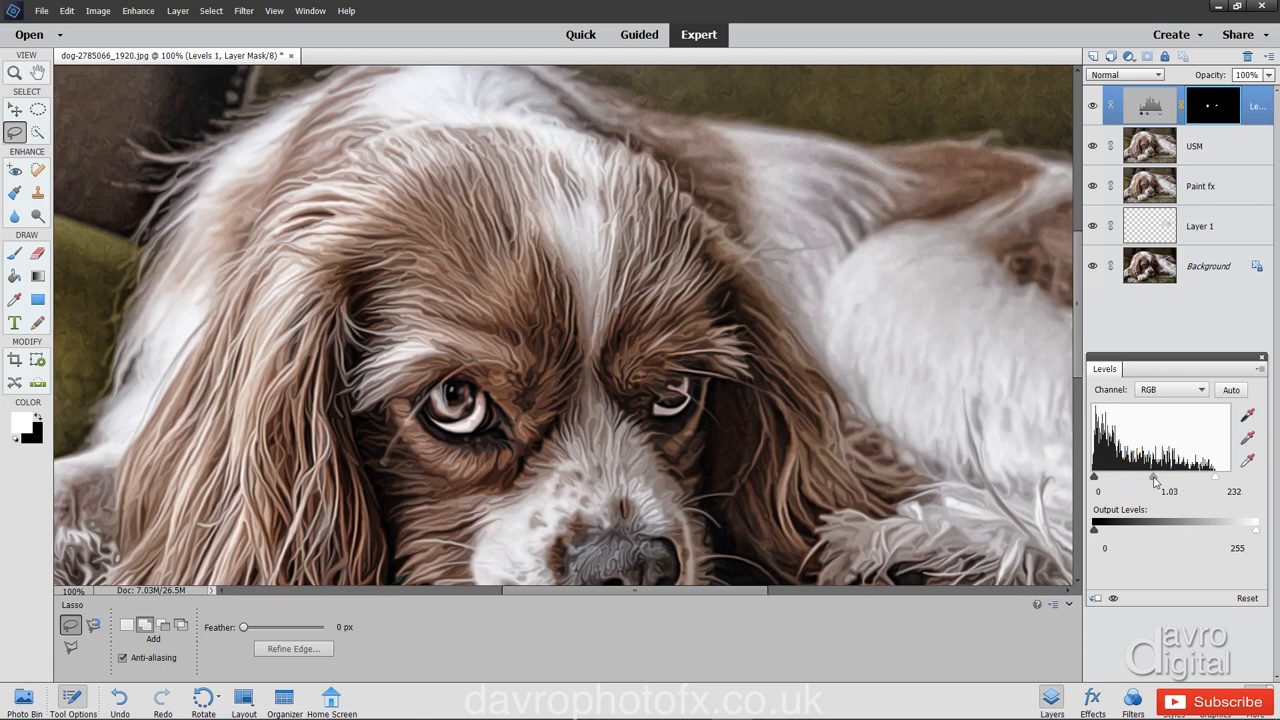
{"action": "left_click_drag", "start_coordinate": [1153, 477], "coordinate": [1157, 477]}
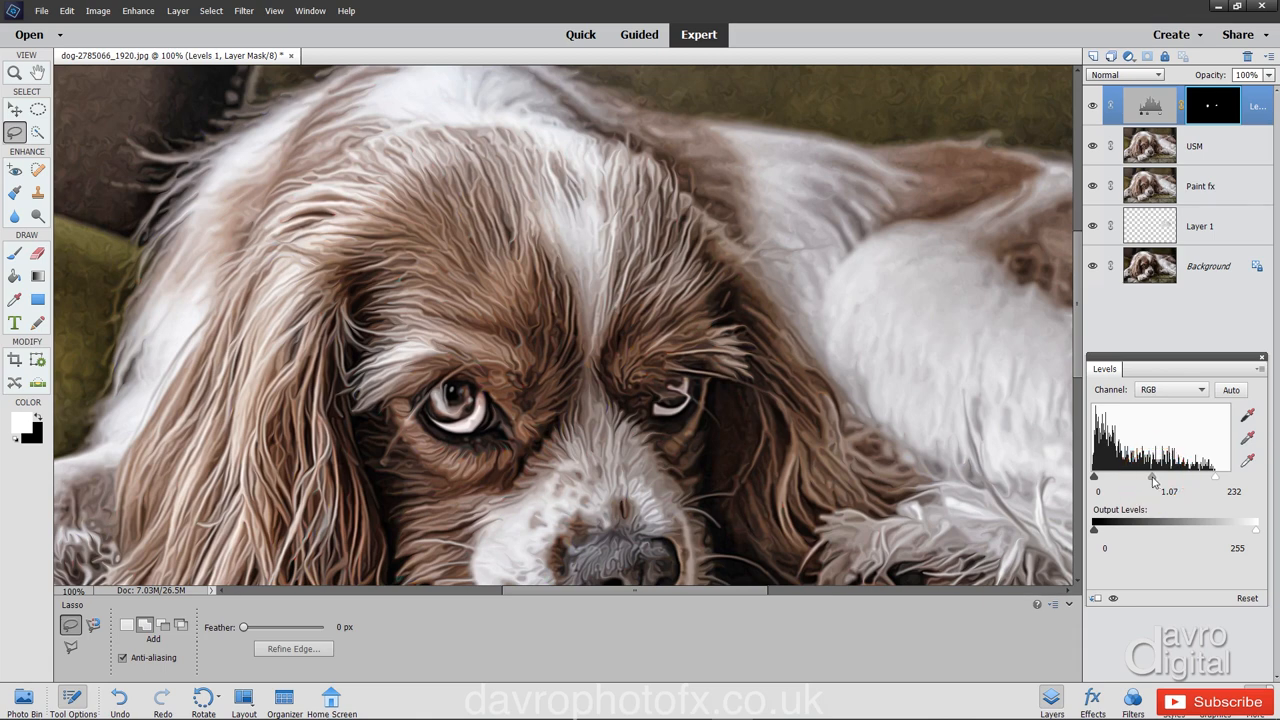
{"action": "left_click_drag", "start_coordinate": [1148, 476], "coordinate": [1152, 476]}
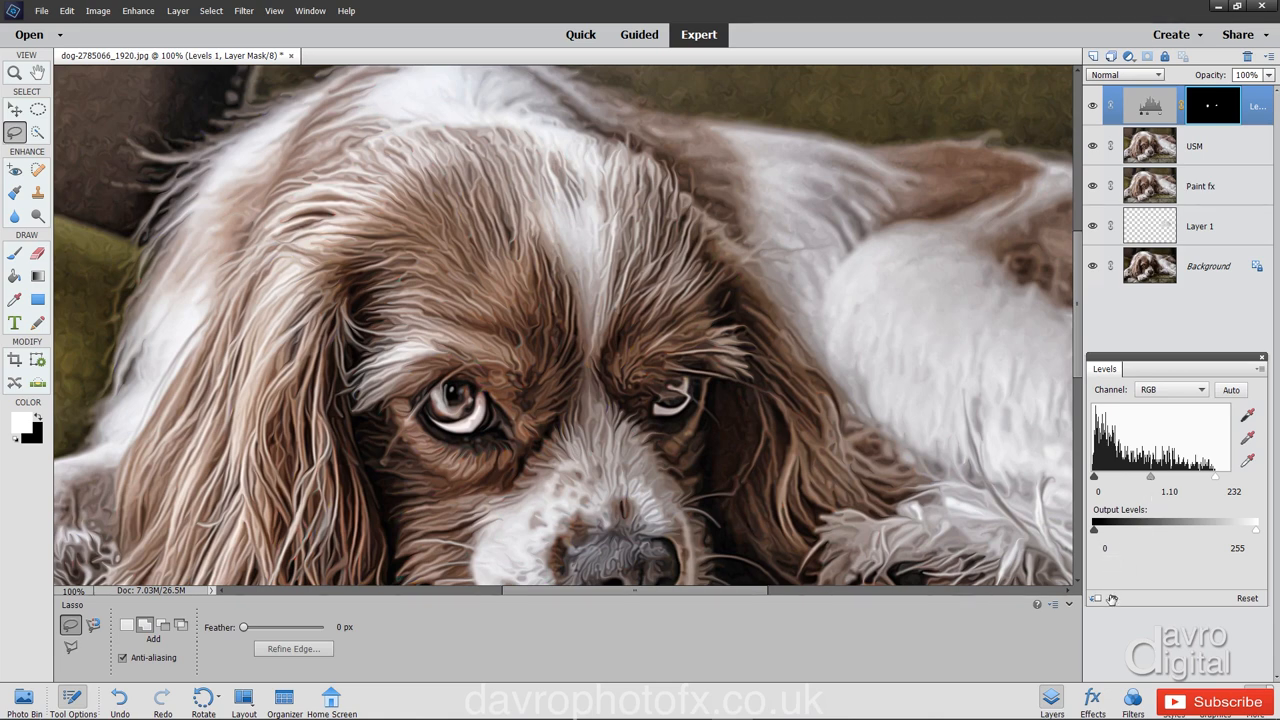
{"action": "left_click", "coordinate": [1110, 598]}
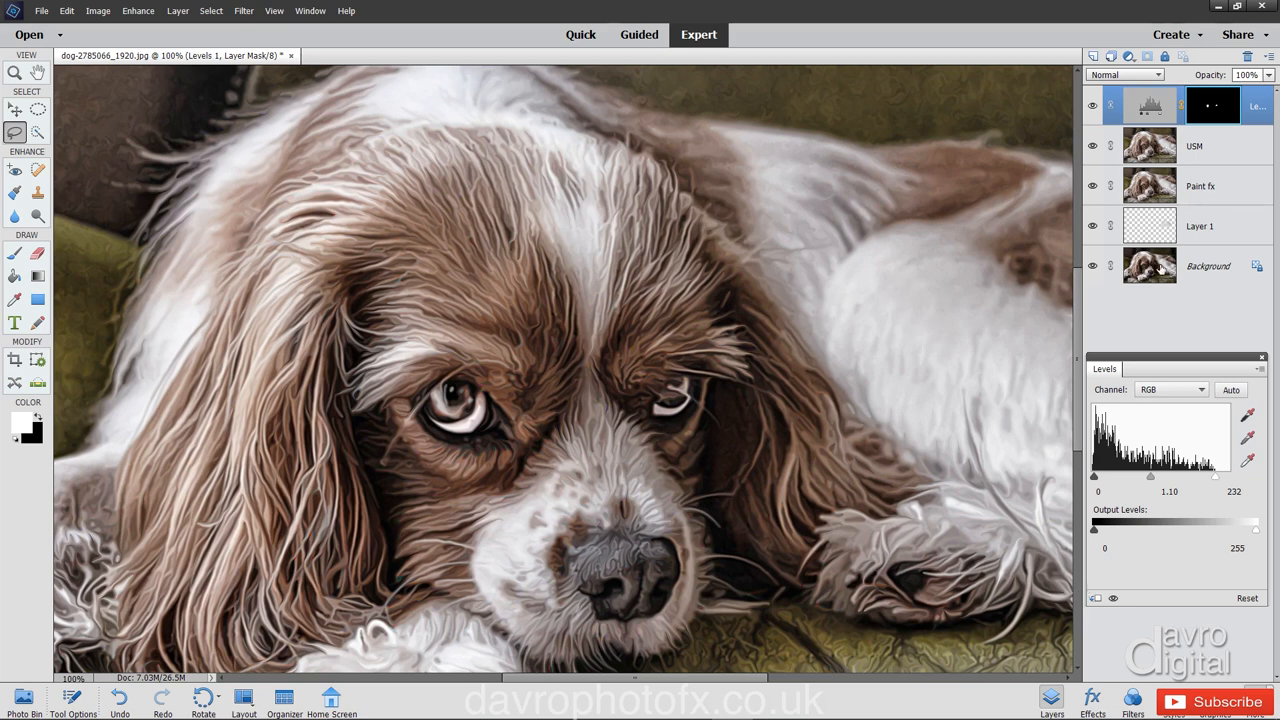
{"action": "left_click", "coordinate": [1129, 56]}
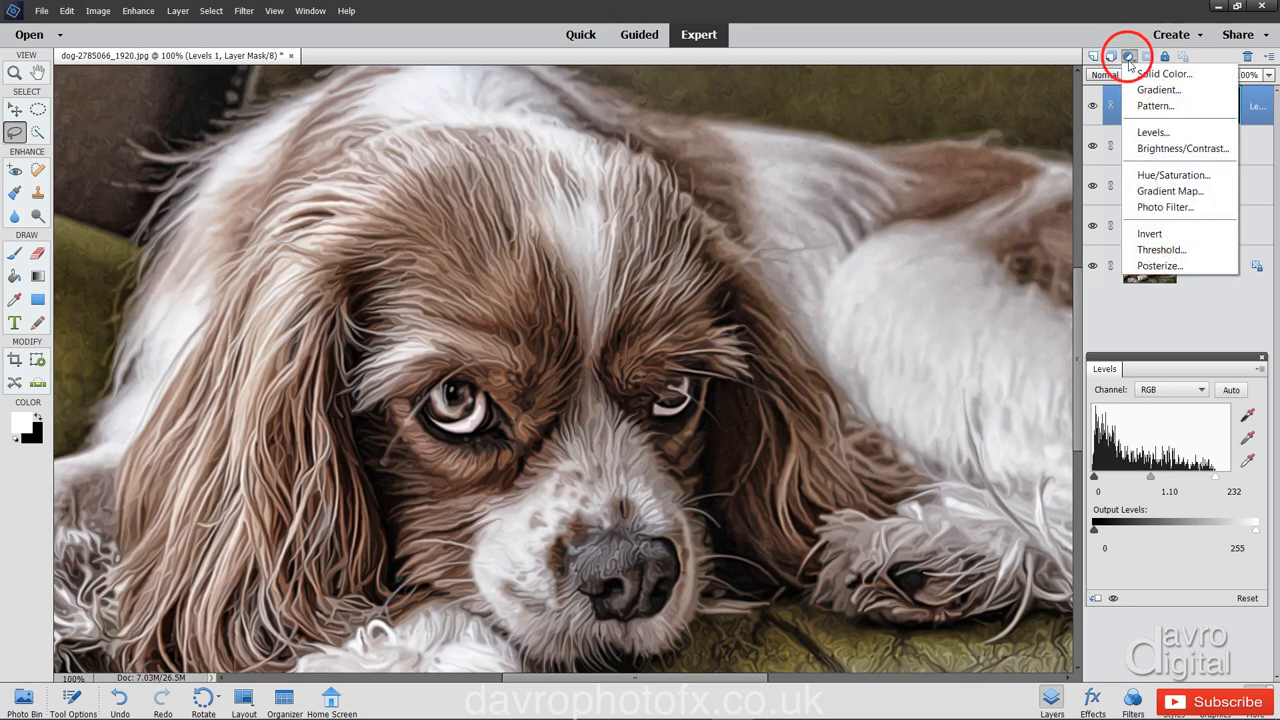
Add a whole-image Levels layer with midtones at 1.12 and white point at 252.
{"action": "left_click", "coordinate": [1152, 131]}
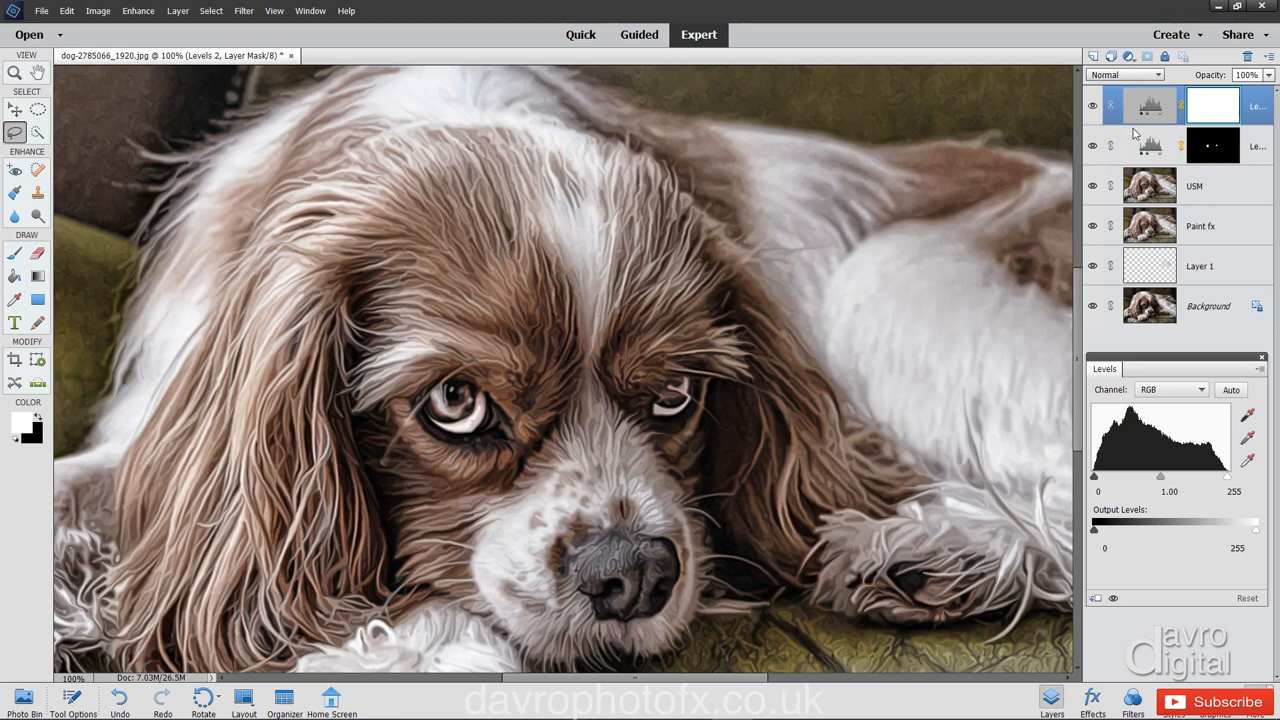
{"action": "key", "text": "Ctrl+0"}
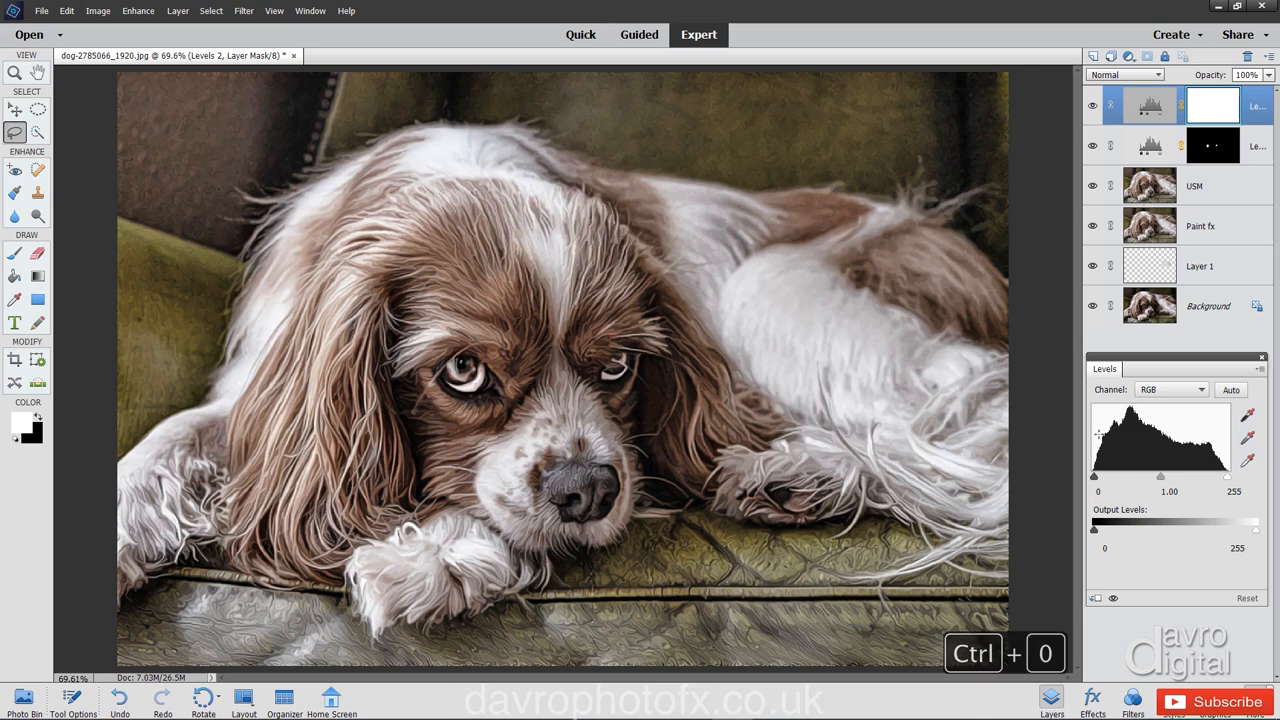
{"action": "left_click_drag", "start_coordinate": [1160, 476], "coordinate": [1162, 476]}
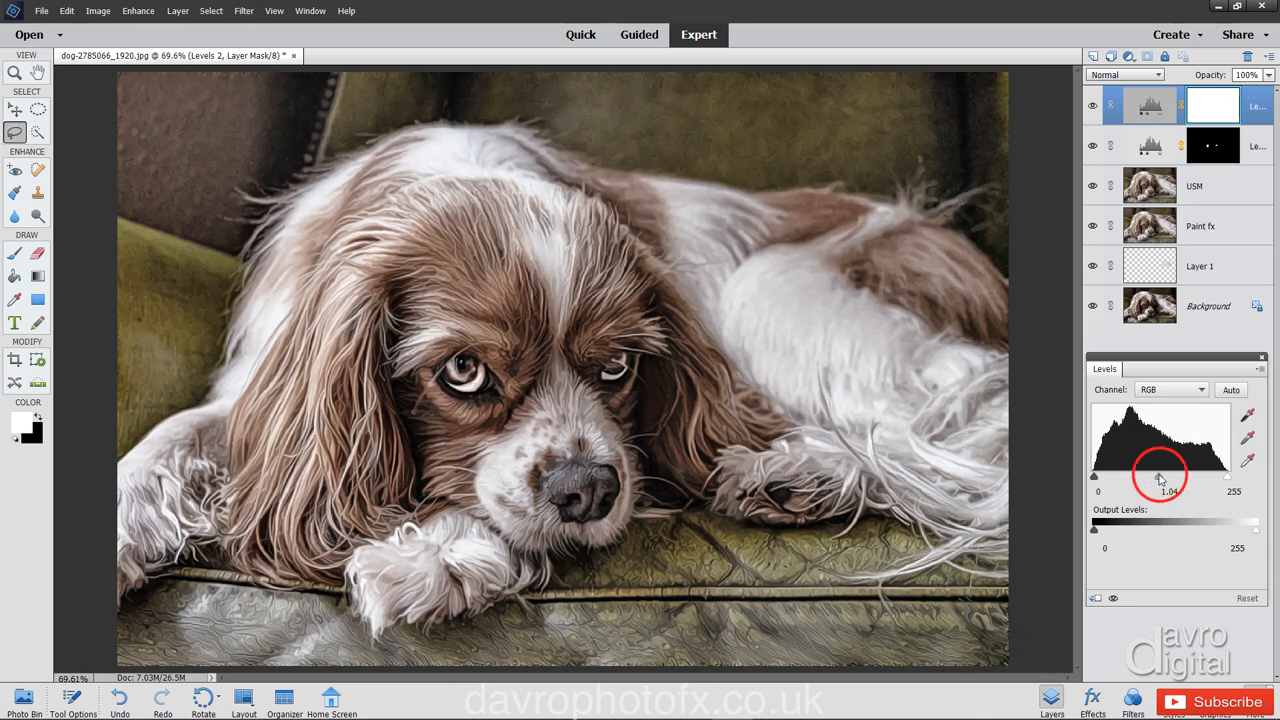
{"action": "left_click_drag", "start_coordinate": [1162, 476], "coordinate": [1158, 476]}
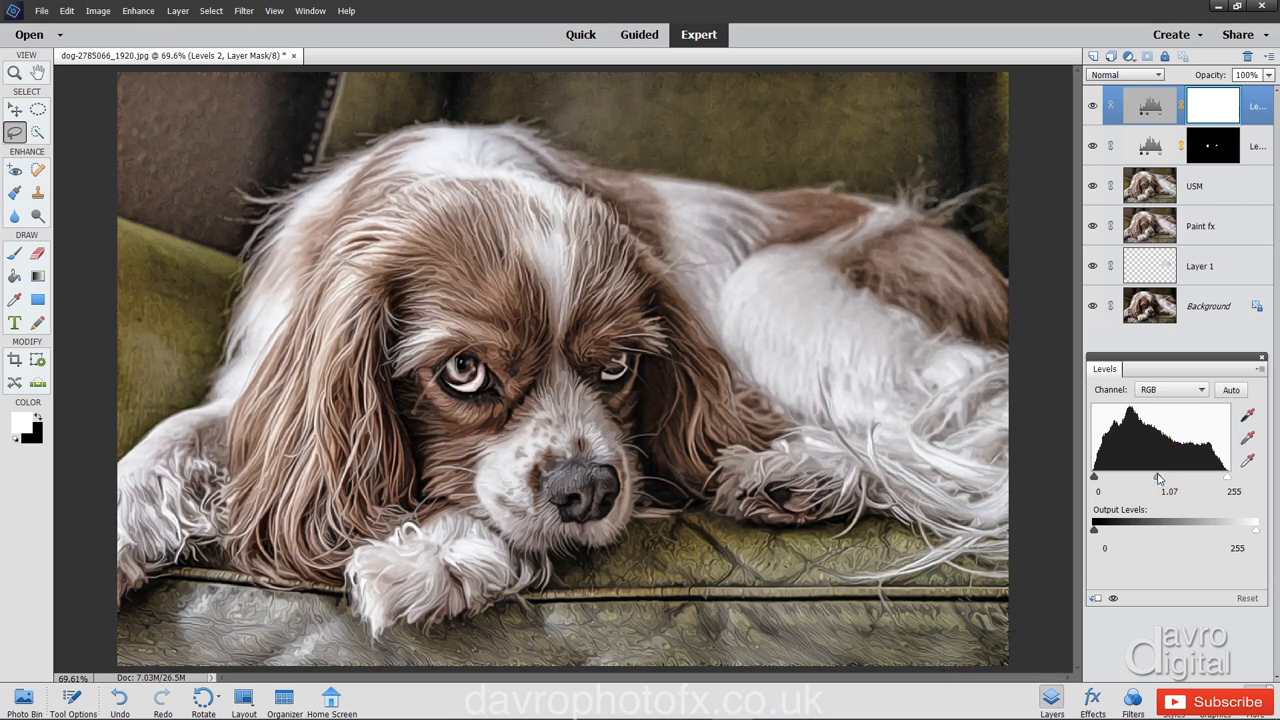
{"action": "left_click_drag", "start_coordinate": [1158, 476], "coordinate": [1162, 476]}
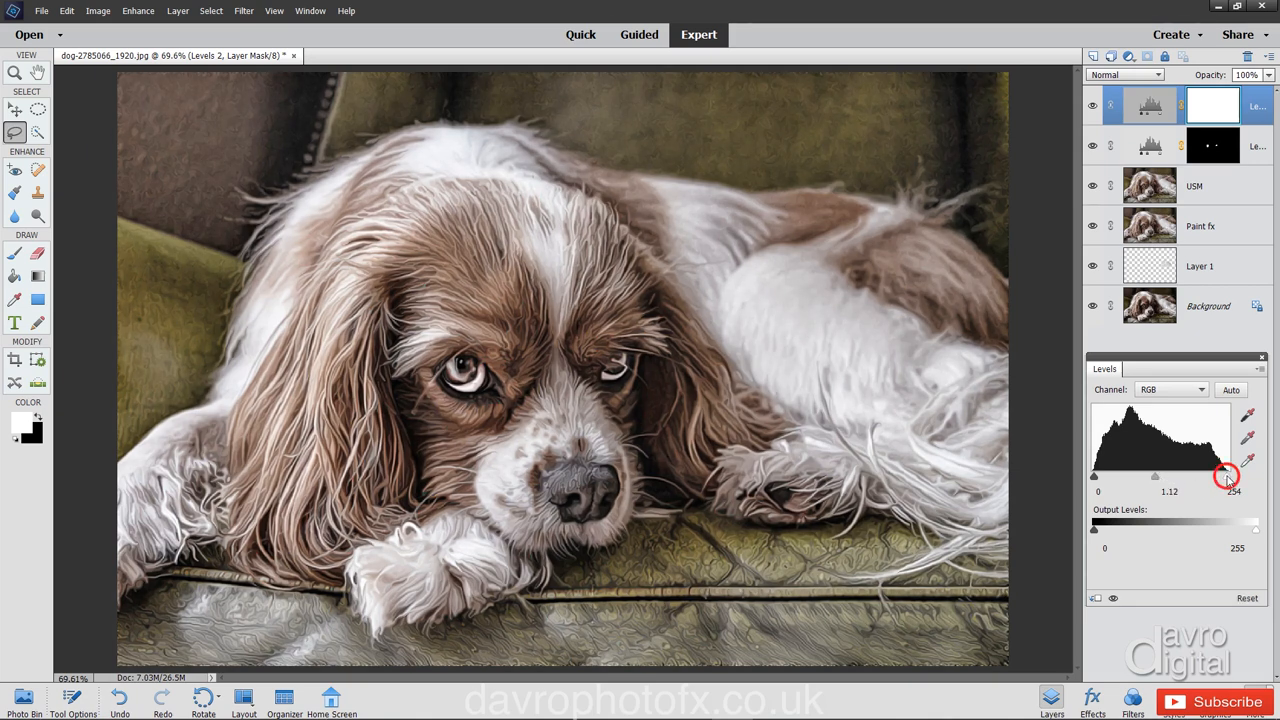
{"action": "left_click_drag", "start_coordinate": [1227, 475], "coordinate": [1223, 475]}
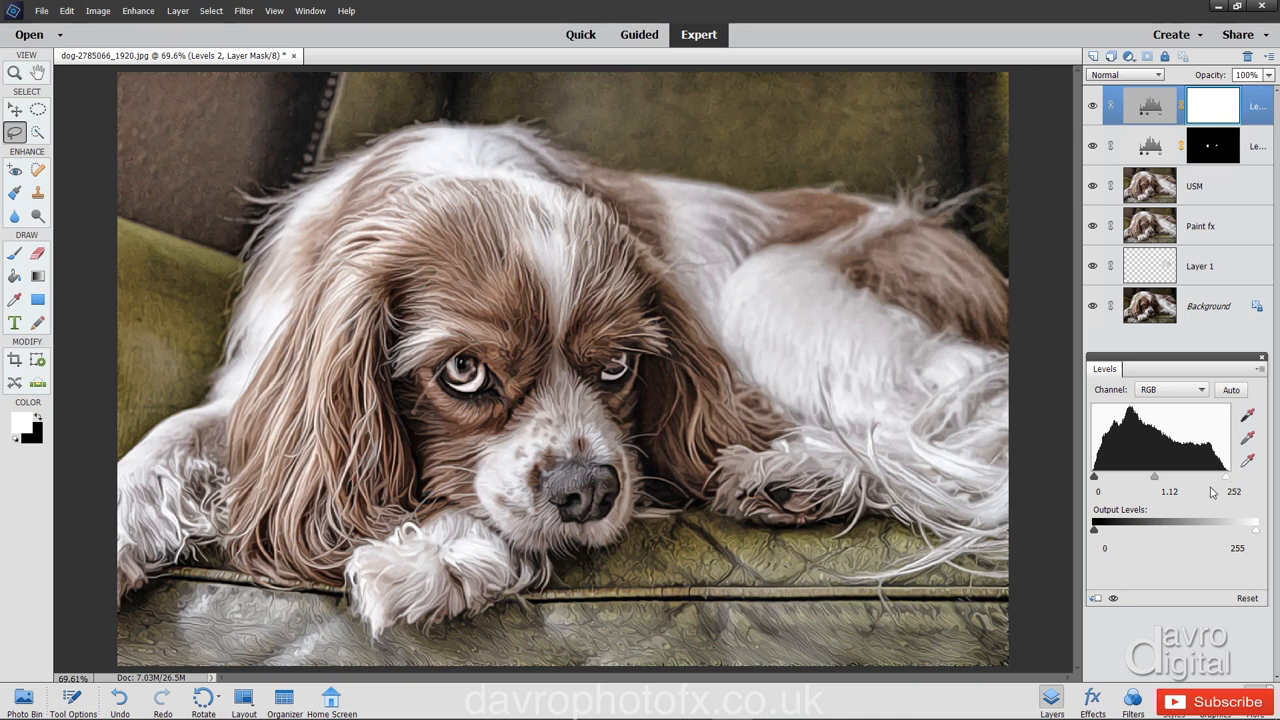
{"action": "mouse_move", "coordinate": [1108, 600]}
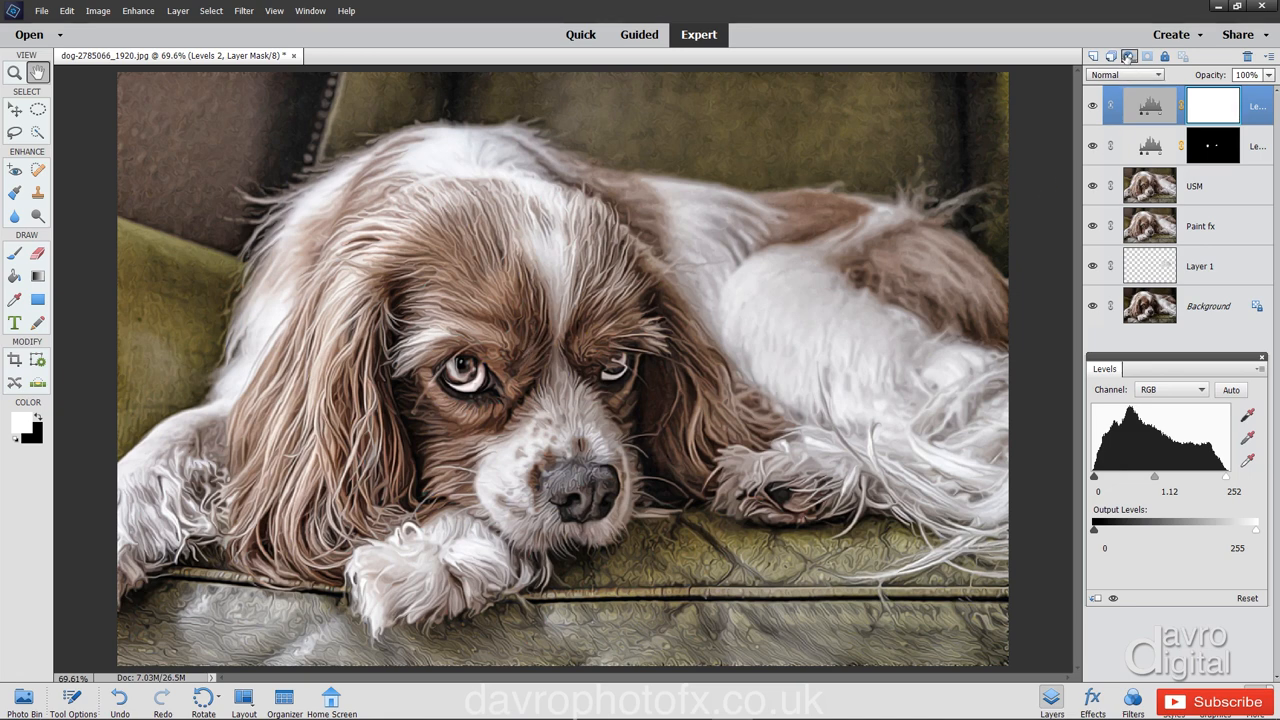
Add a Hue/Saturation adjustment layer with its channel set to Reds.
{"action": "left_click", "coordinate": [1128, 56]}
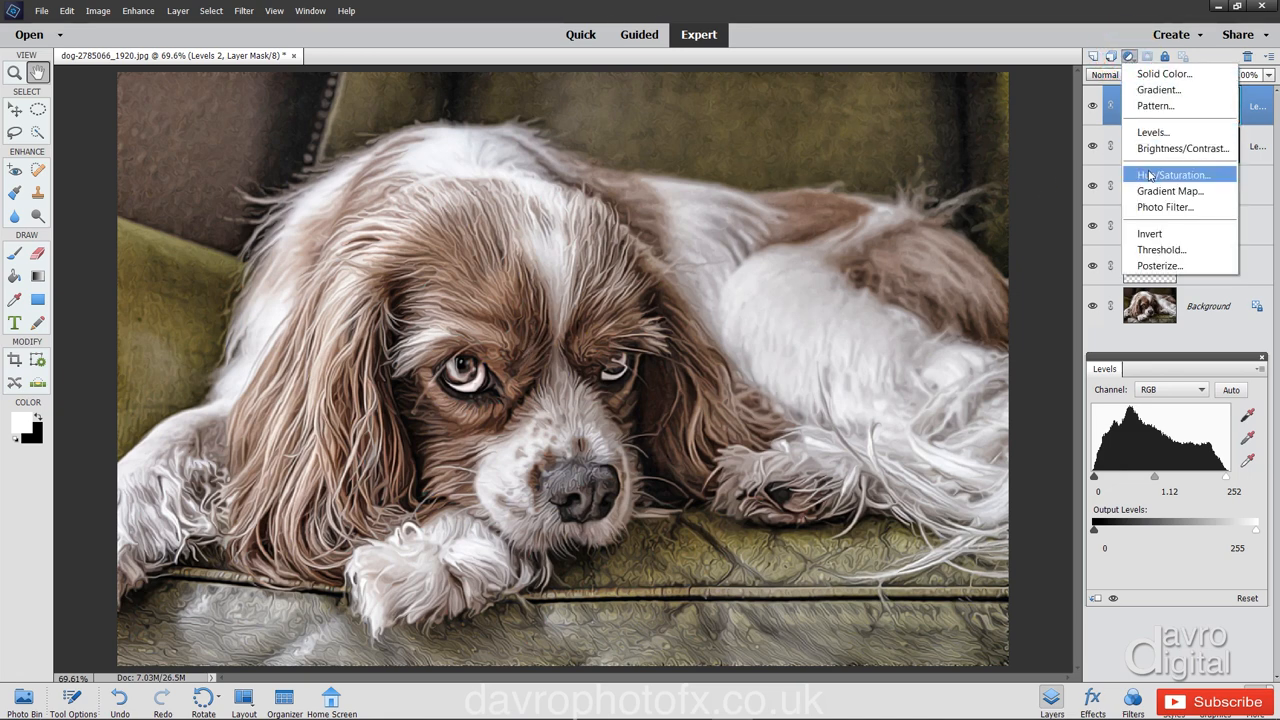
{"action": "left_click", "coordinate": [1168, 175]}
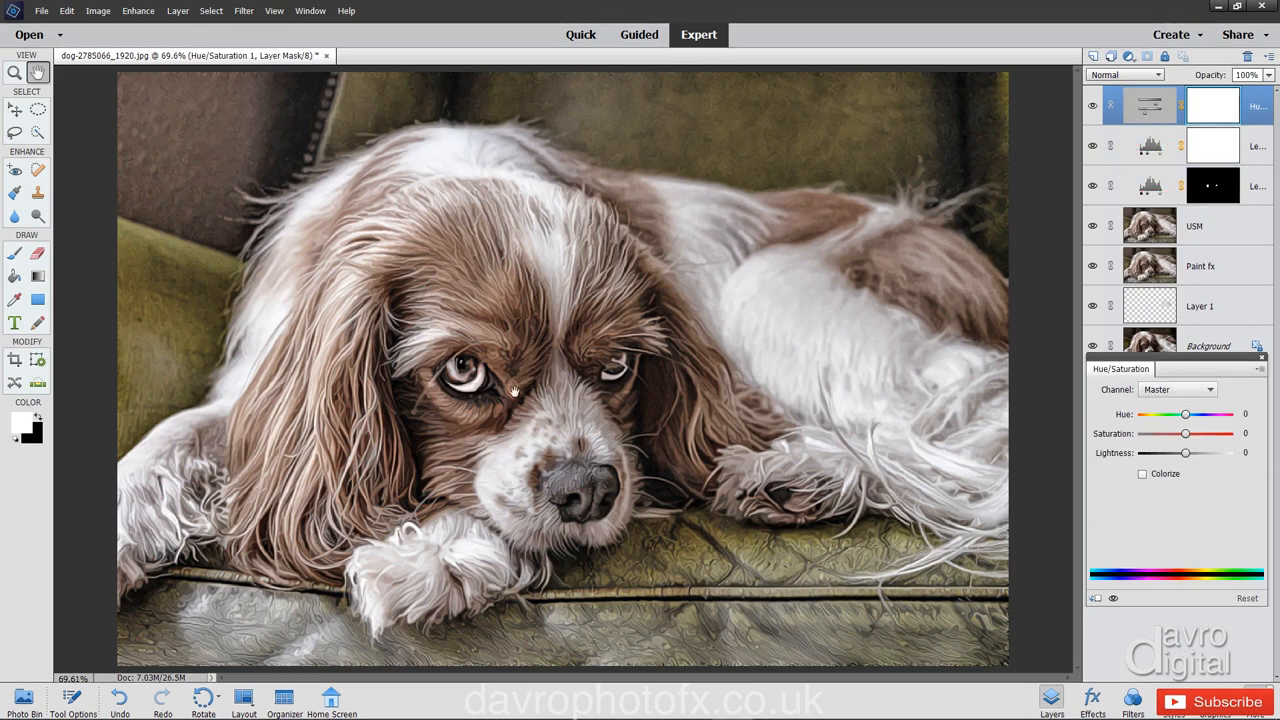
{"action": "mouse_move", "coordinate": [1072, 391]}
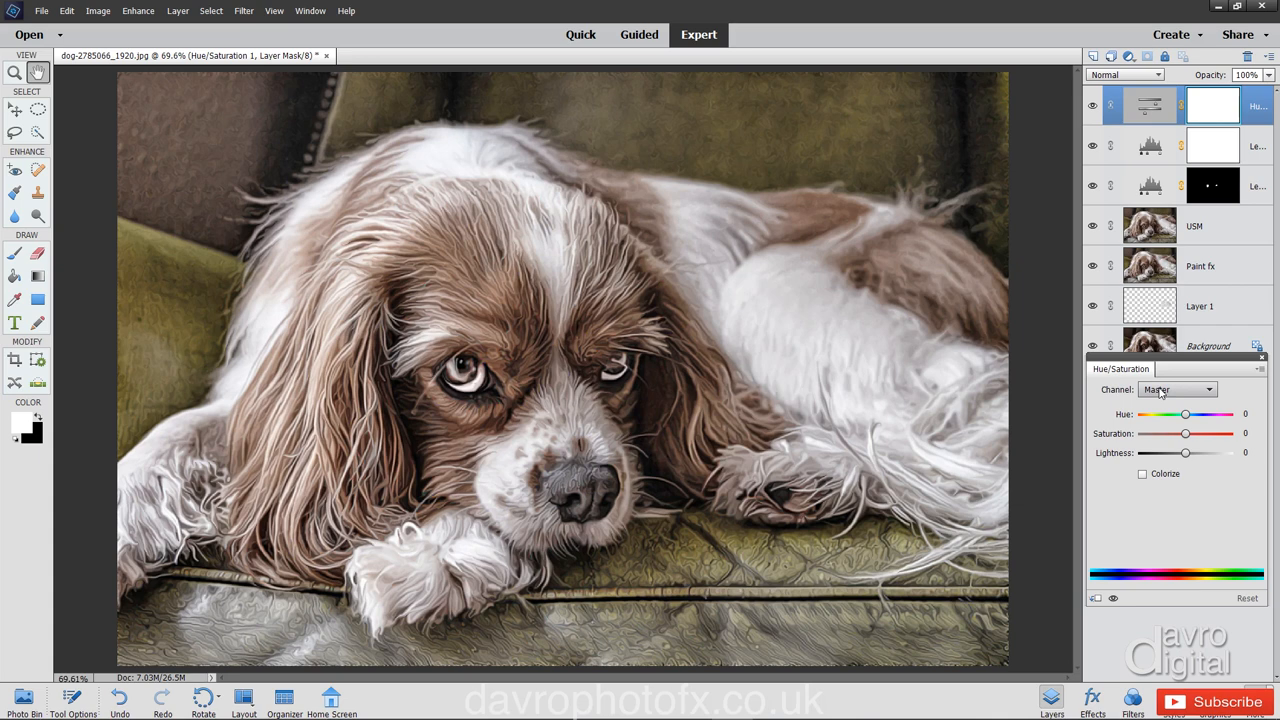
{"action": "left_click", "coordinate": [1178, 389]}
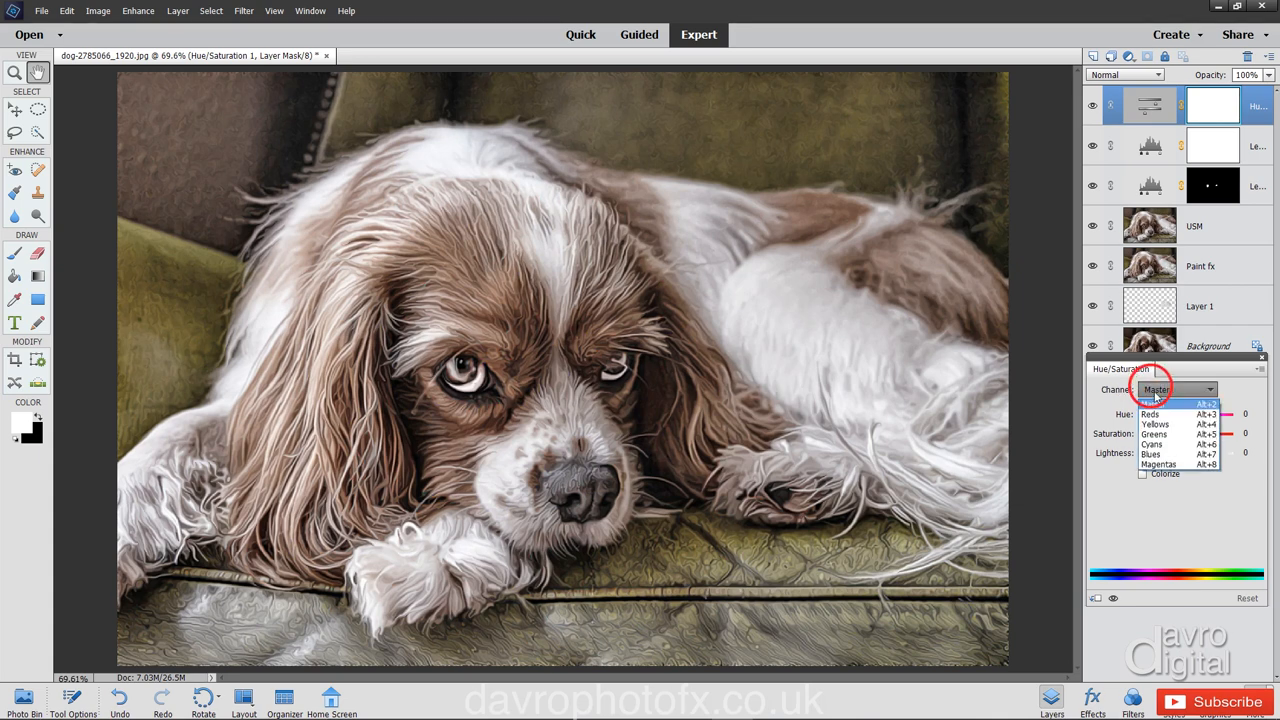
{"action": "left_click", "coordinate": [1150, 413]}
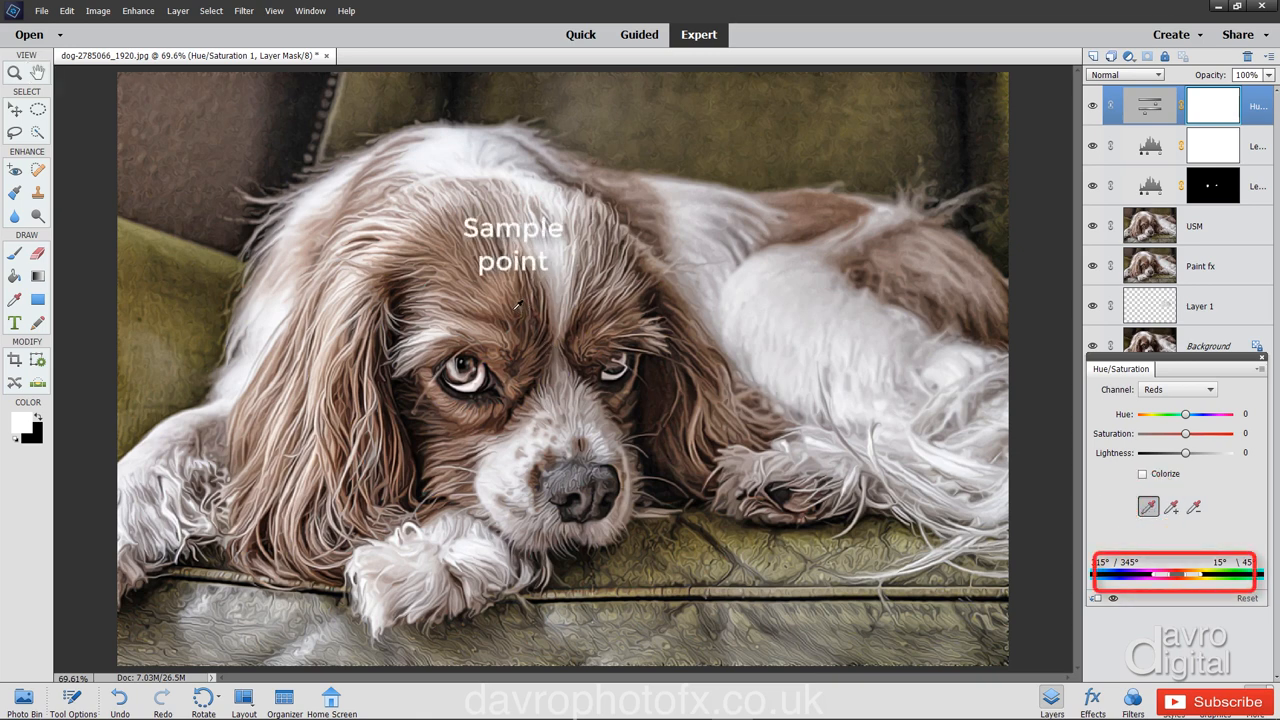
Sample the dog's forehead fur for the red range and raise Reds saturation to +30.
{"action": "left_click_drag", "start_coordinate": [1160, 573], "coordinate": [1180, 573]}
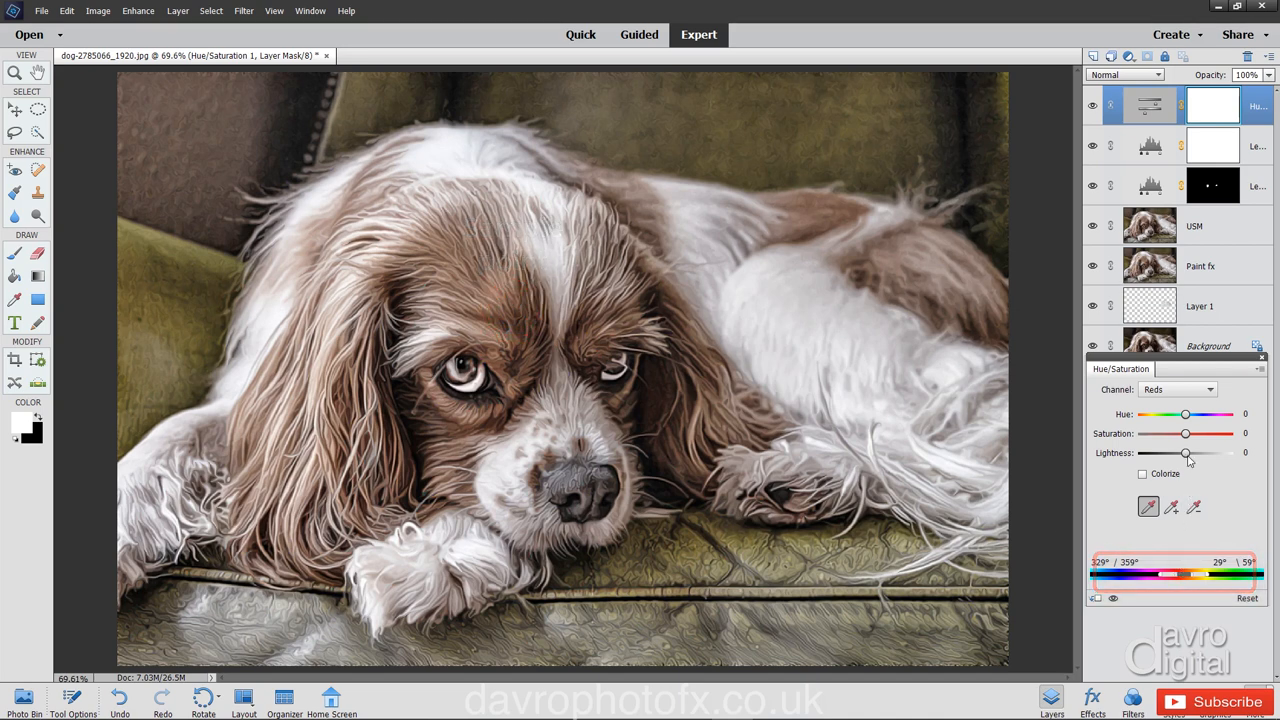
{"action": "left_click_drag", "start_coordinate": [1185, 433], "coordinate": [1188, 433]}
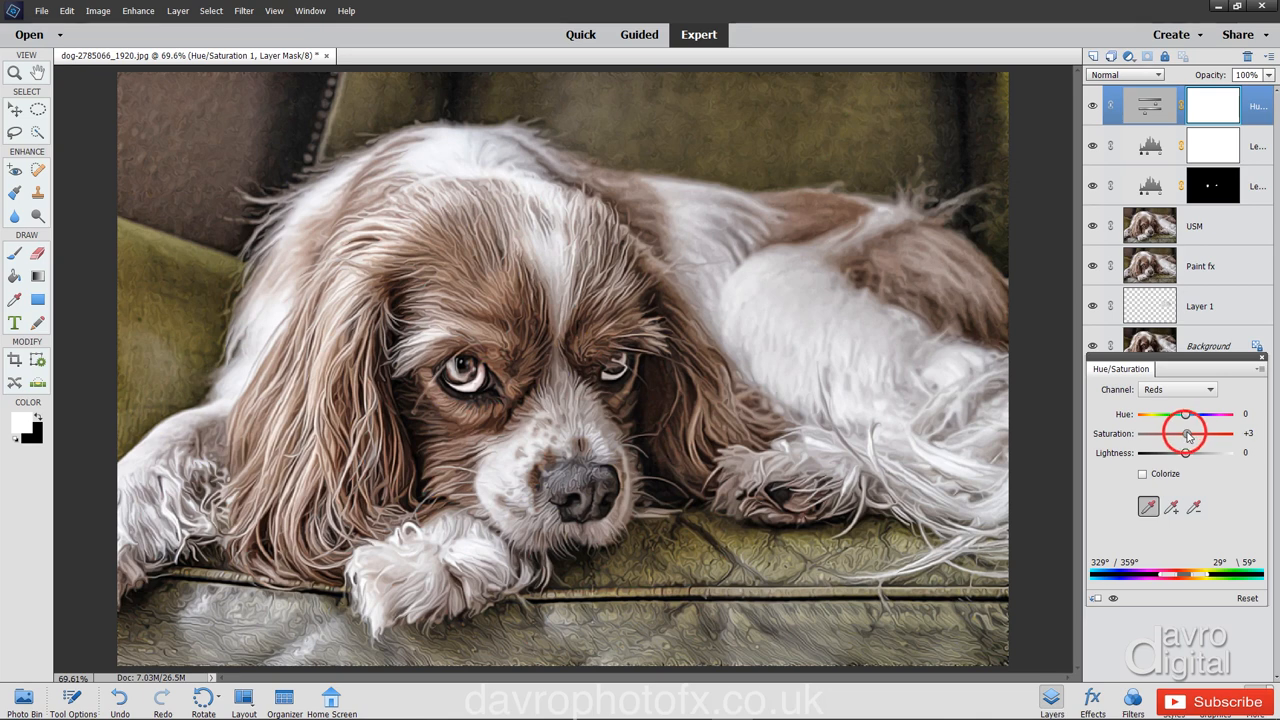
{"action": "left_click_drag", "start_coordinate": [1187, 433], "coordinate": [1190, 433]}
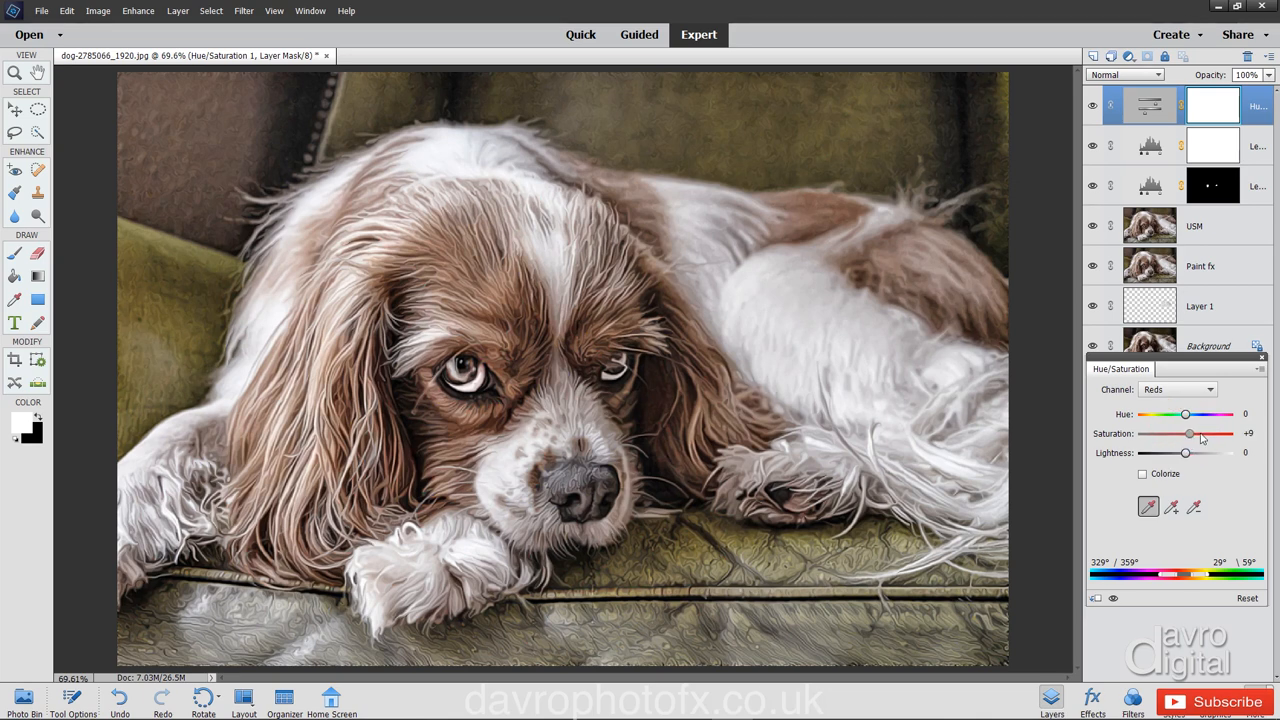
{"action": "left_click_drag", "start_coordinate": [1189, 433], "coordinate": [1200, 433]}
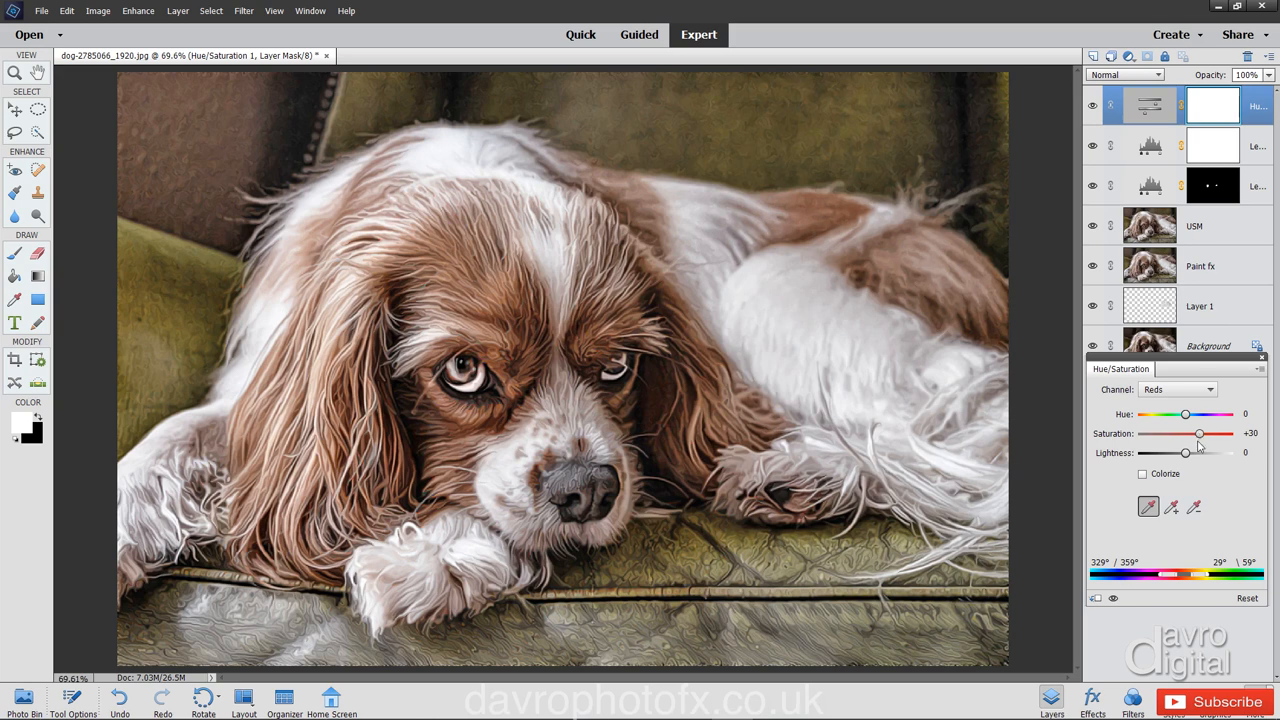
{"action": "mouse_move", "coordinate": [1113, 599]}
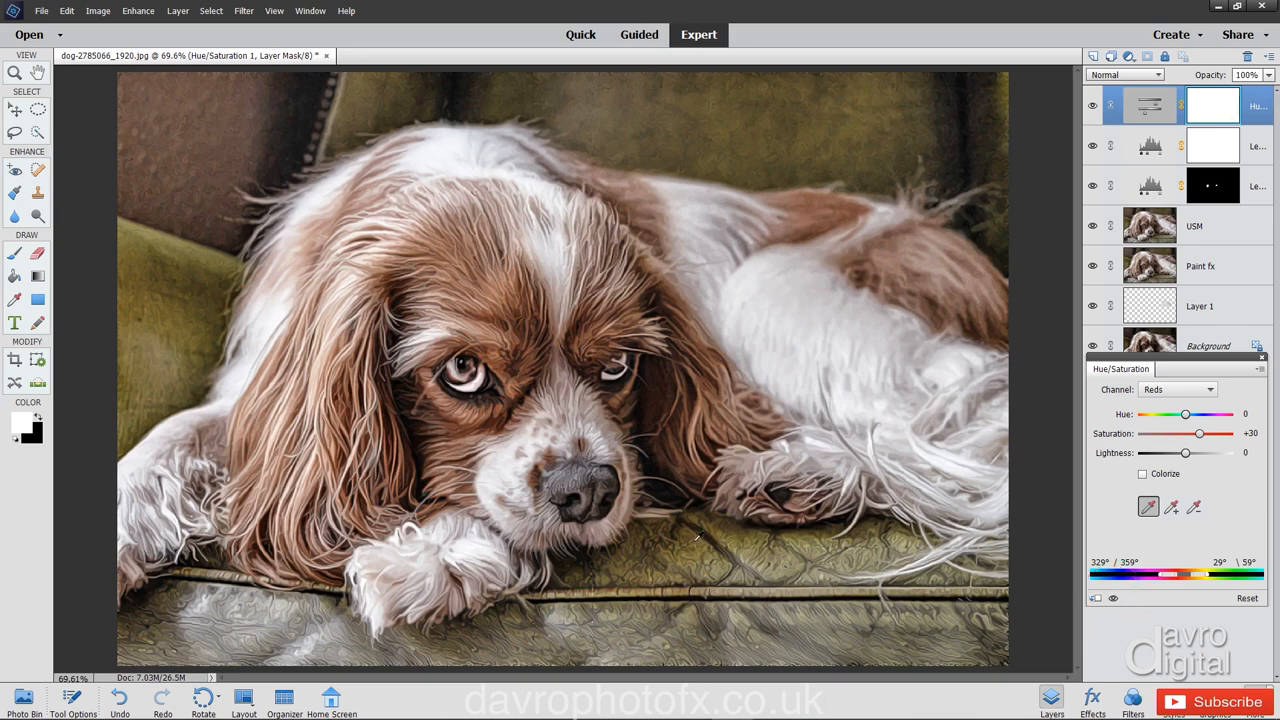
{"action": "mouse_move", "coordinate": [180, 337]}
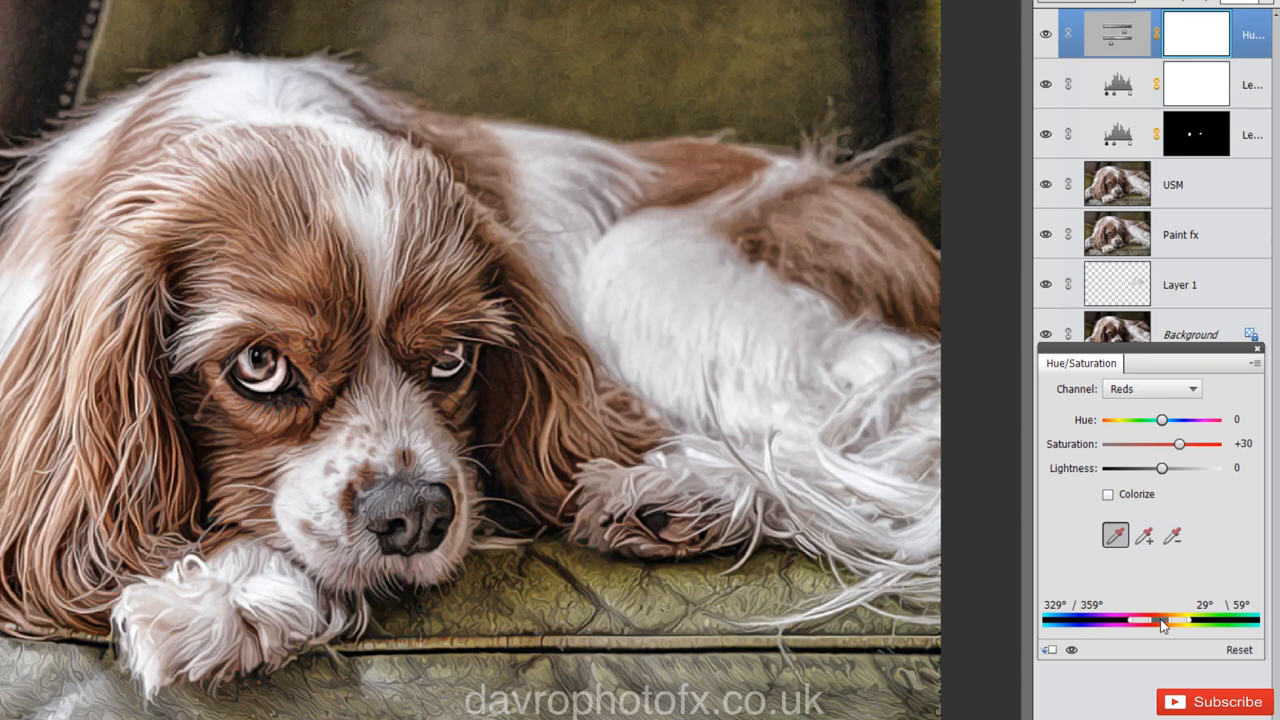
{"action": "mouse_move", "coordinate": [1143, 626]}
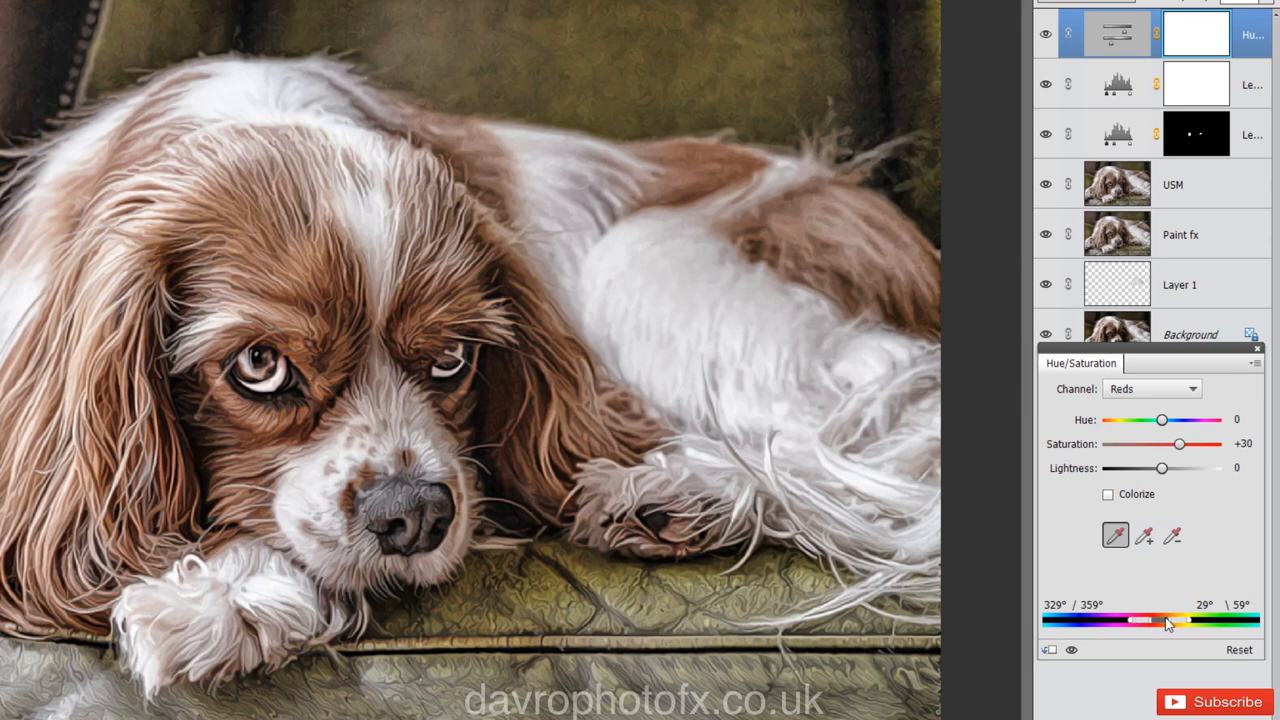
{"action": "mouse_move", "coordinate": [1180, 624]}
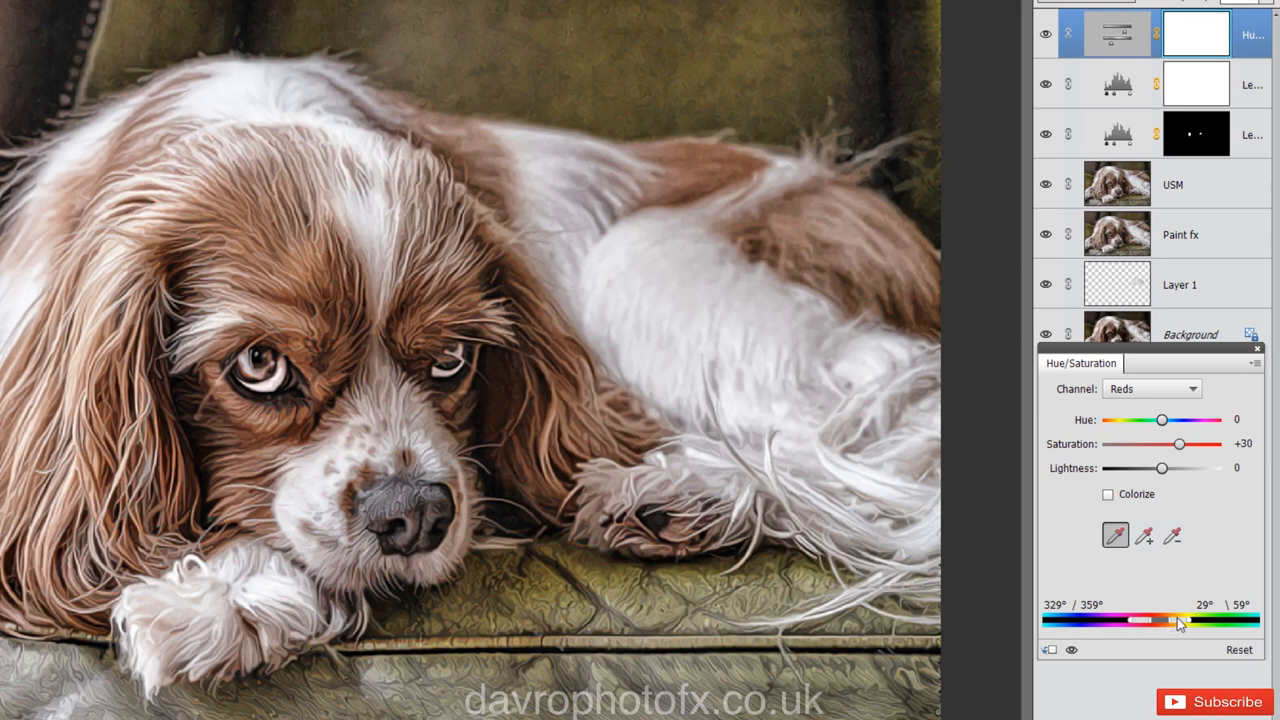
Pull in the Reds range's right falloff so the readout shows 29° \ 38°.
{"action": "left_click_drag", "start_coordinate": [1175, 620], "coordinate": [1195, 620]}
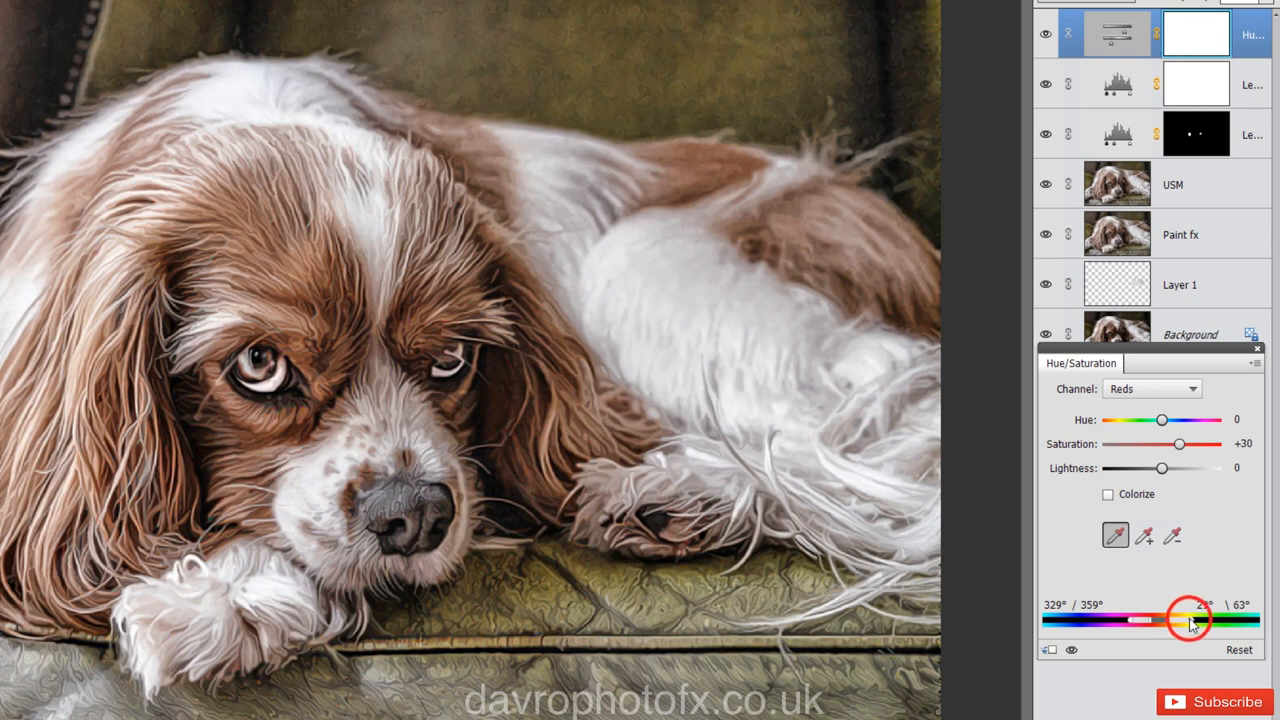
{"action": "left_click_drag", "start_coordinate": [1210, 620], "coordinate": [1185, 622]}
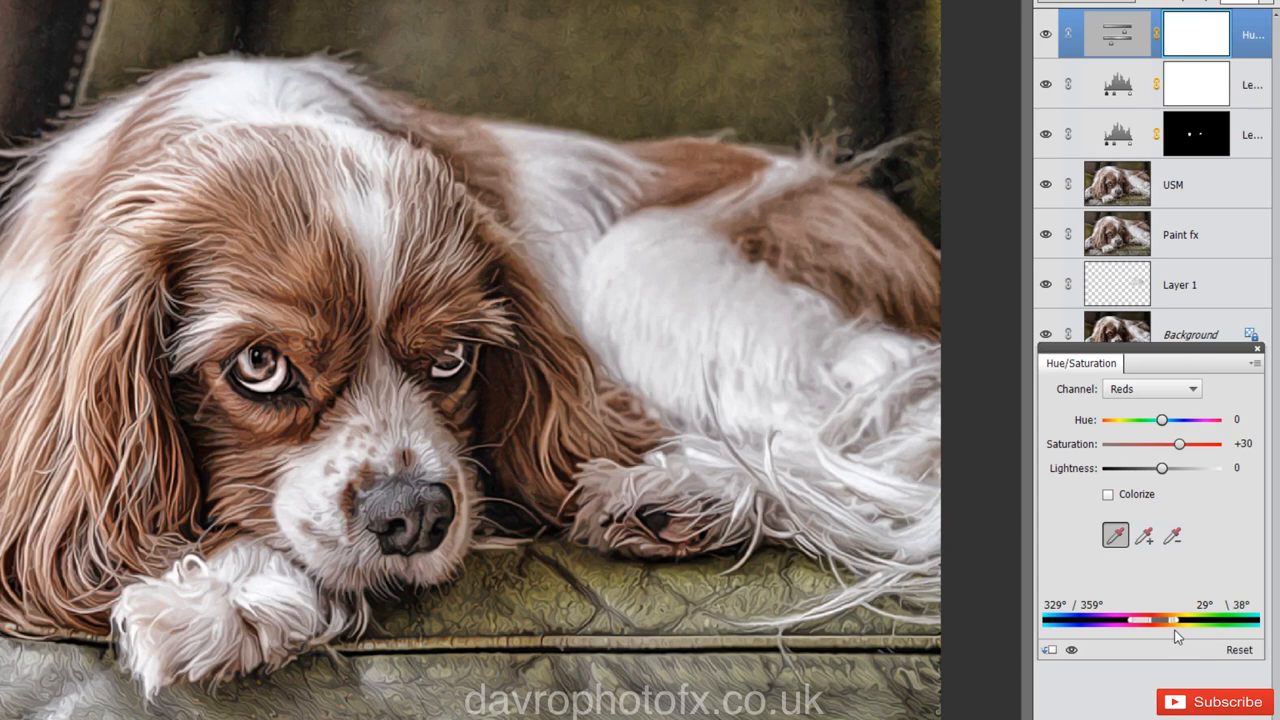
{"action": "mouse_move", "coordinate": [1131, 676]}
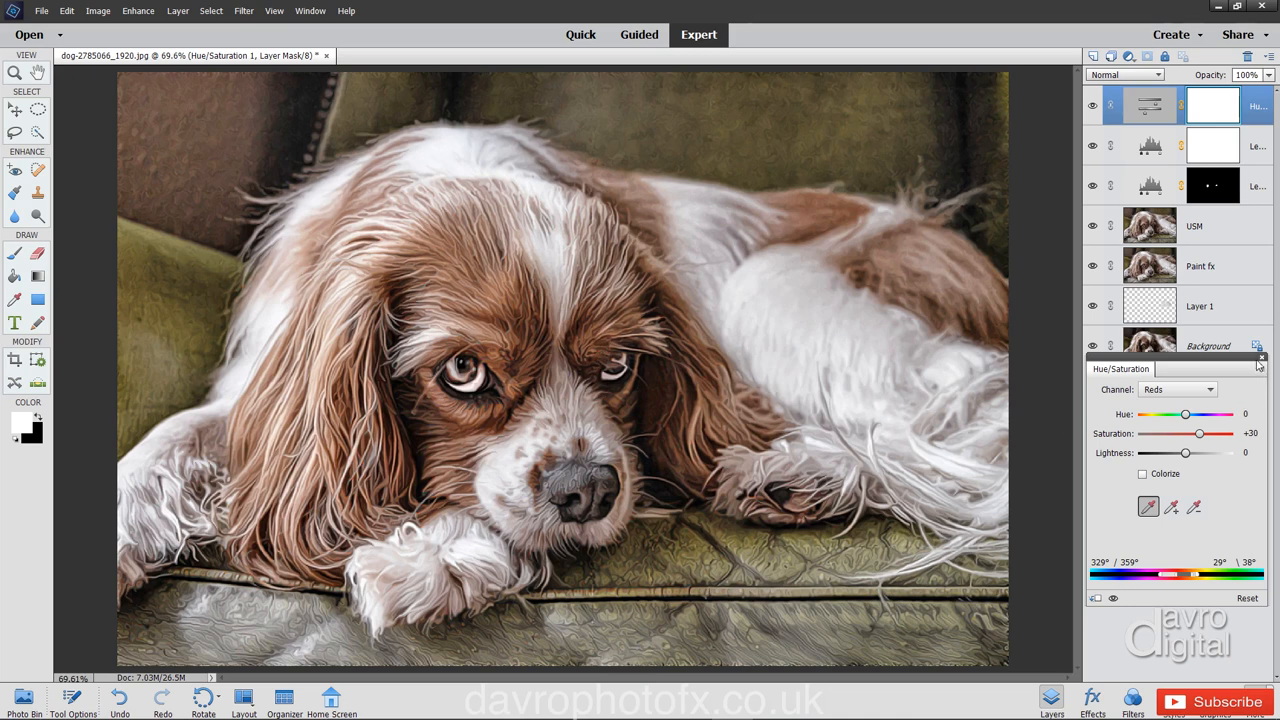
{"action": "mouse_move", "coordinate": [1260, 362]}
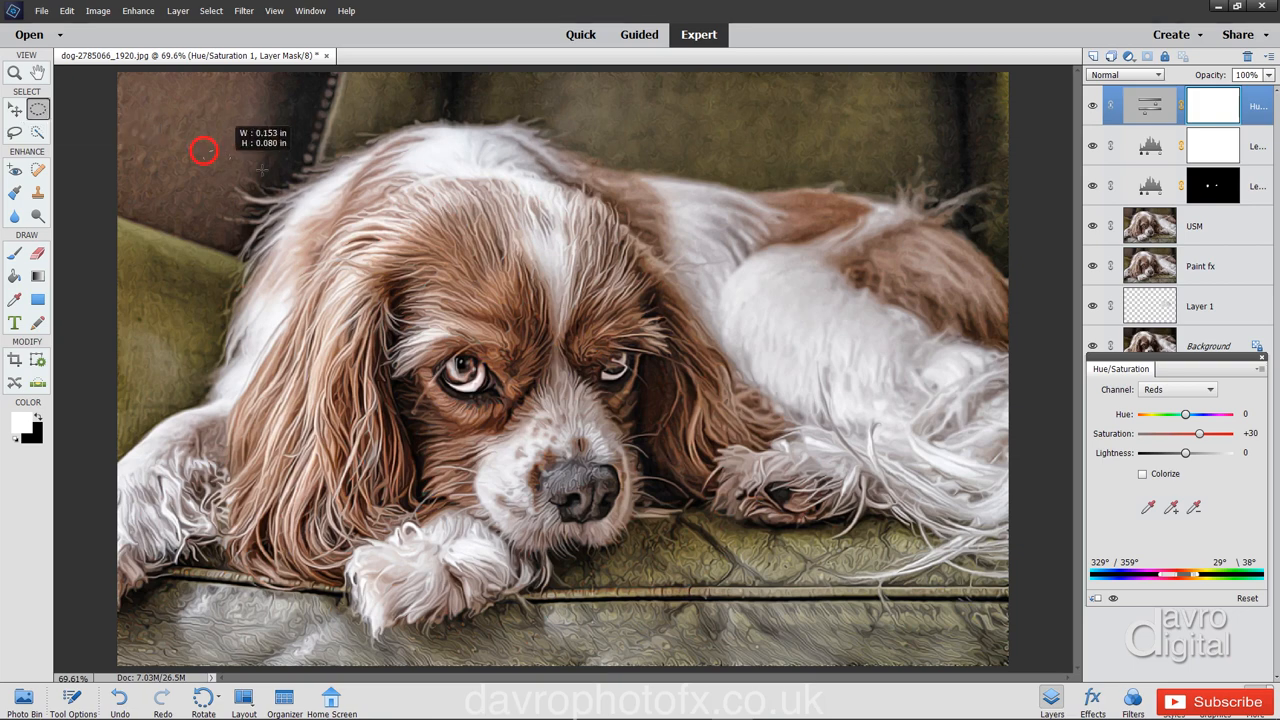
Select an oval around the dog and add a Hue/Saturation layer with lightness -67.
{"action": "left_click_drag", "start_coordinate": [203, 151], "coordinate": [980, 570]}
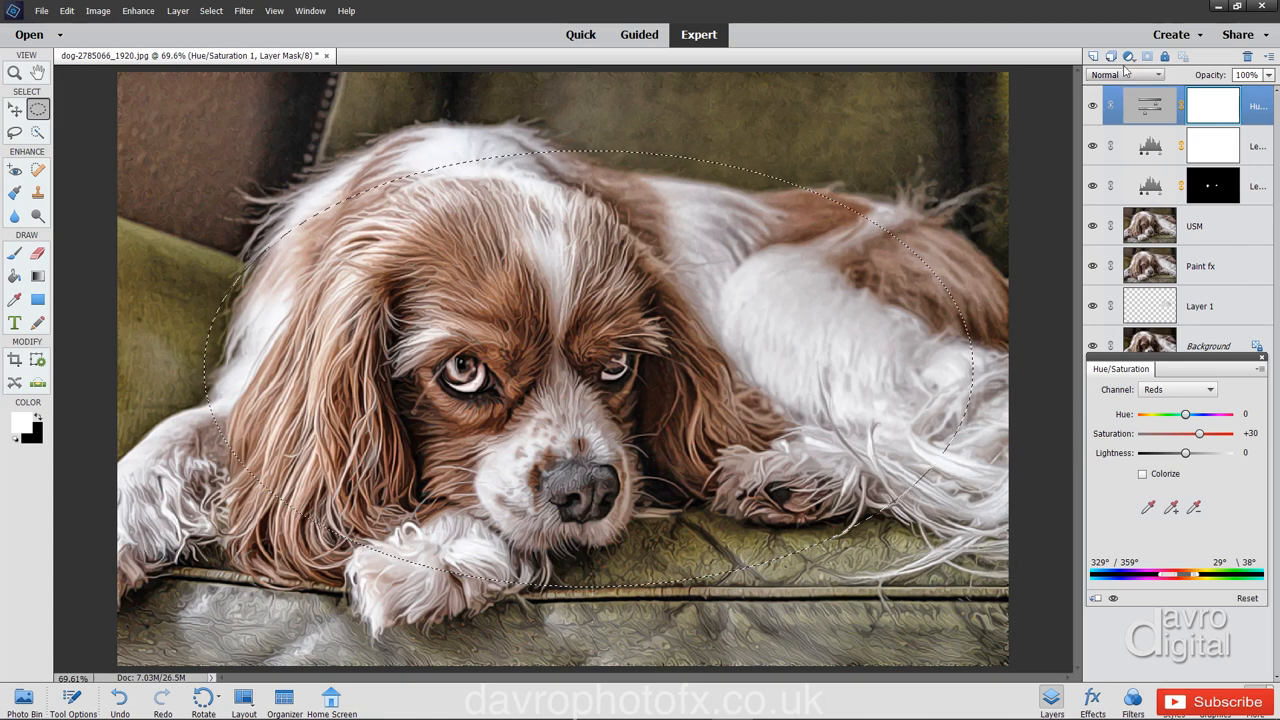
{"action": "left_click", "coordinate": [1128, 56]}
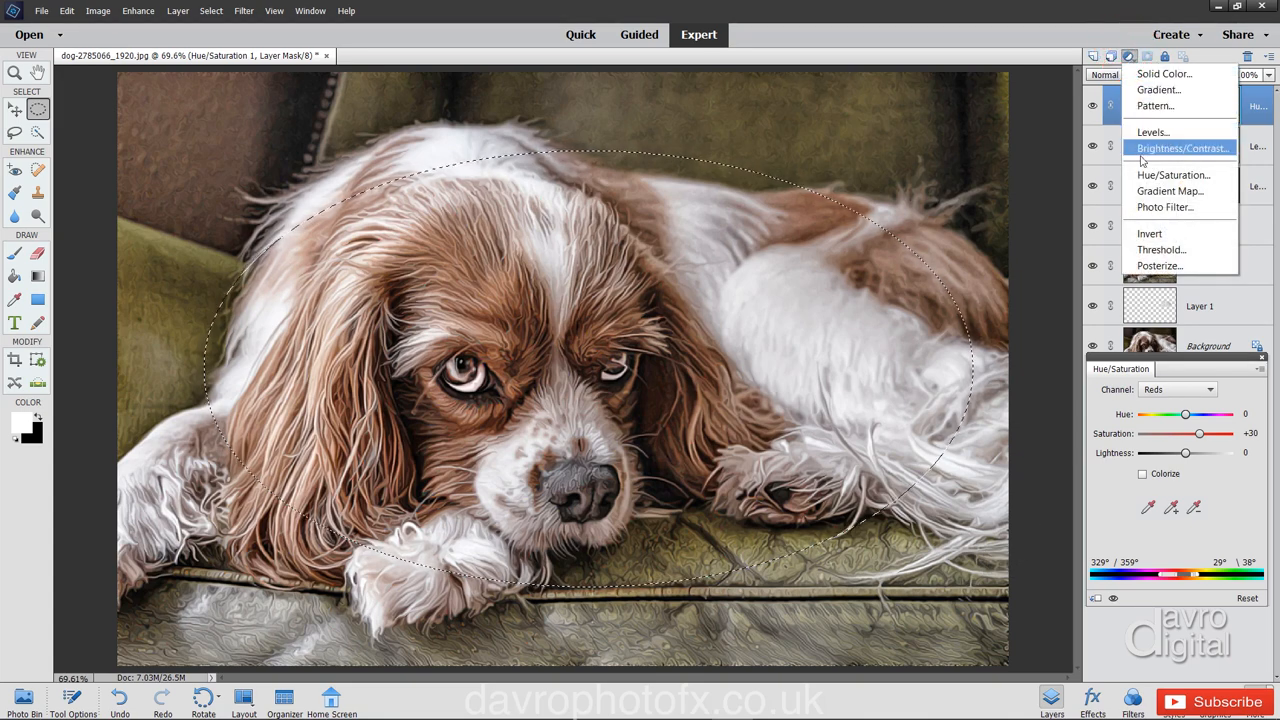
{"action": "left_click", "coordinate": [1173, 175]}
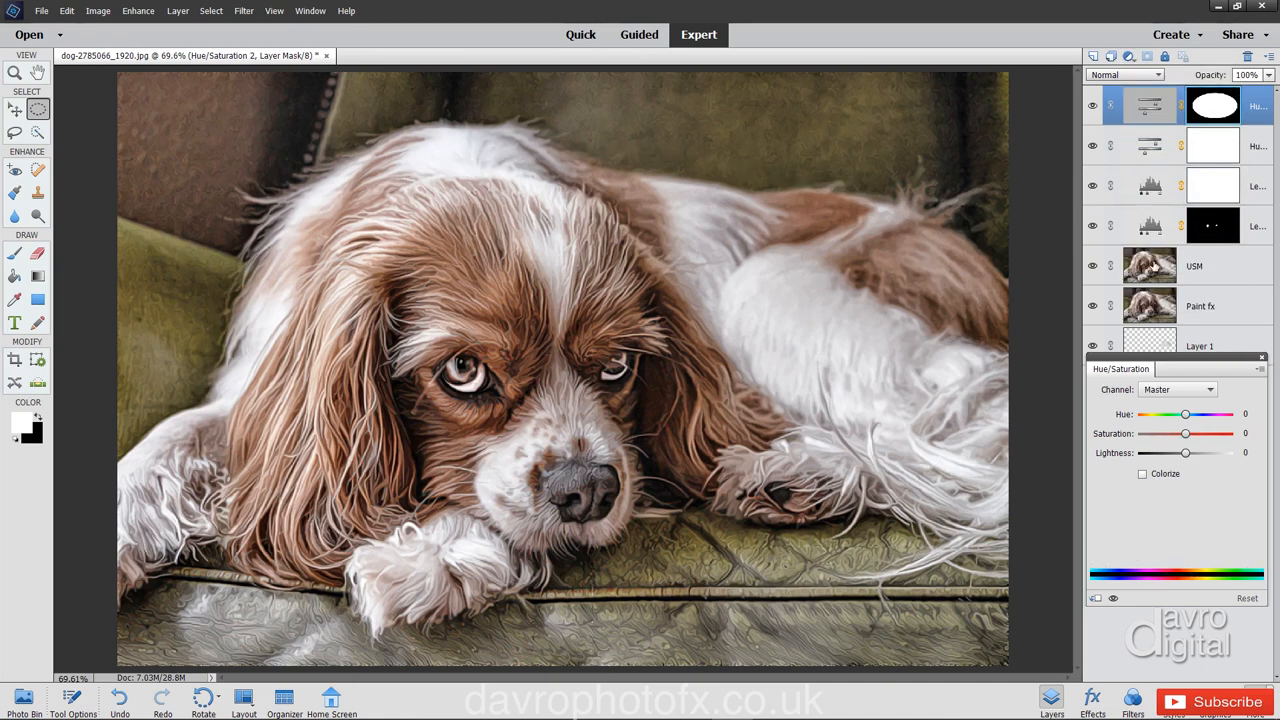
{"action": "mouse_move", "coordinate": [1161, 441]}
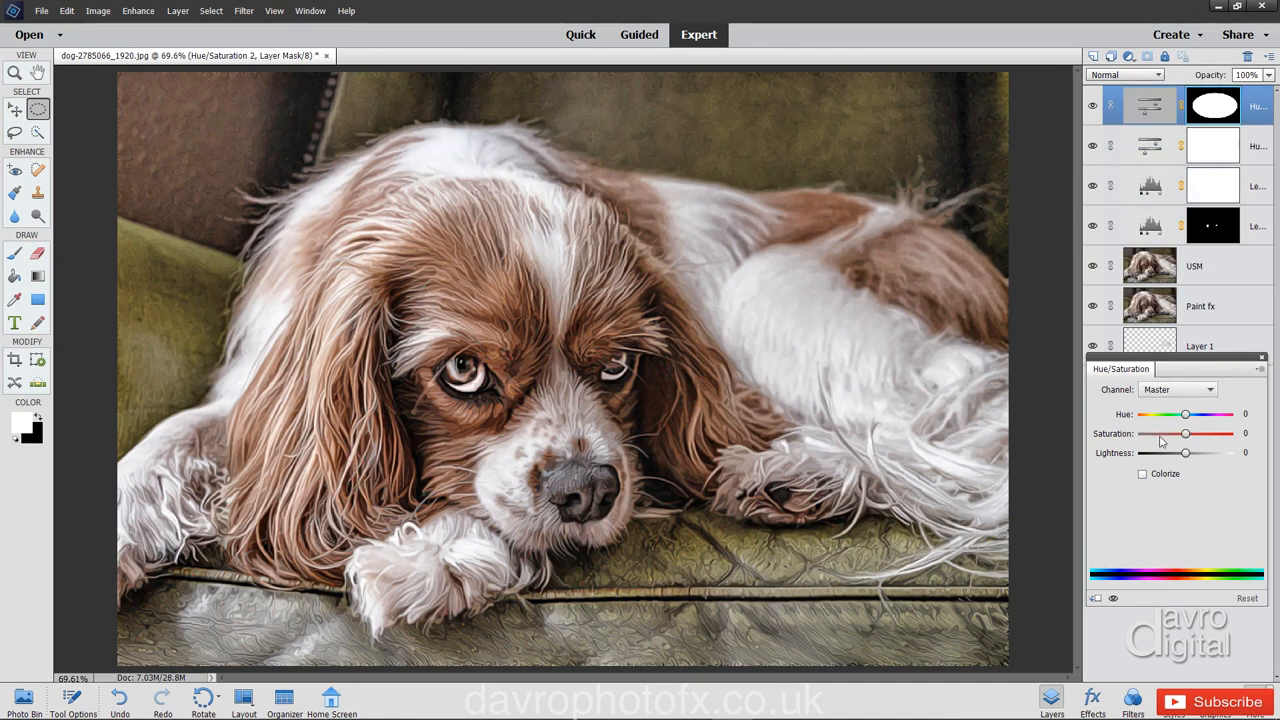
{"action": "left_click_drag", "start_coordinate": [1185, 452], "coordinate": [1175, 452]}
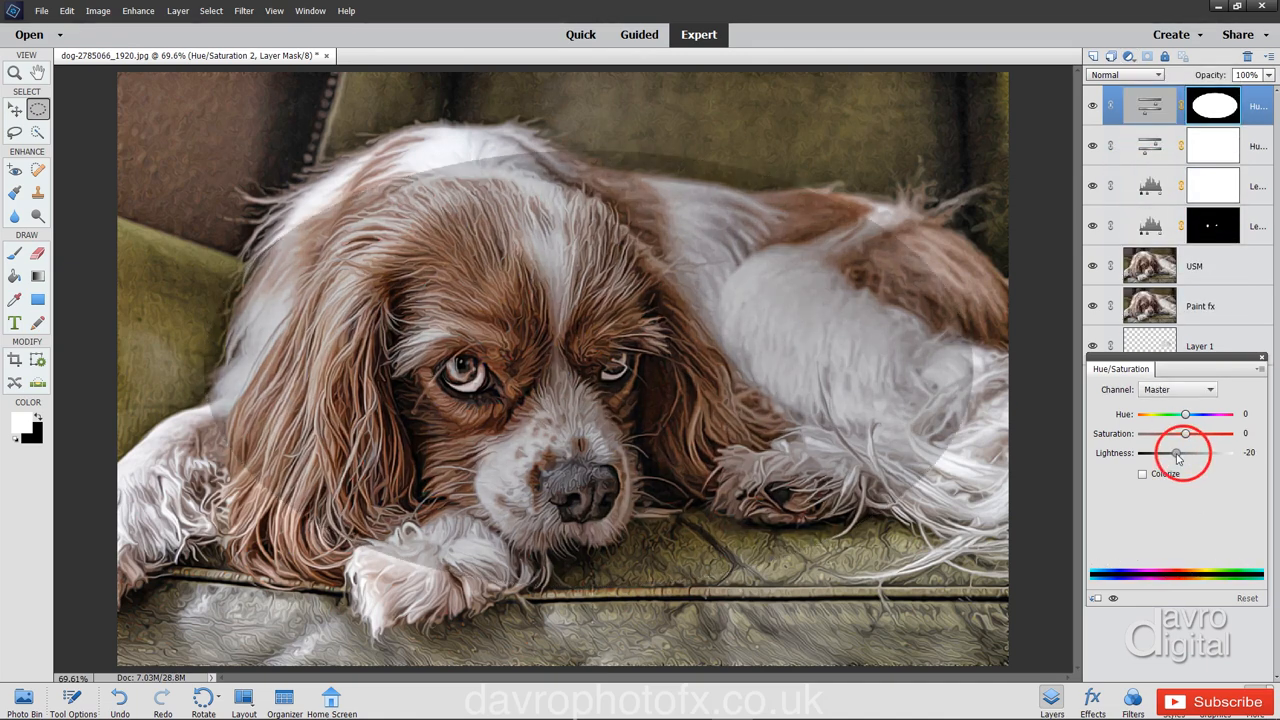
{"action": "left_click_drag", "start_coordinate": [1175, 452], "coordinate": [1153, 452]}
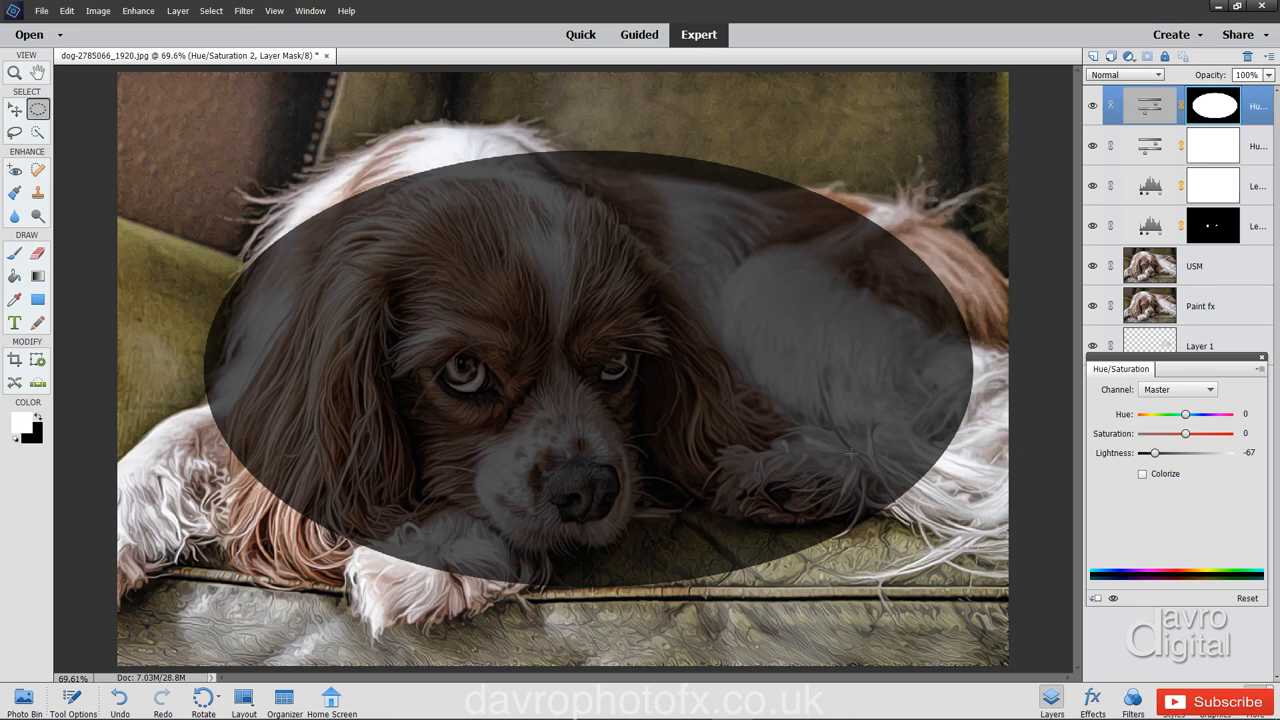
{"action": "mouse_move", "coordinate": [974, 486]}
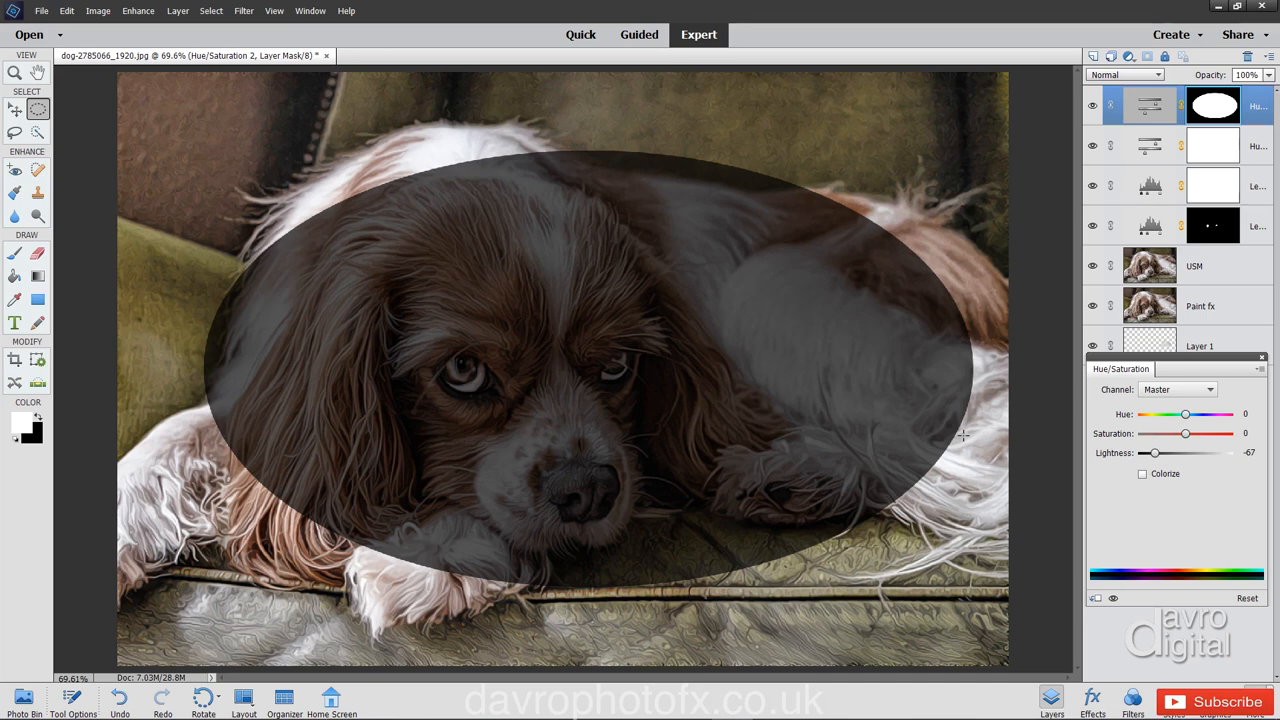
Invert the vignette mask, then rotate and enlarge its oval to frame the dog.
{"action": "left_click", "coordinate": [1213, 106]}
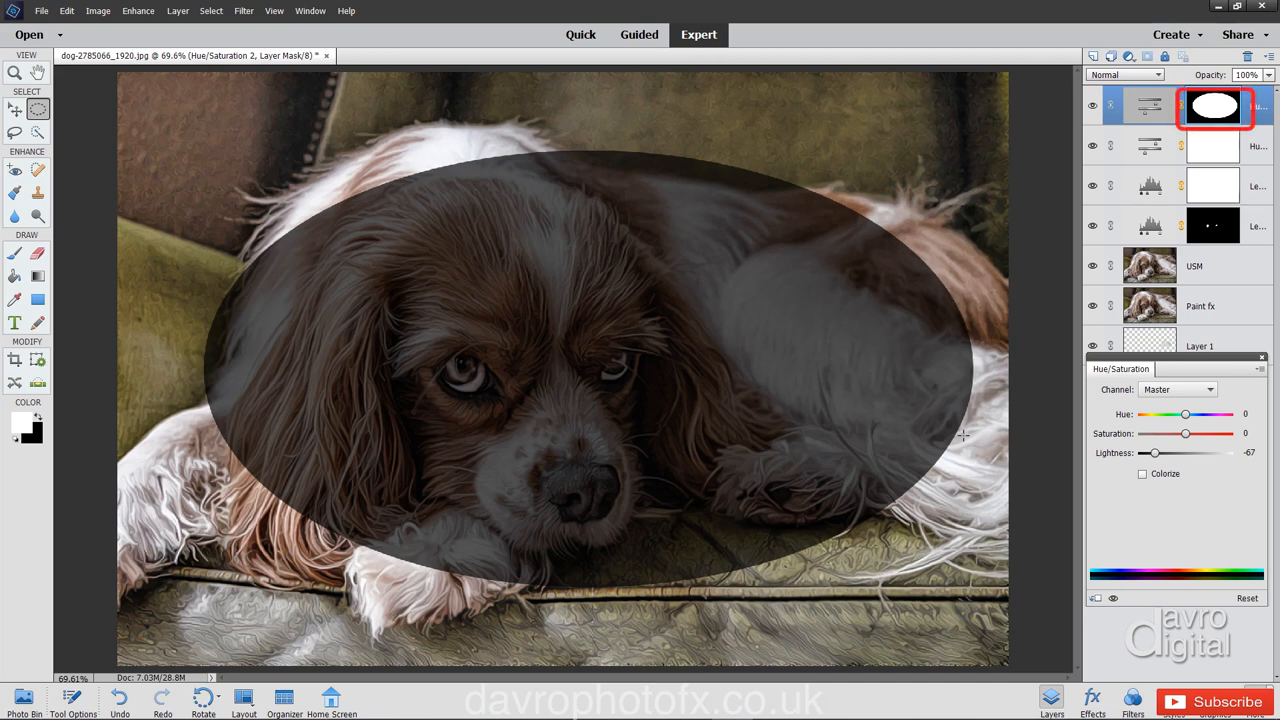
{"action": "key", "text": "ctrl+i"}
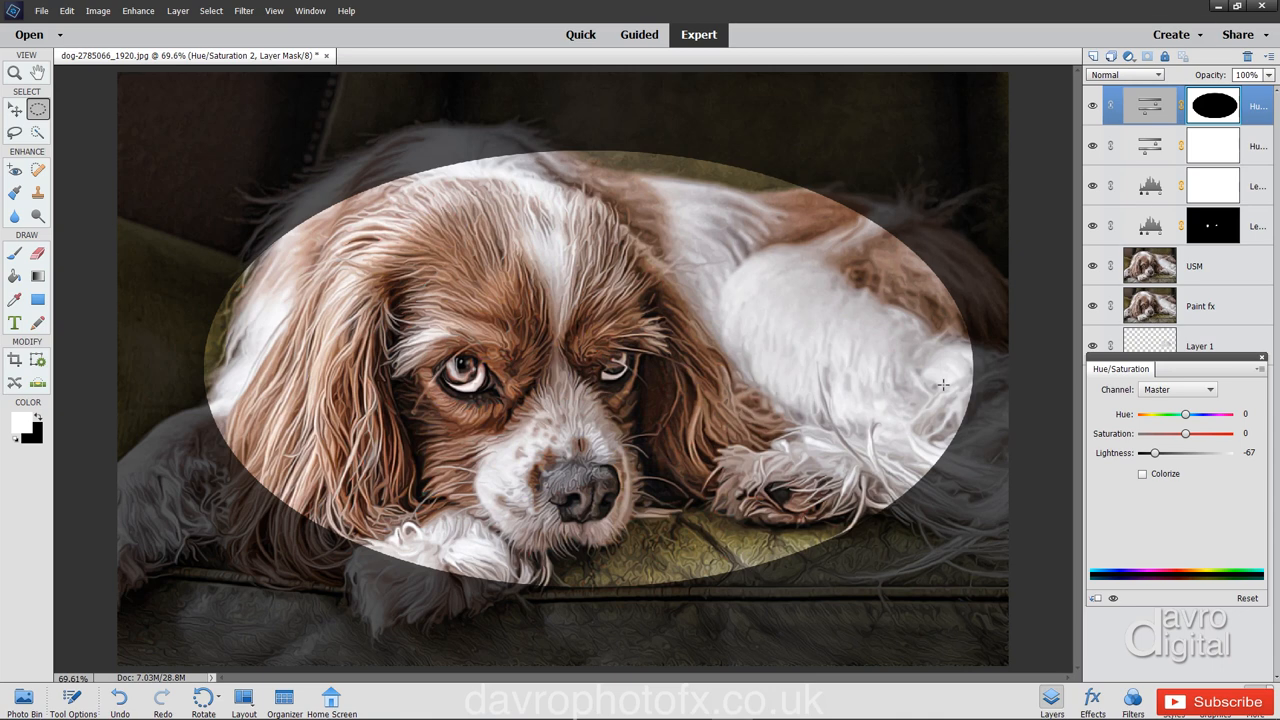
{"action": "key", "text": "ctrl+t"}
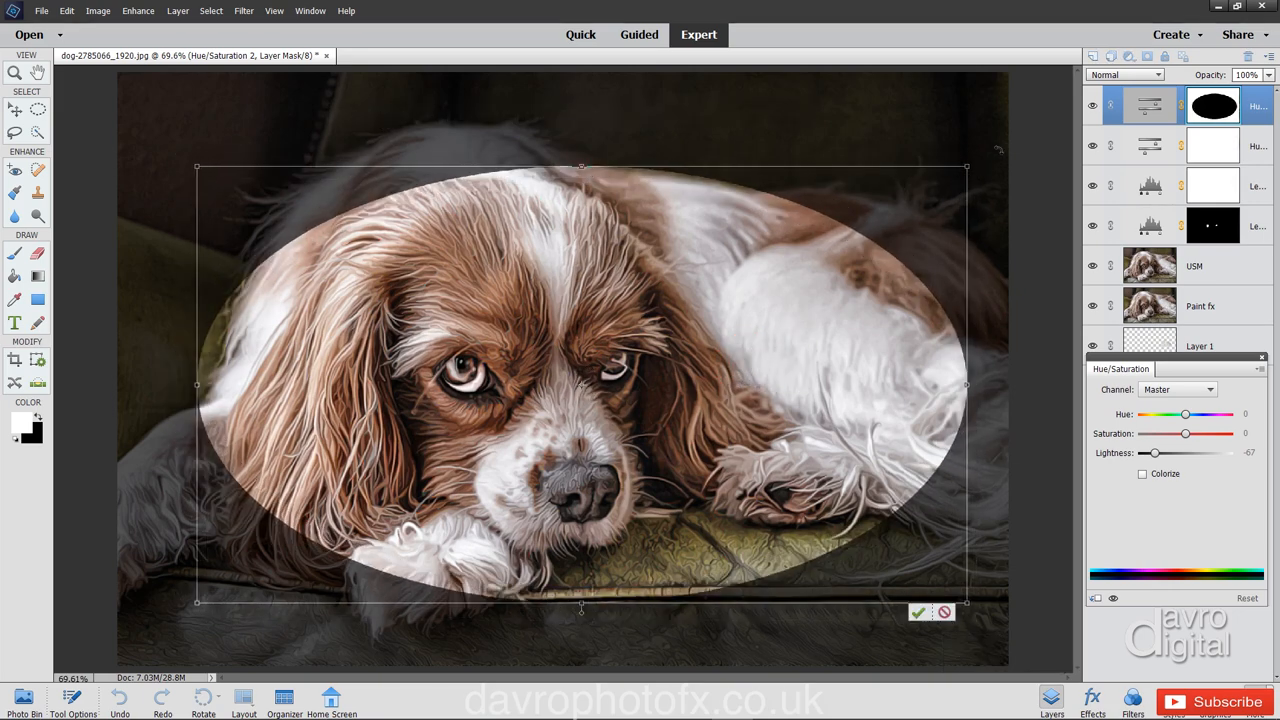
{"action": "left_click_drag", "start_coordinate": [965, 167], "coordinate": [940, 130]}
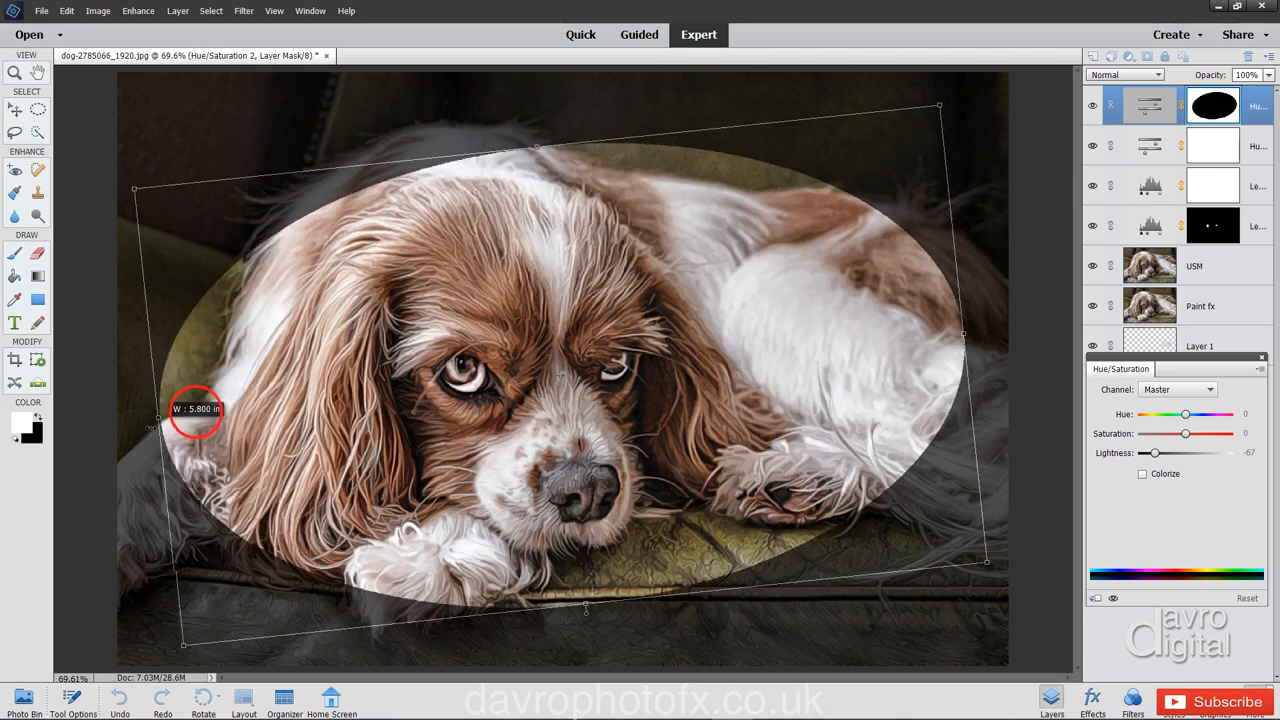
{"action": "left_click_drag", "start_coordinate": [135, 410], "coordinate": [115, 413]}
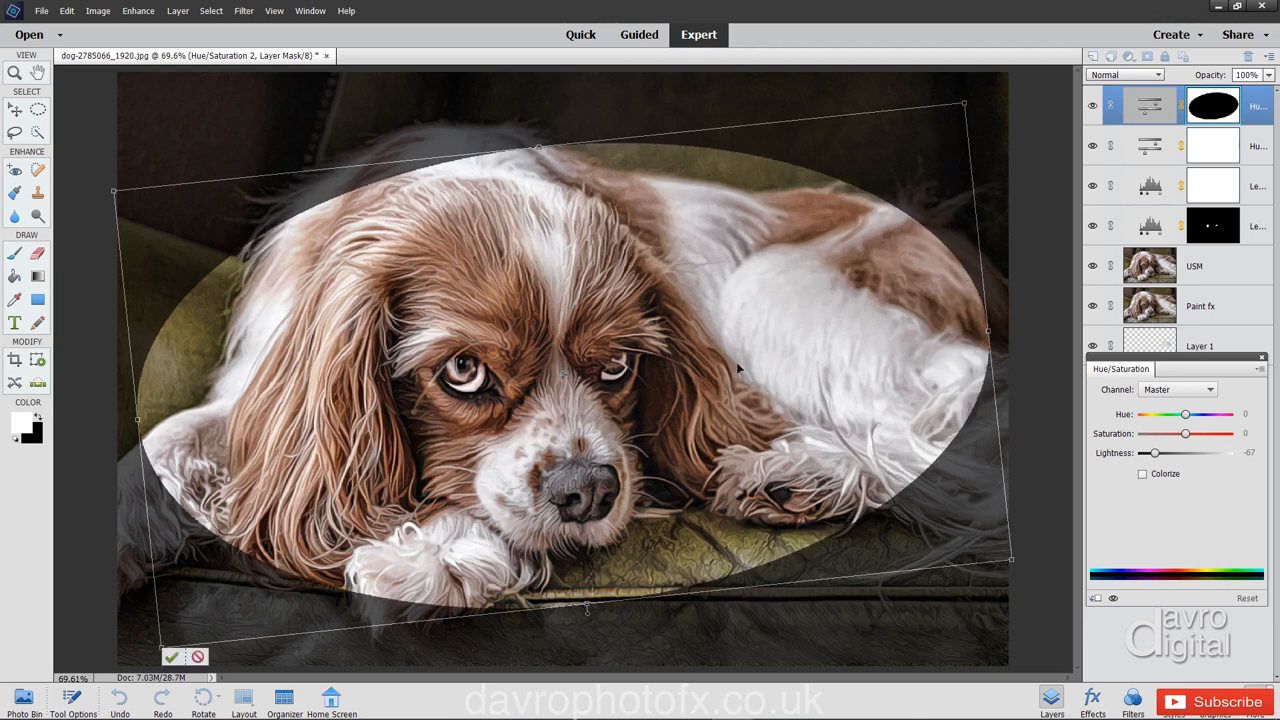
{"action": "left_click_drag", "start_coordinate": [740, 370], "coordinate": [740, 375]}
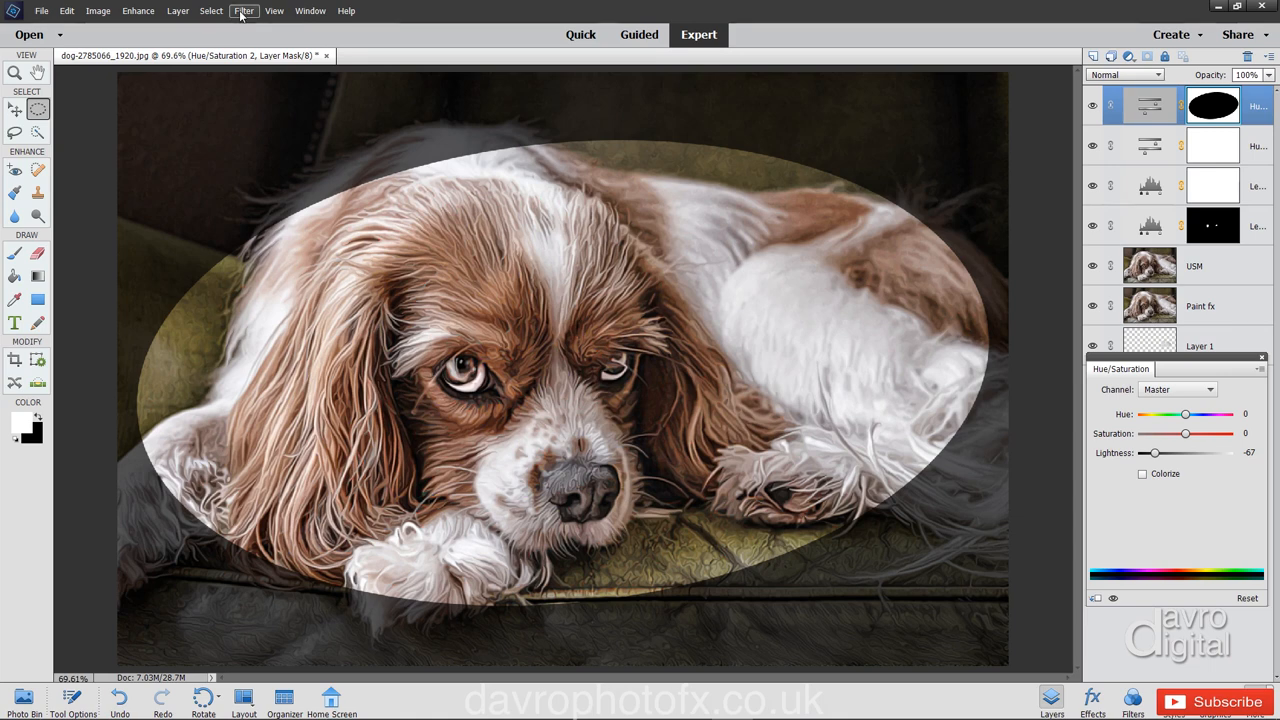
Apply a 98.5-pixel Gaussian Blur to the vignette mask with Preview on.
{"action": "left_click", "coordinate": [244, 11]}
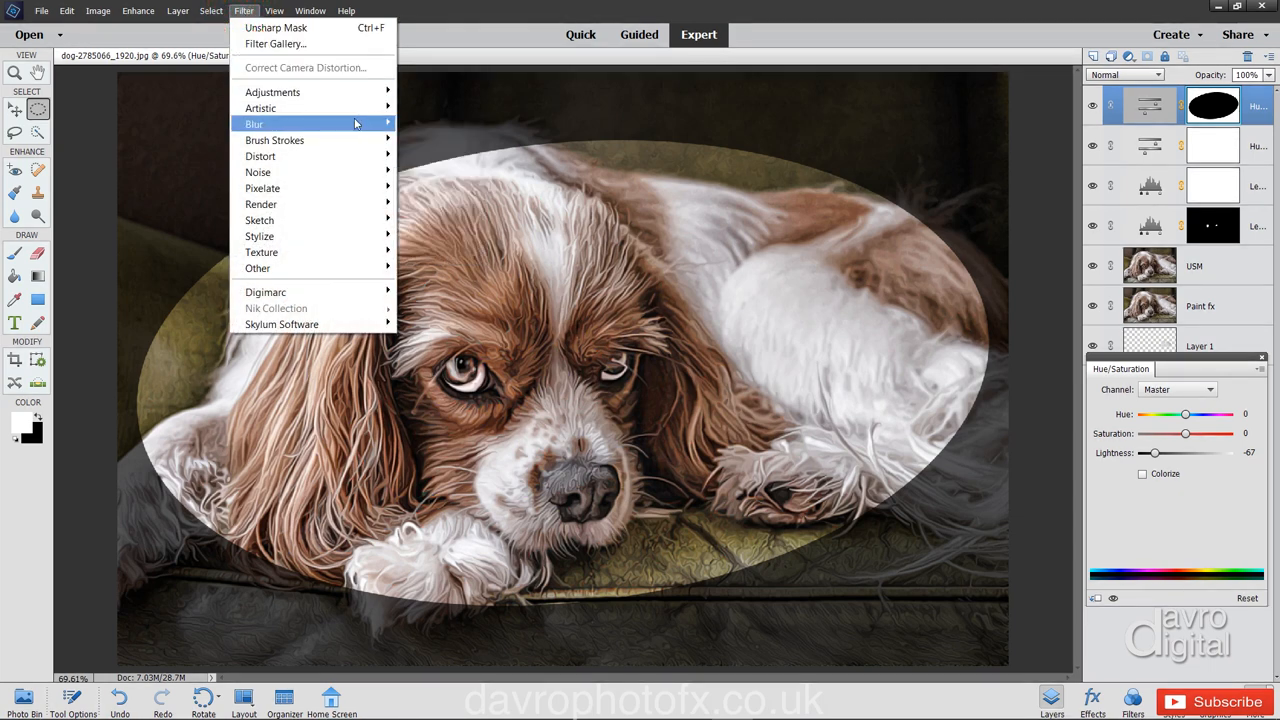
{"action": "left_click", "coordinate": [254, 124]}
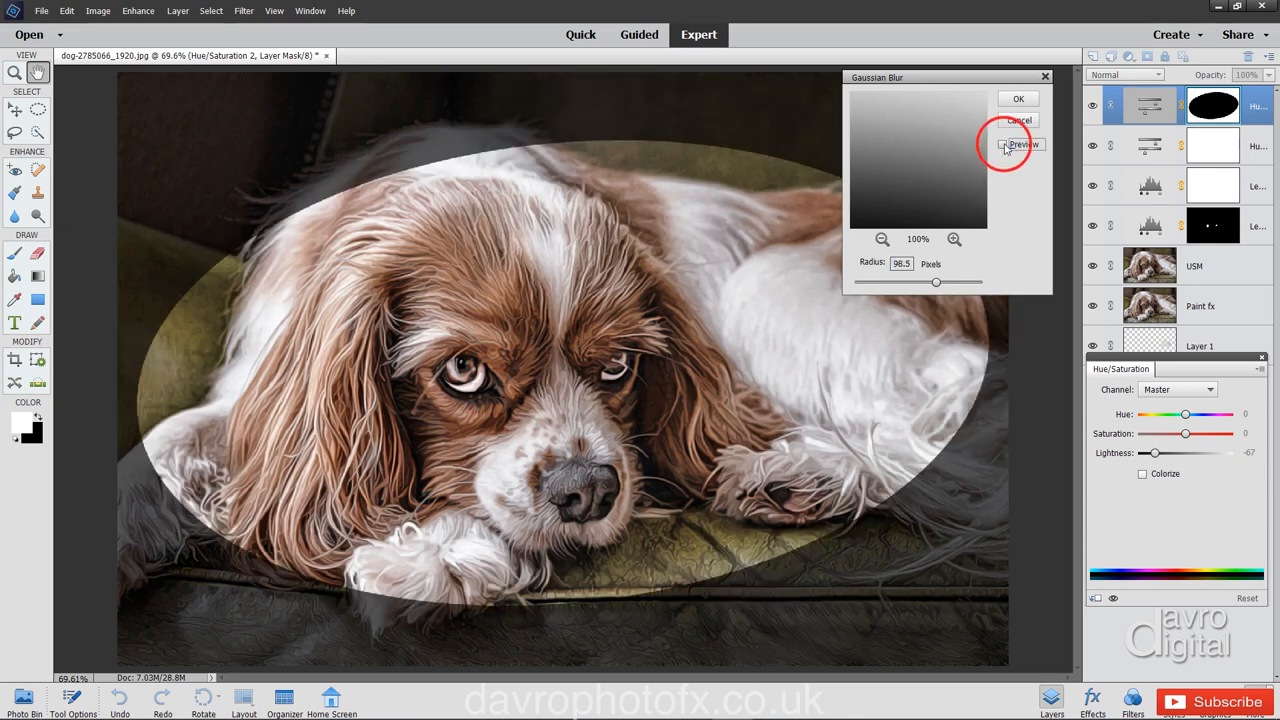
{"action": "left_click", "coordinate": [1003, 144]}
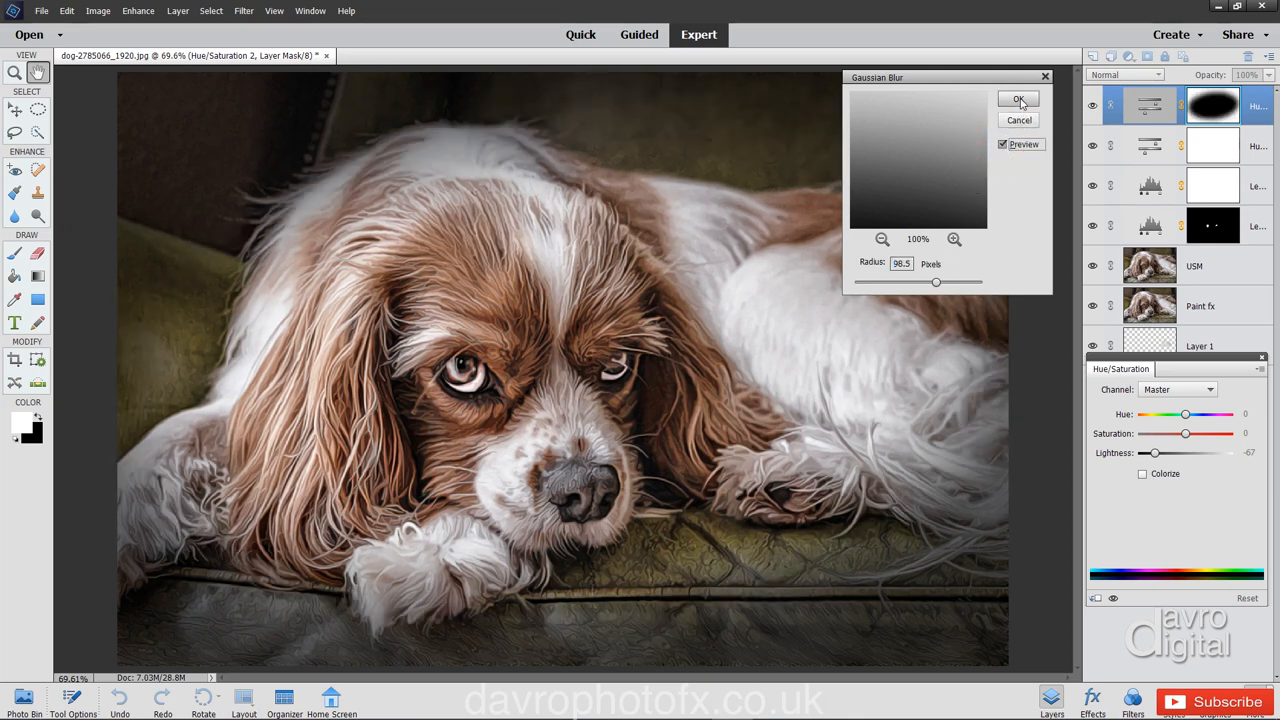
{"action": "left_click", "coordinate": [1018, 99]}
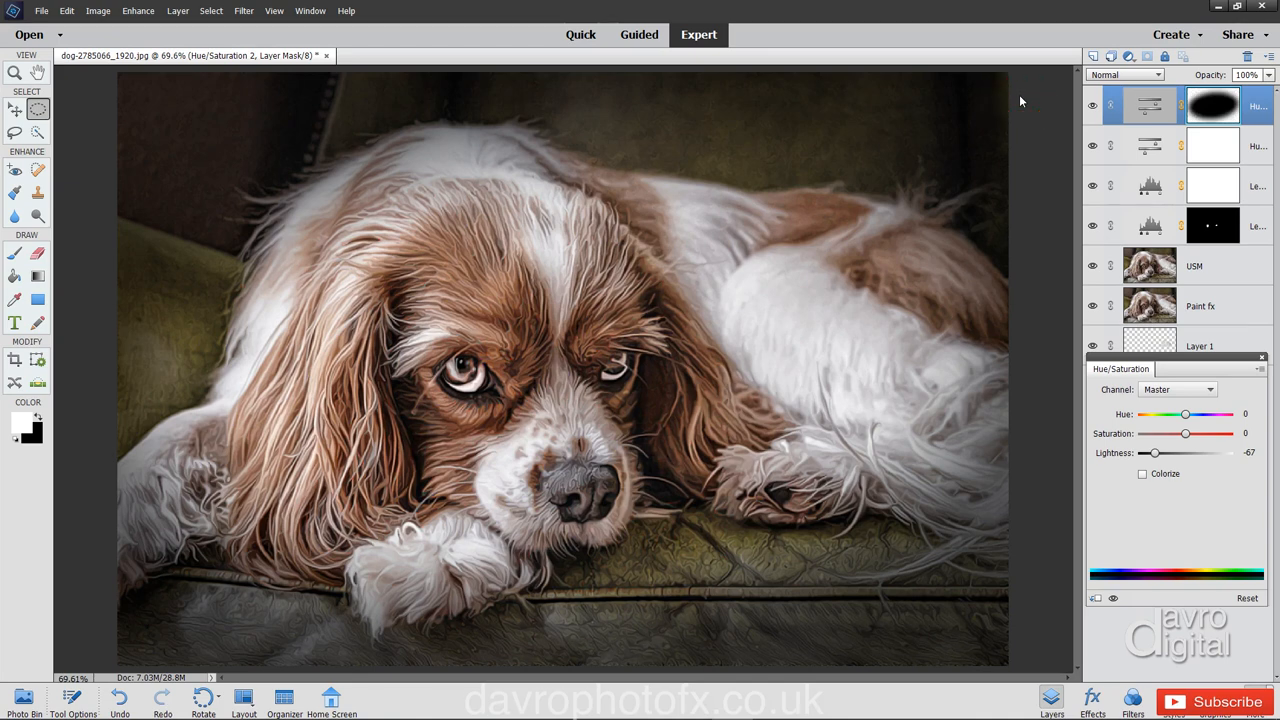
{"action": "mouse_move", "coordinate": [1157, 453]}
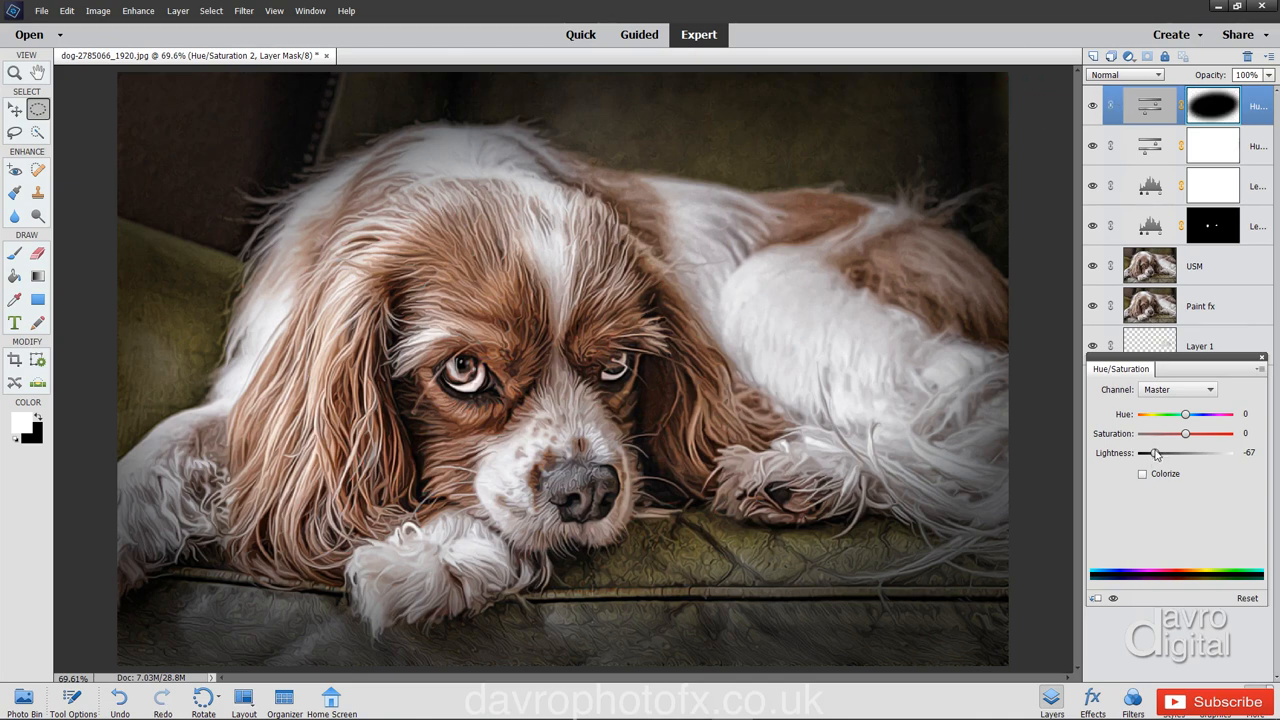
{"action": "left_click_drag", "start_coordinate": [1150, 453], "coordinate": [1160, 453]}
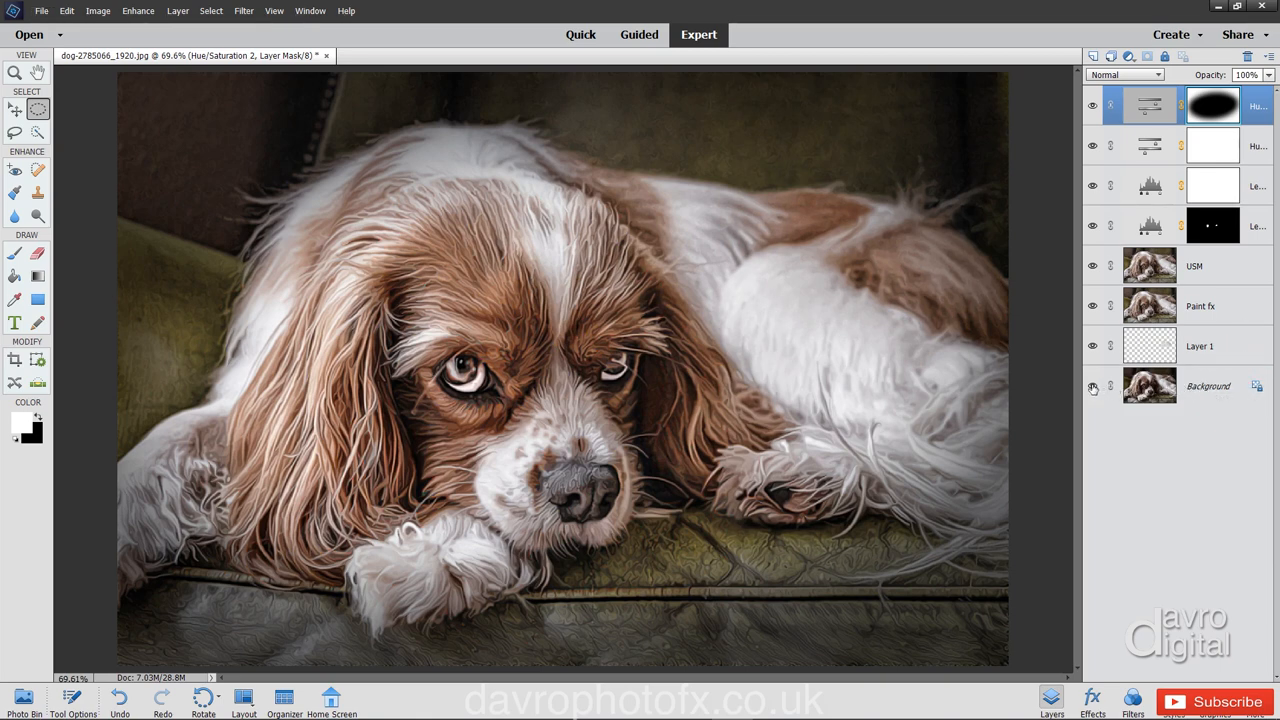
Compare against the Background-only view, check at 100%, then set vignette opacity to 80%.
{"action": "left_click", "coordinate": [1093, 387]}
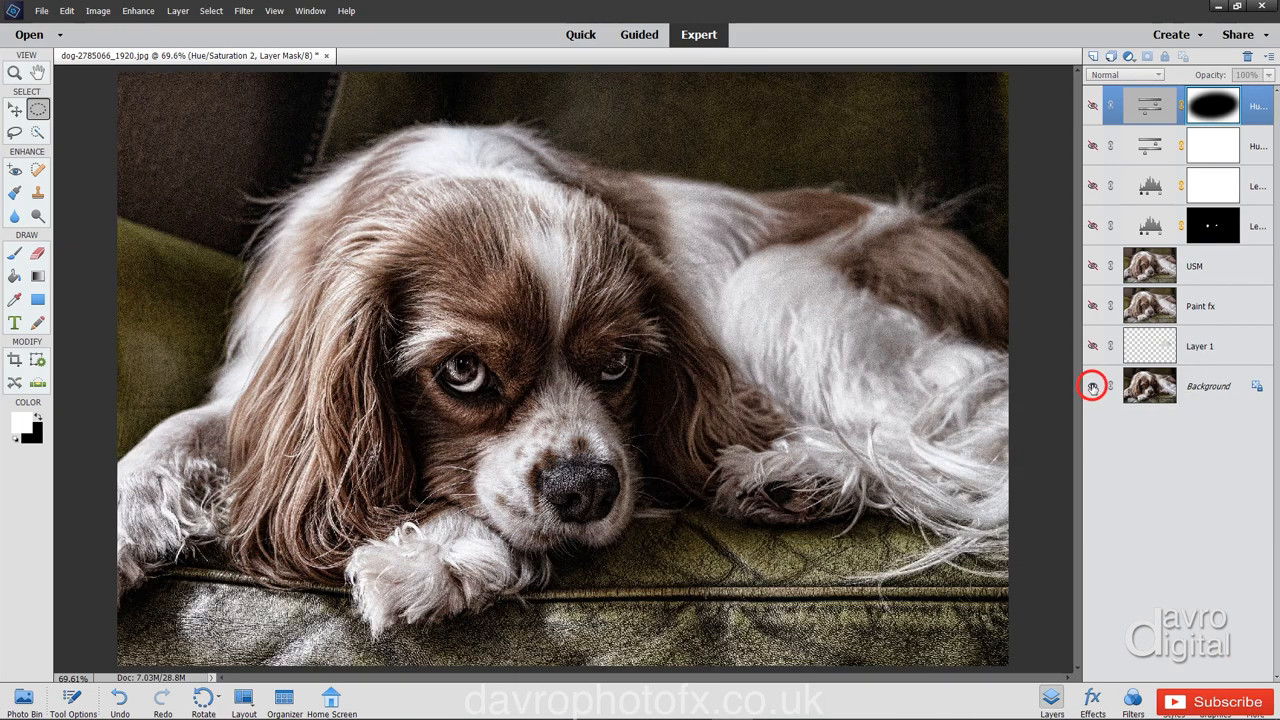
{"action": "left_click", "coordinate": [1092, 386]}
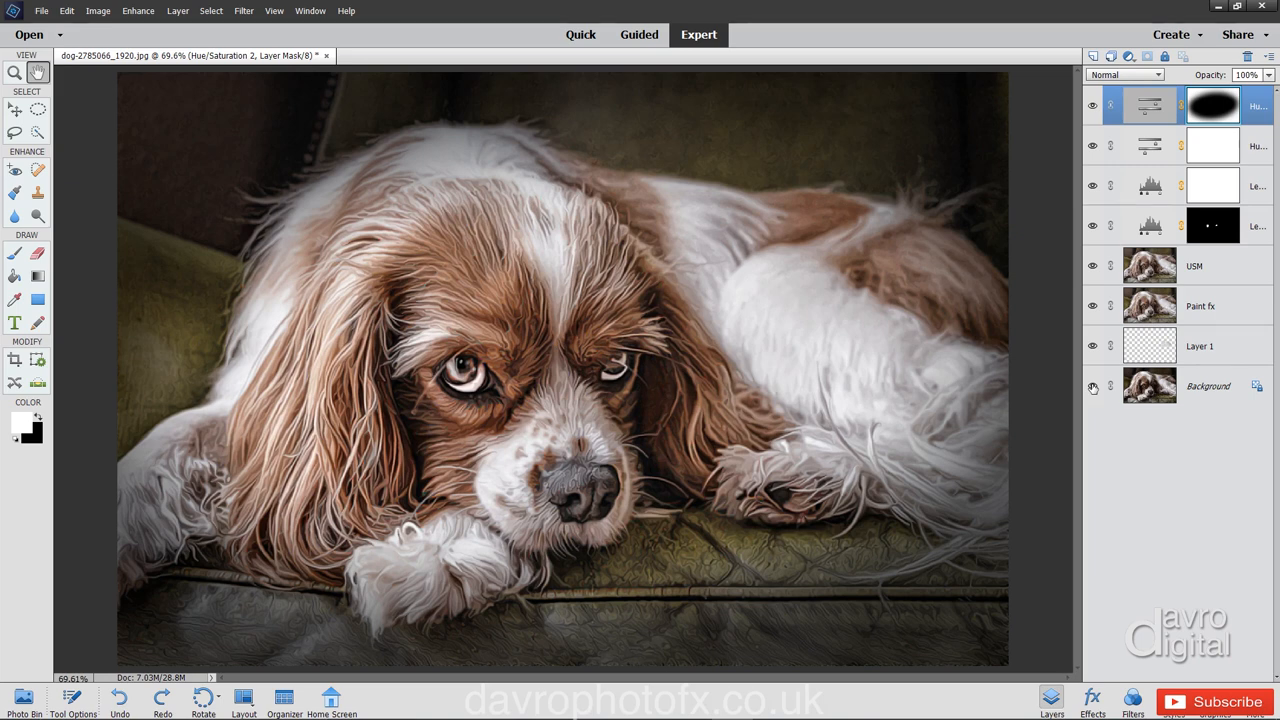
{"action": "key", "text": "Ctrl+1"}
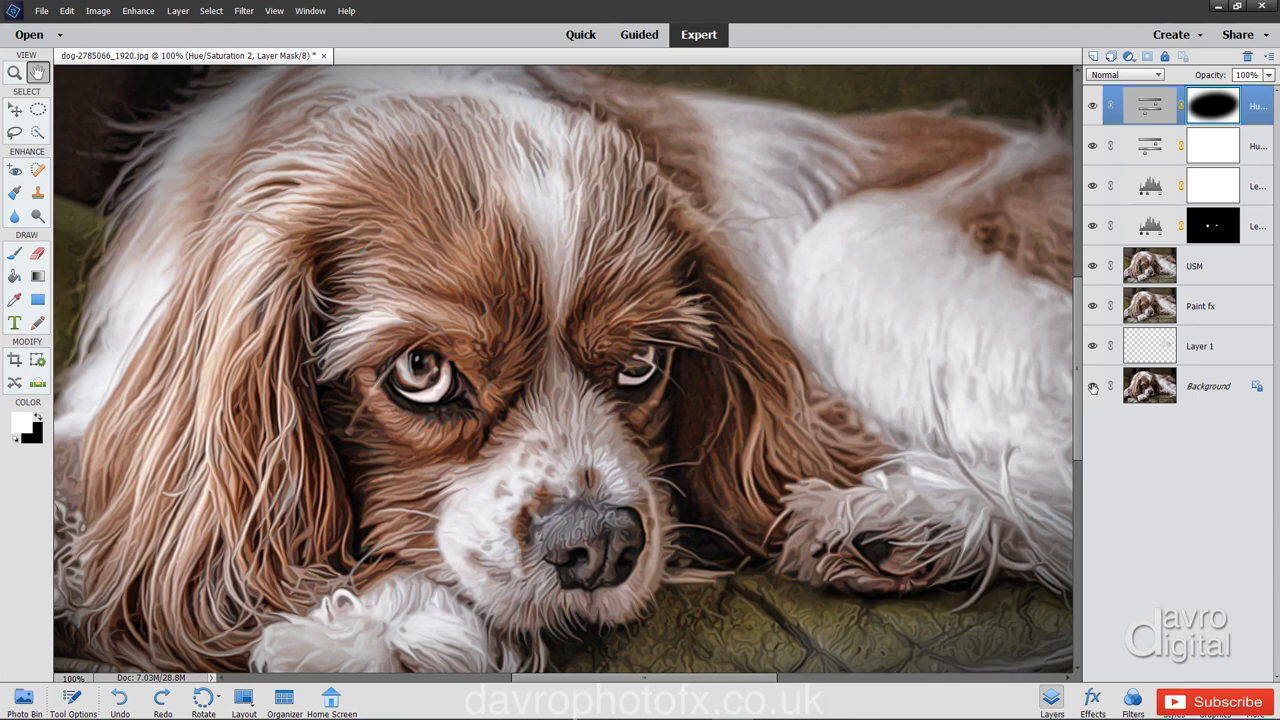
{"action": "key", "text": "ctrl+0"}
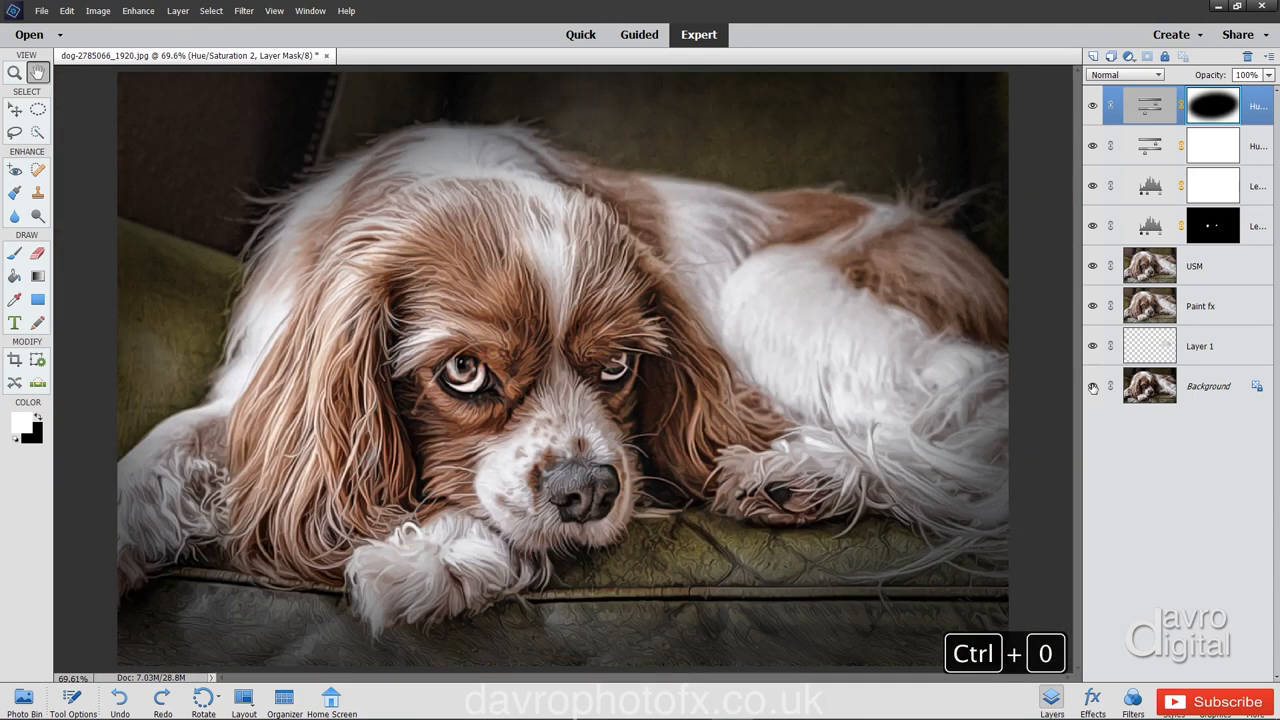
{"action": "key", "text": "ctrl+0"}
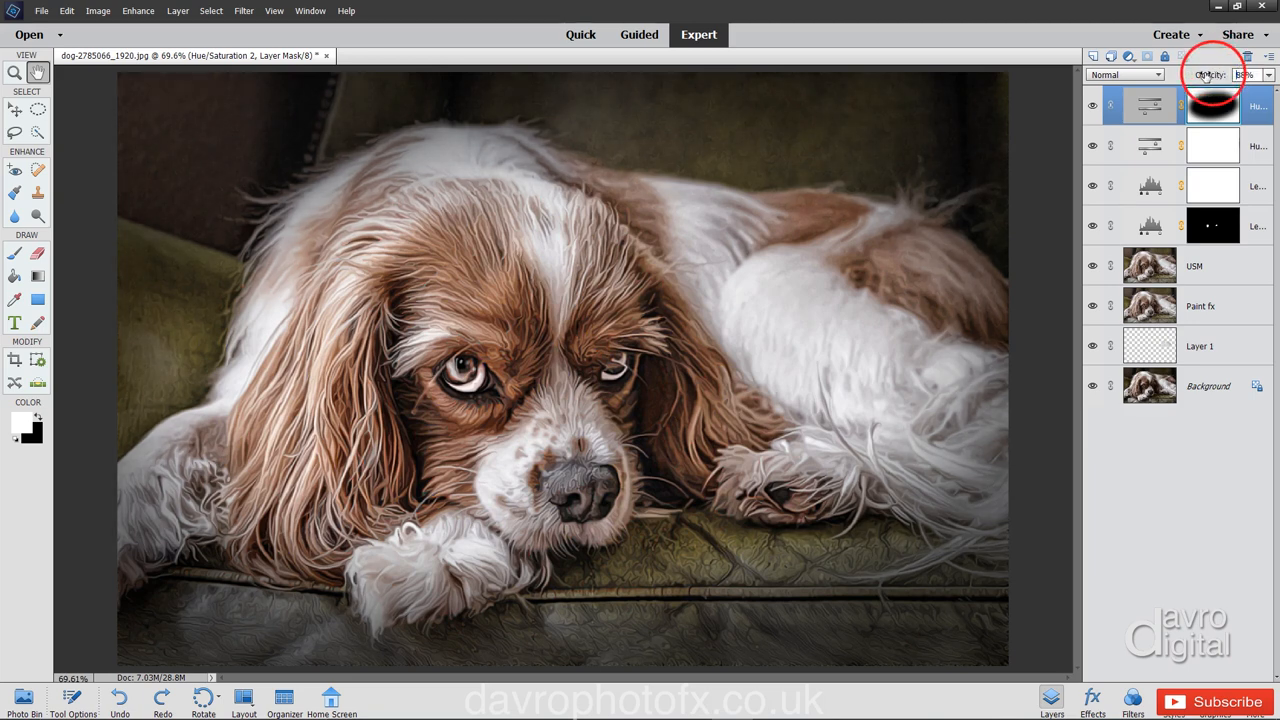
{"action": "left_click", "coordinate": [1245, 74]}
{"action": "type", "text": "80"}
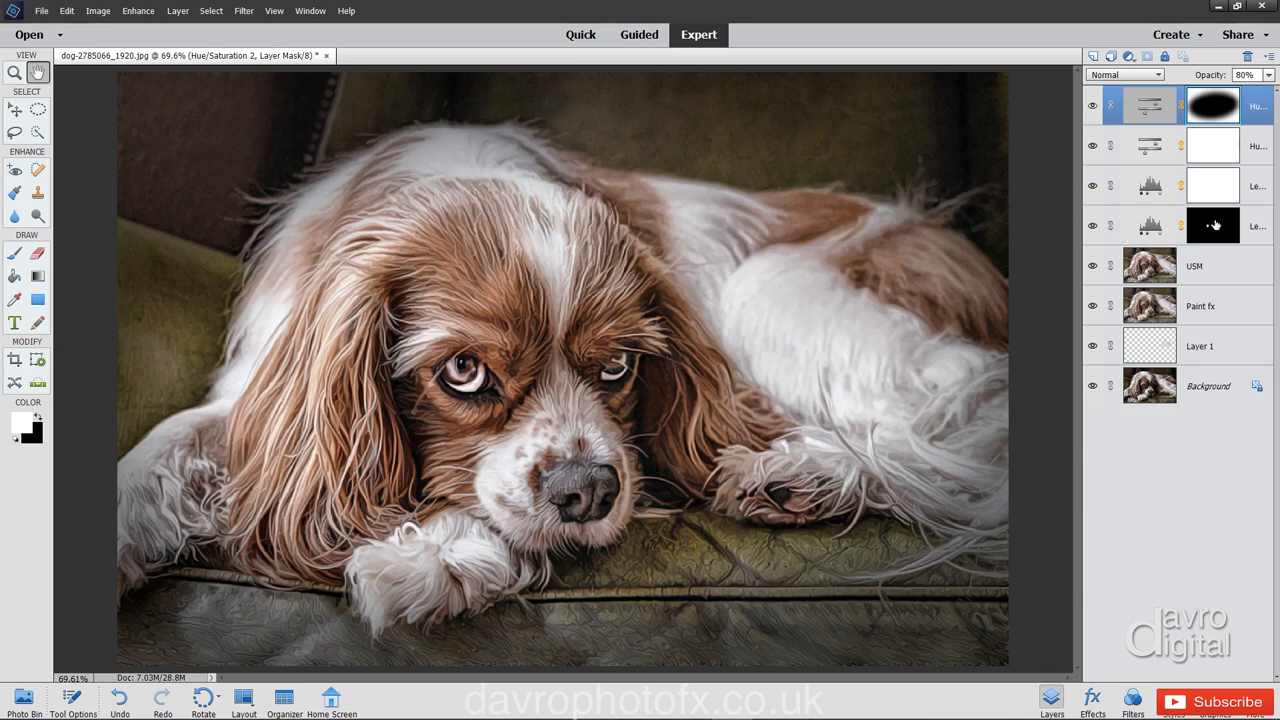
{"action": "left_click", "coordinate": [1213, 225]}
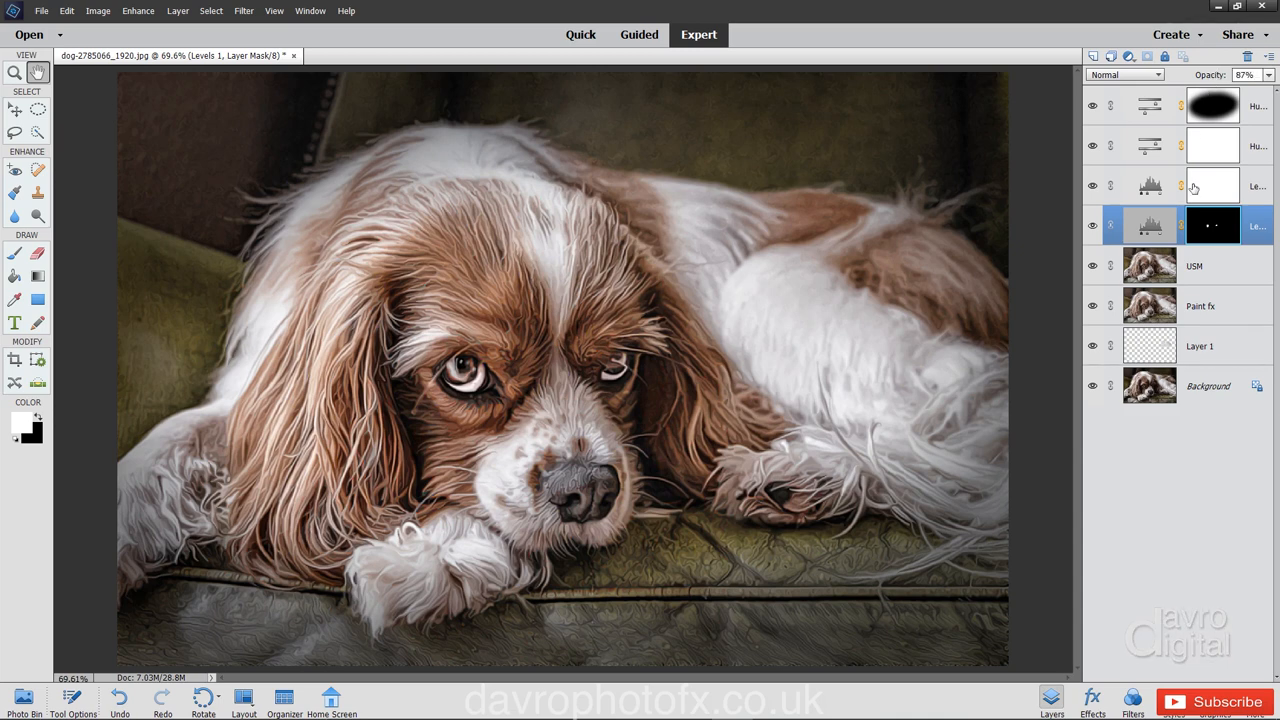
{"action": "mouse_move", "coordinate": [1213, 185]}
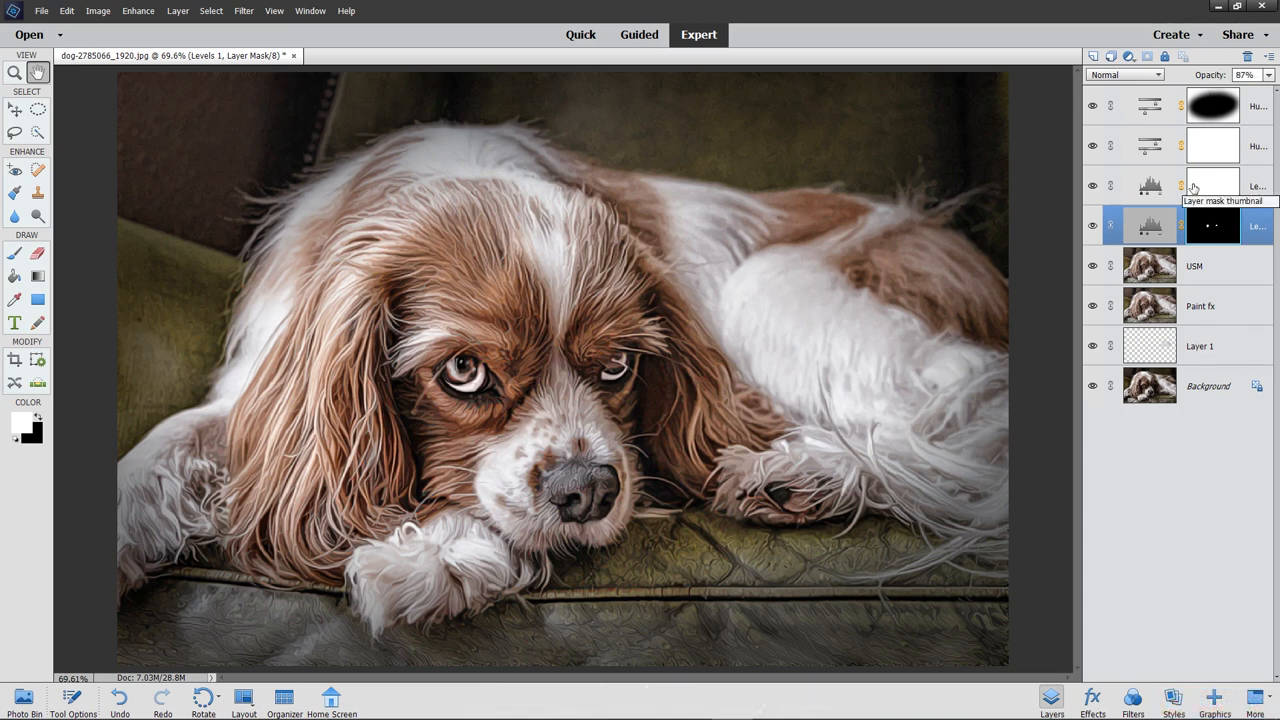